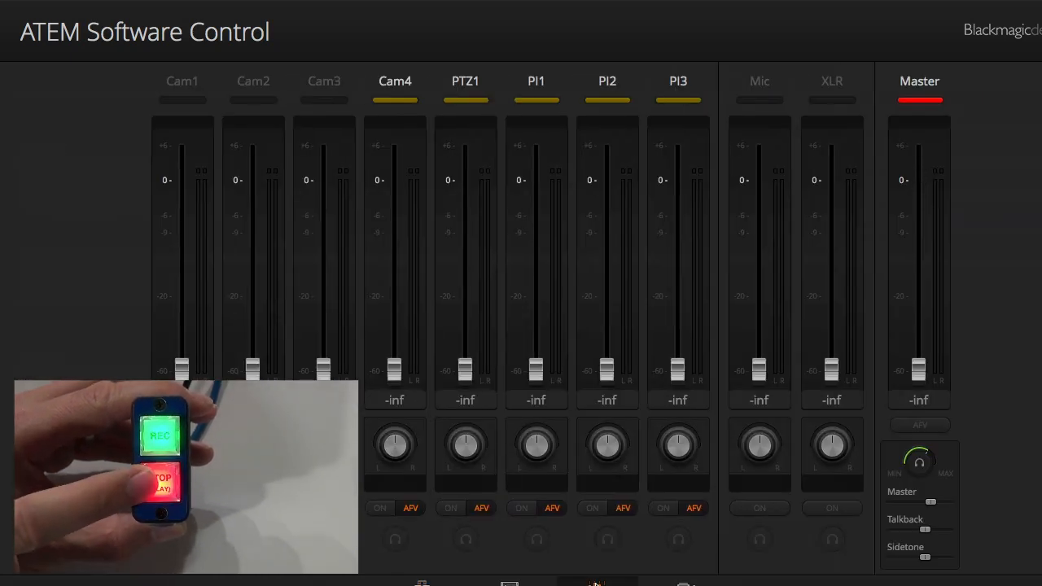
Step: Expand Downstream Keys in the Switcher palettes and set DSK 1's fill source to Media Player 2
drag(918, 370, 918, 179)
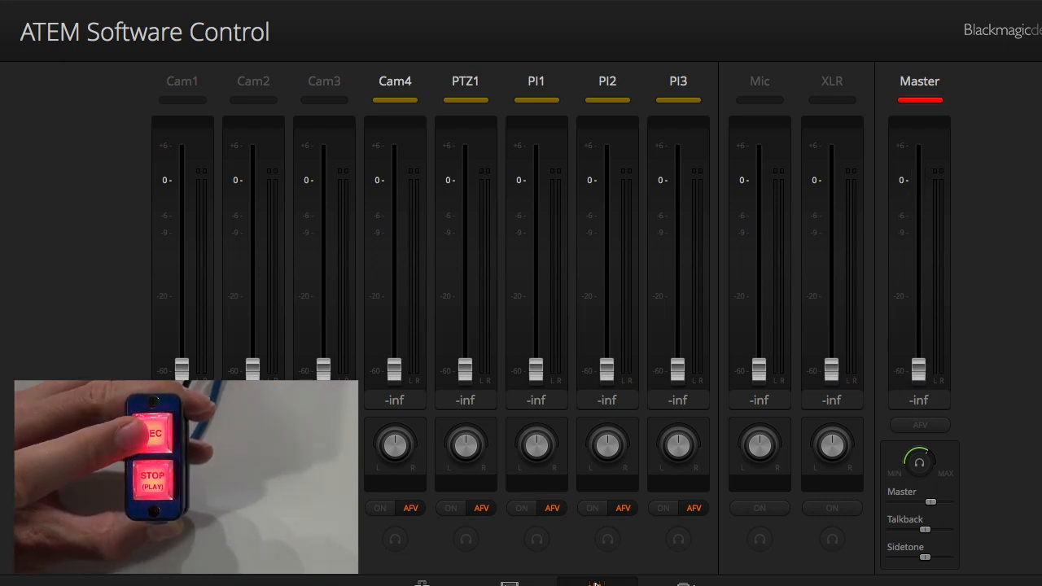
drag(918, 371, 918, 179)
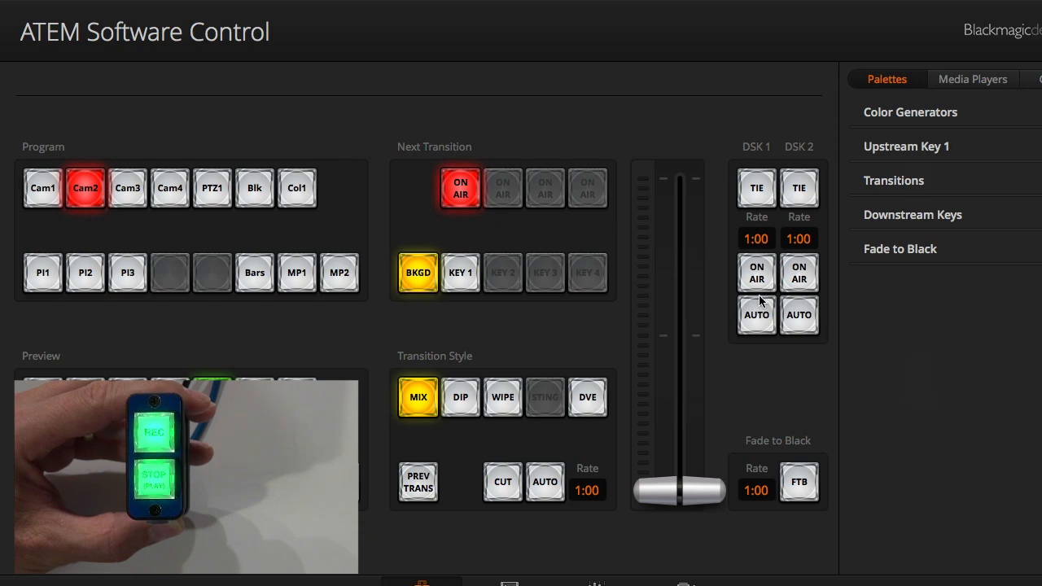
click(913, 214)
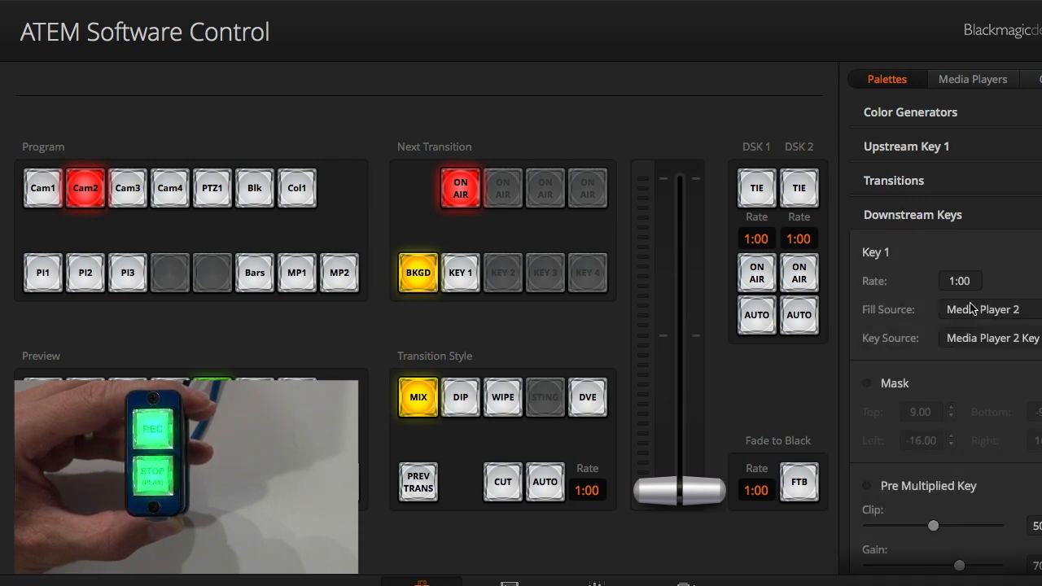
mouse_move(659, 462)
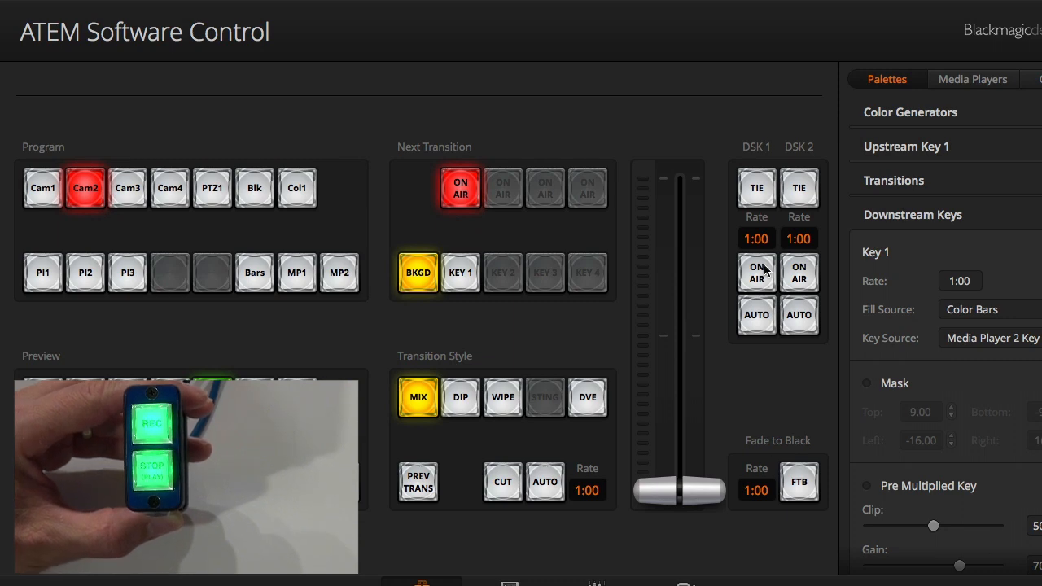
mouse_move(973, 317)
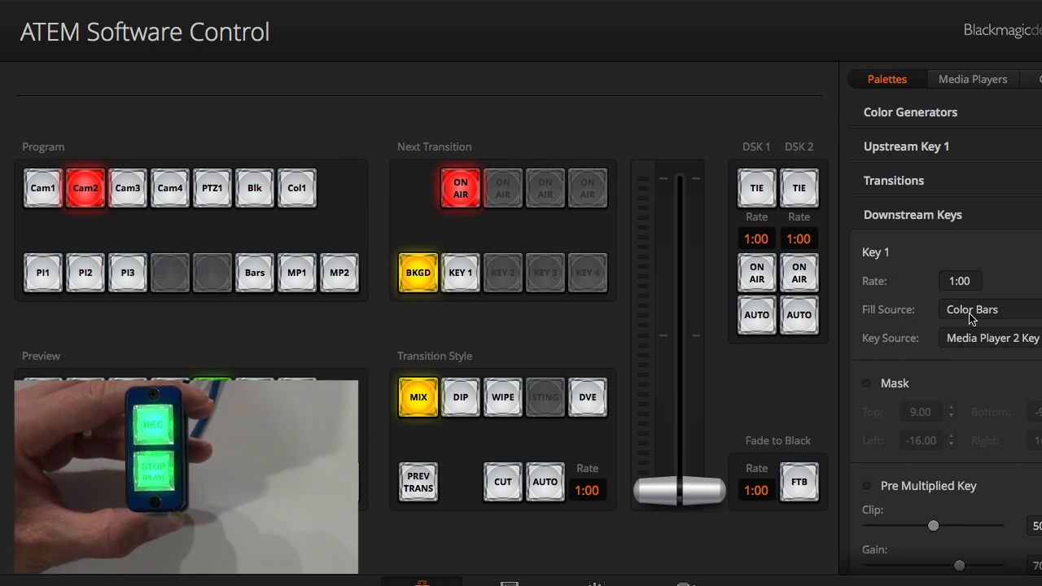
click(756, 273)
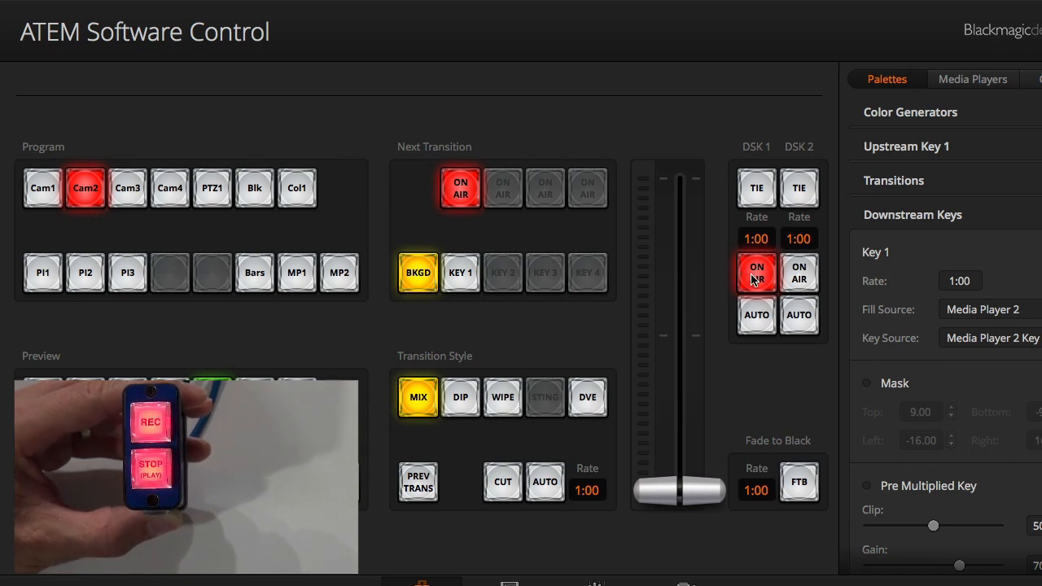
click(757, 272)
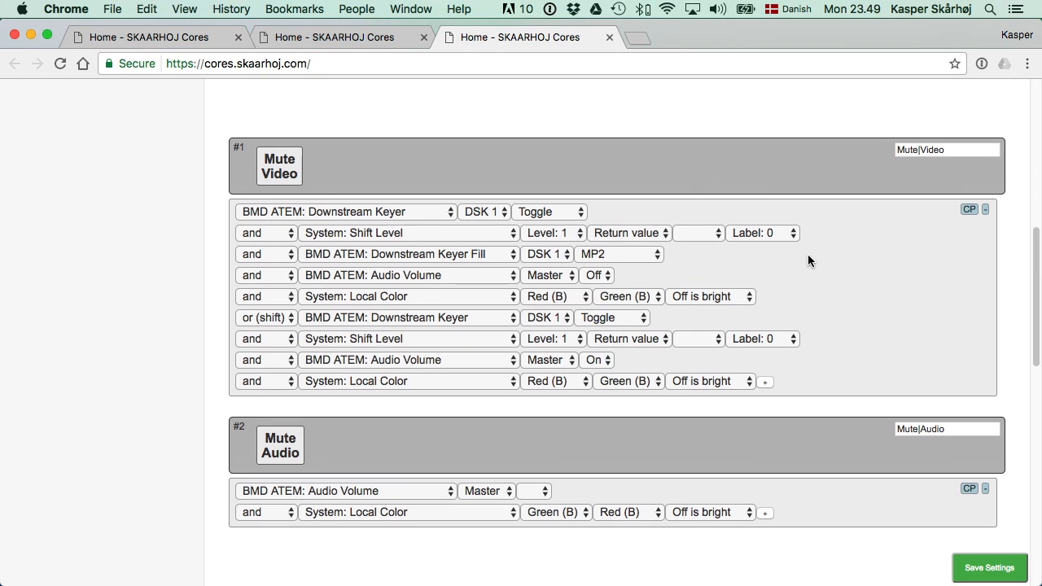
mouse_move(796, 260)
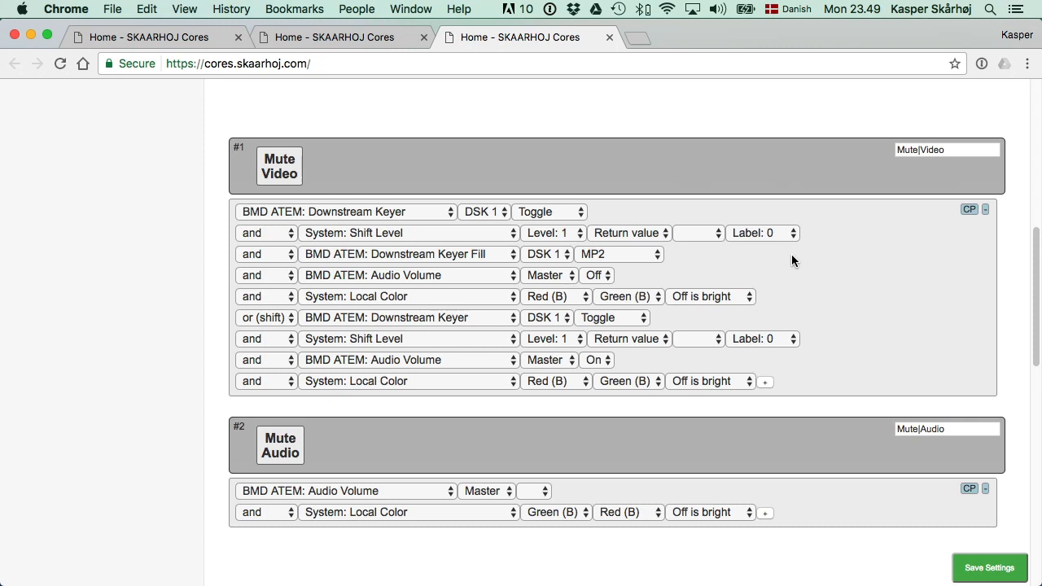
scroll(down, 3)
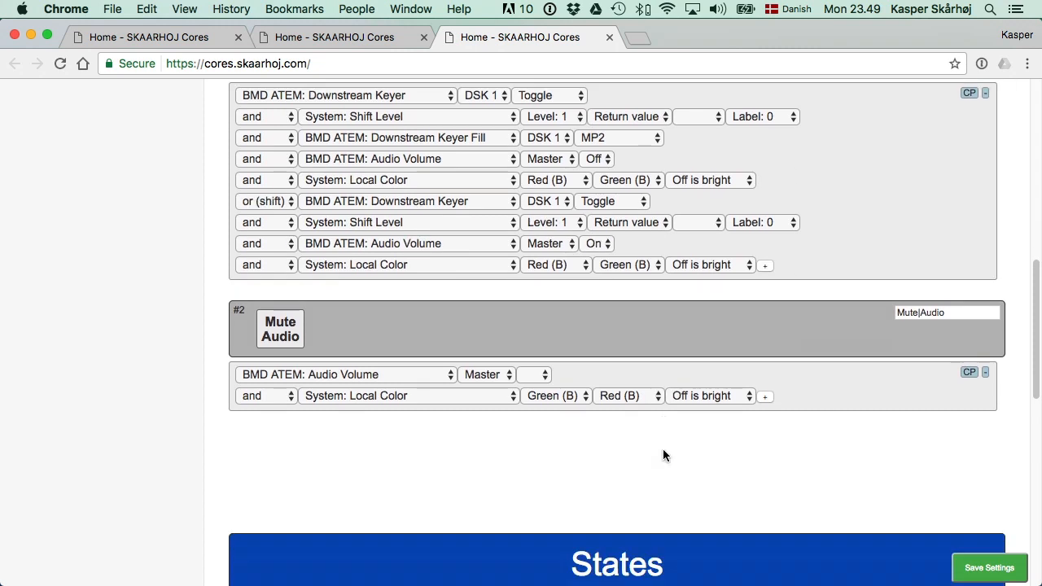
scroll(down, 3)
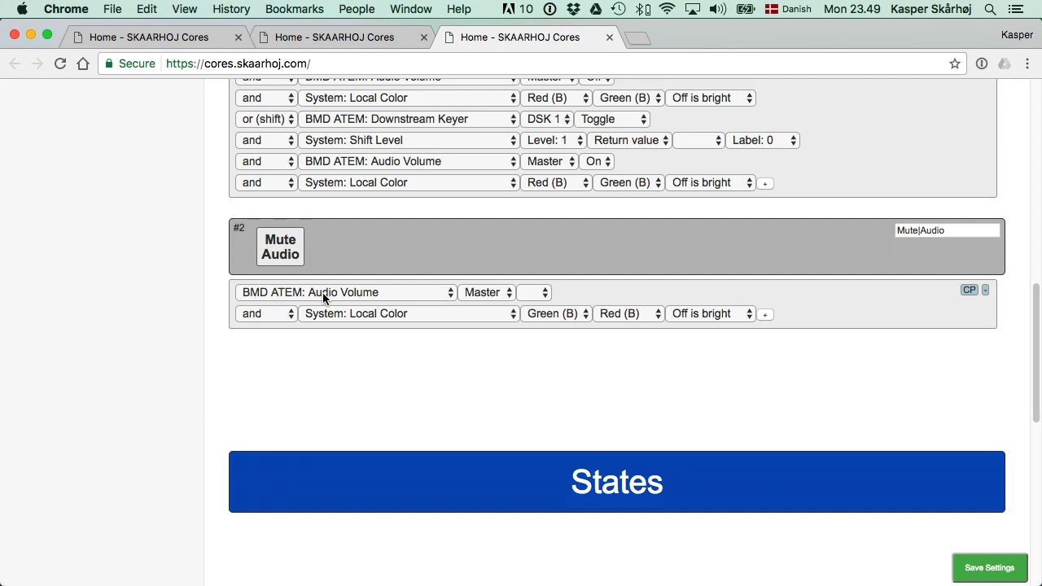
mouse_move(491, 295)
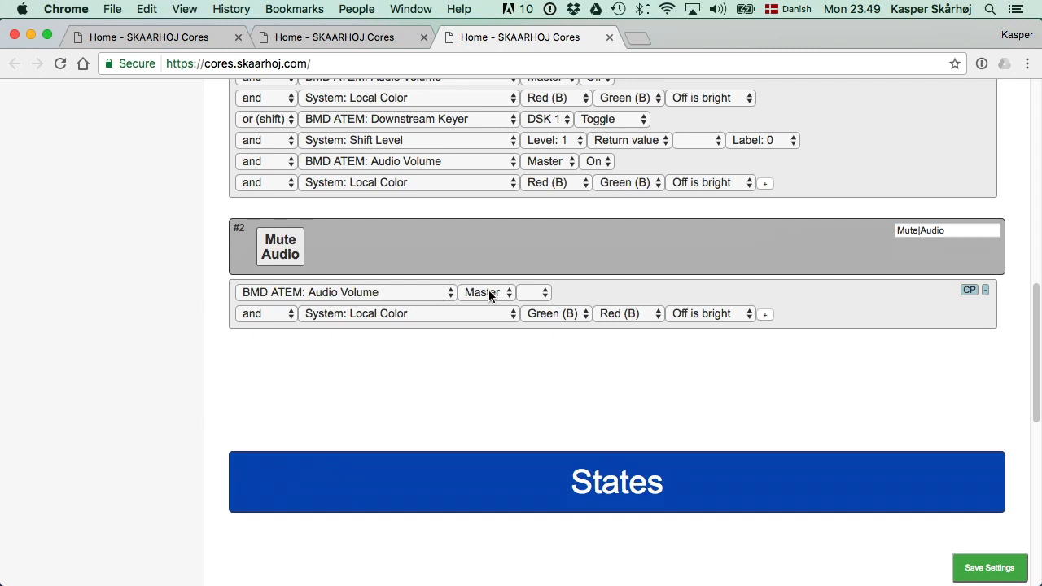
click(487, 292)
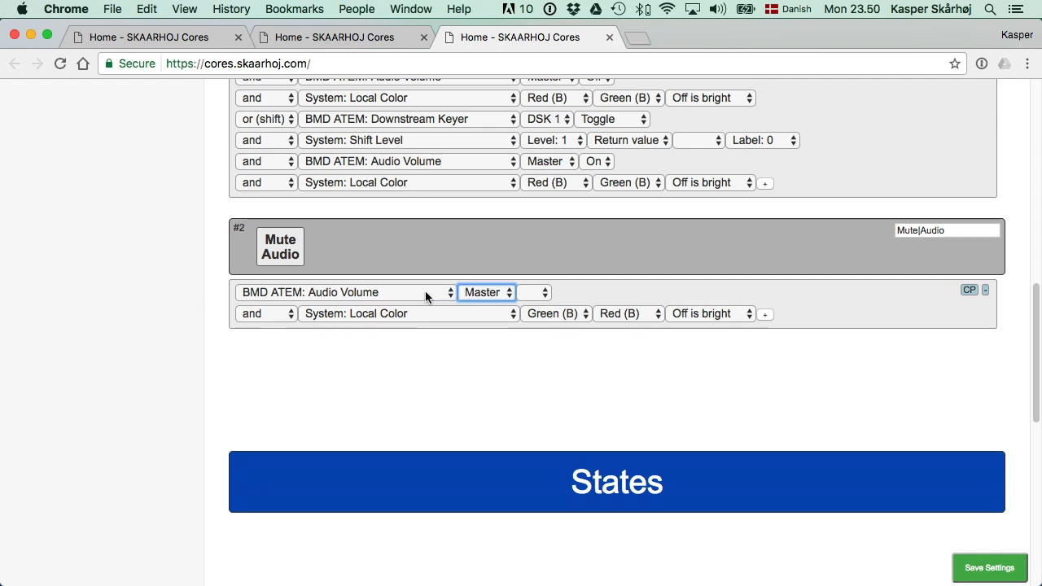
mouse_move(416, 295)
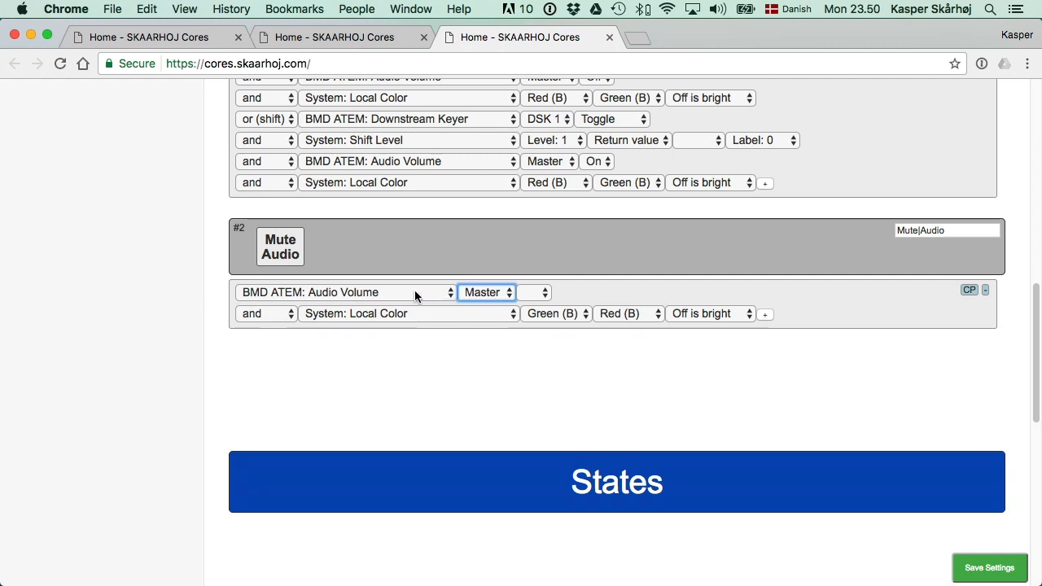
mouse_move(411, 293)
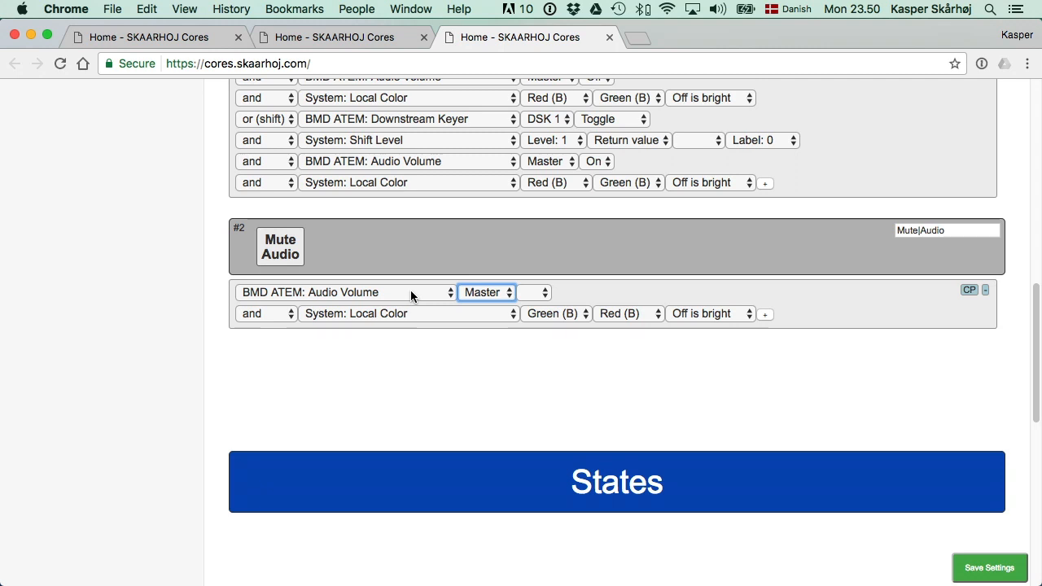
mouse_move(399, 295)
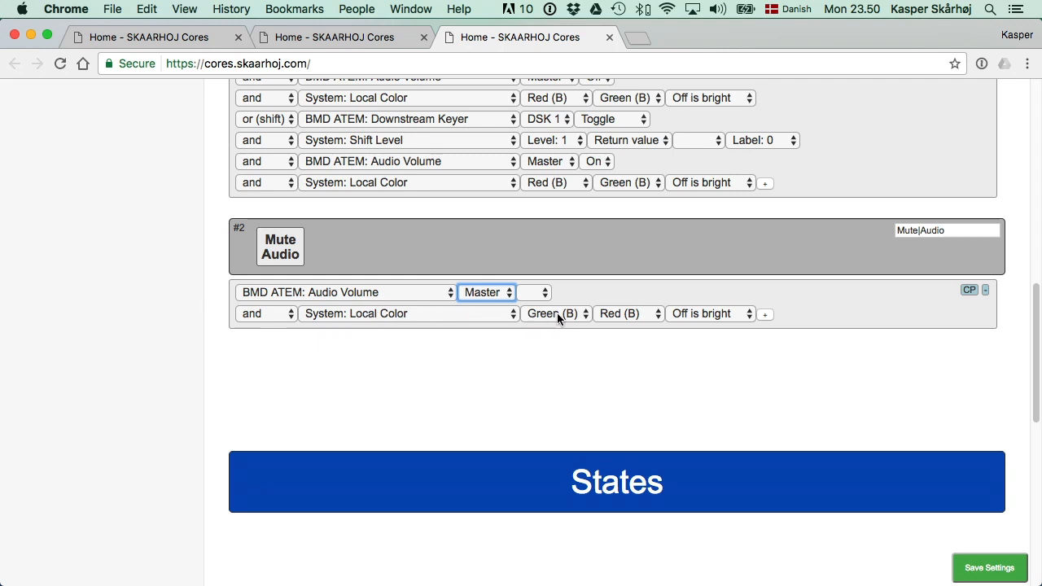
mouse_move(562, 316)
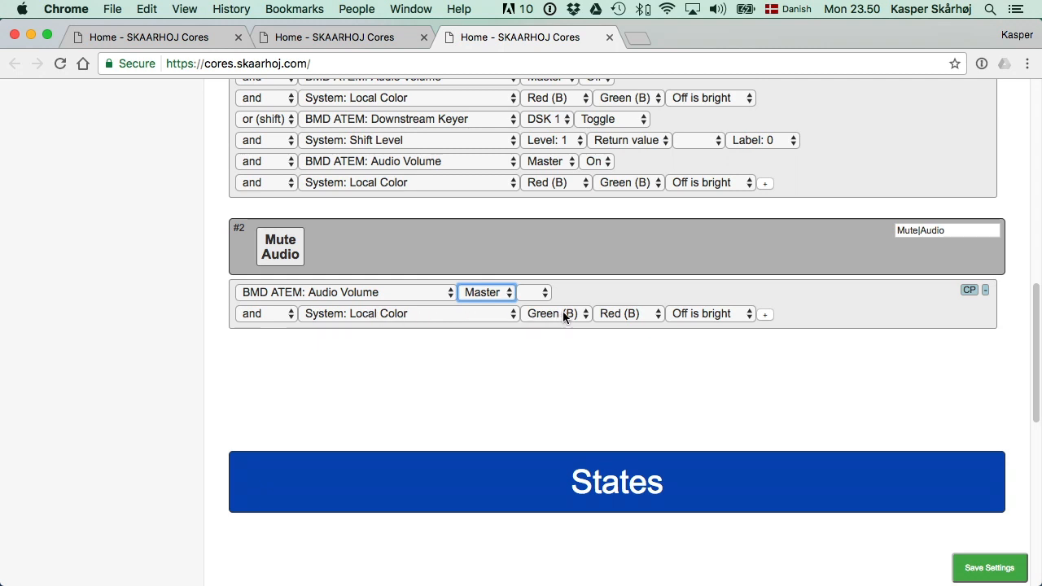
mouse_move(560, 317)
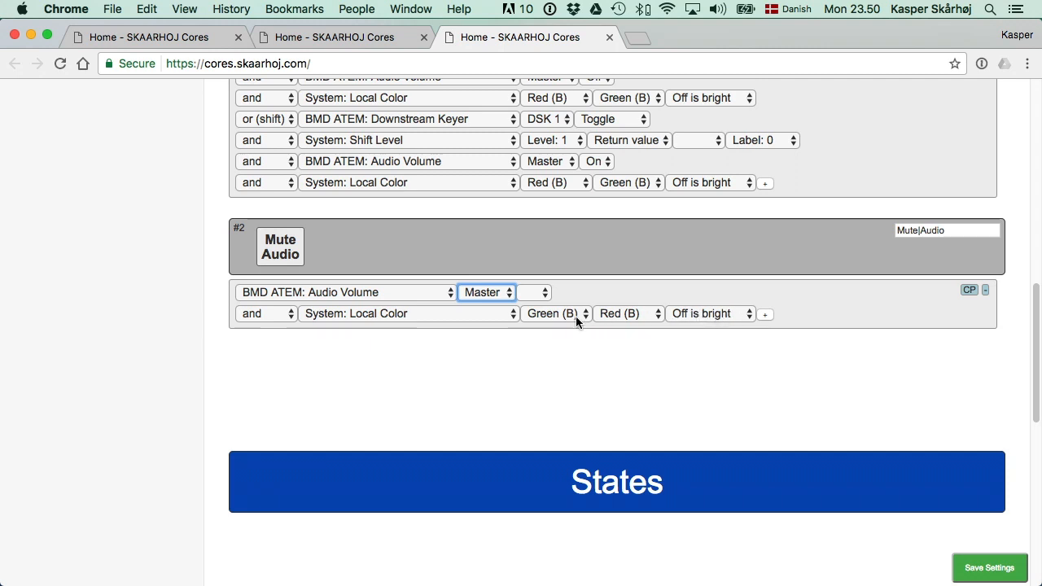
mouse_move(655, 315)
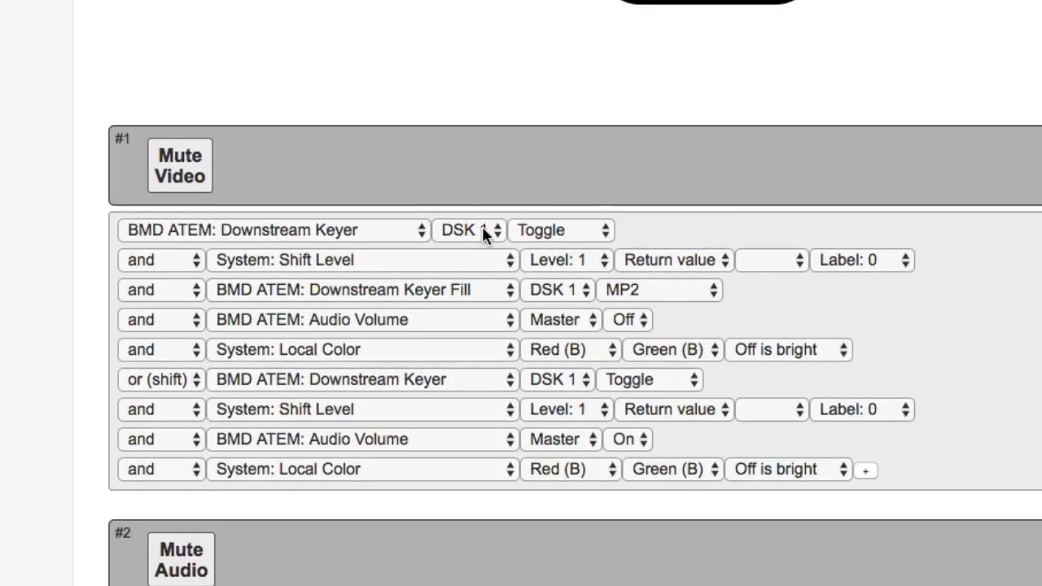
mouse_move(554, 236)
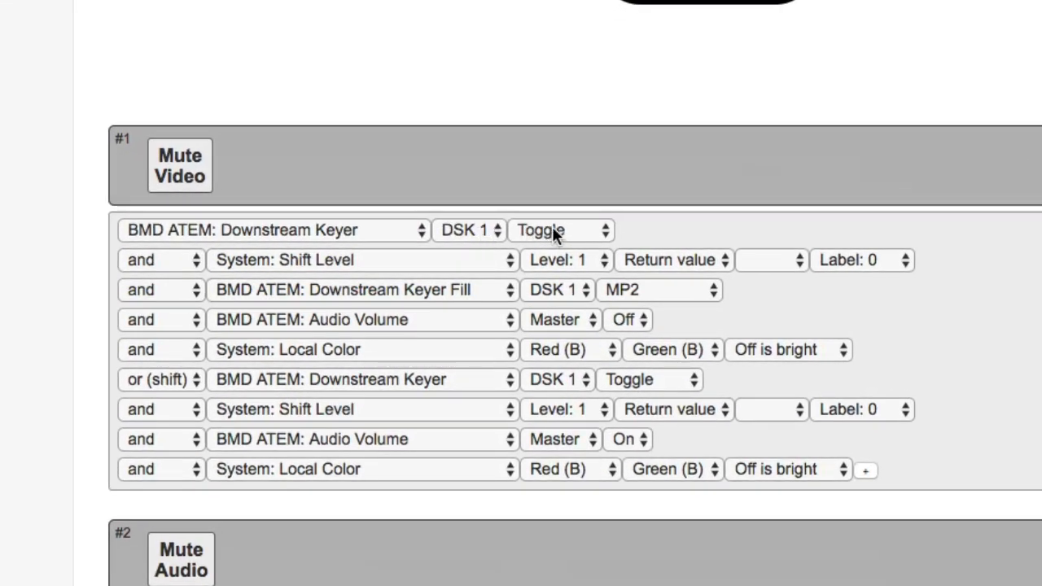
mouse_move(261, 265)
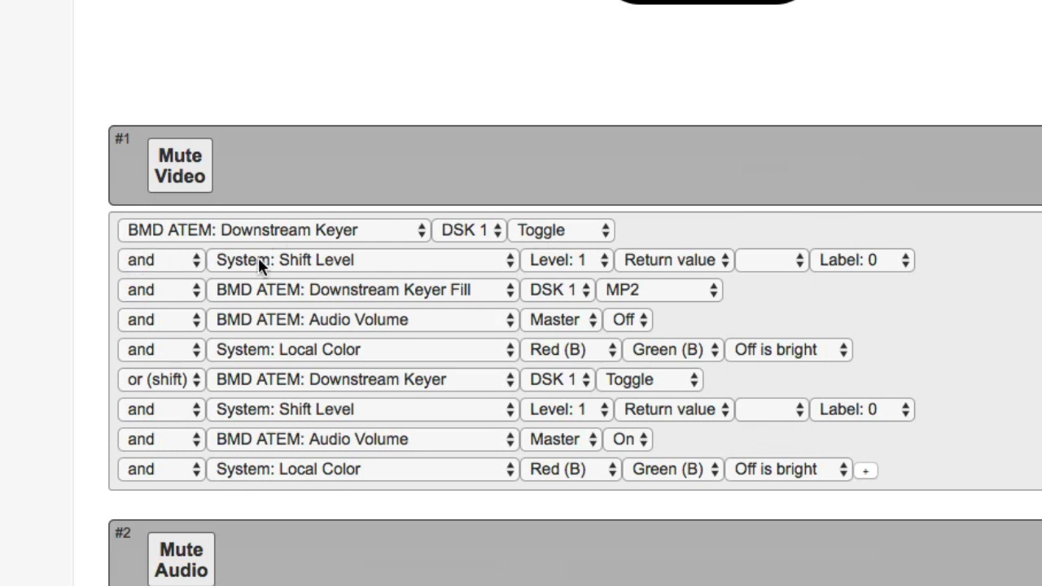
mouse_move(334, 267)
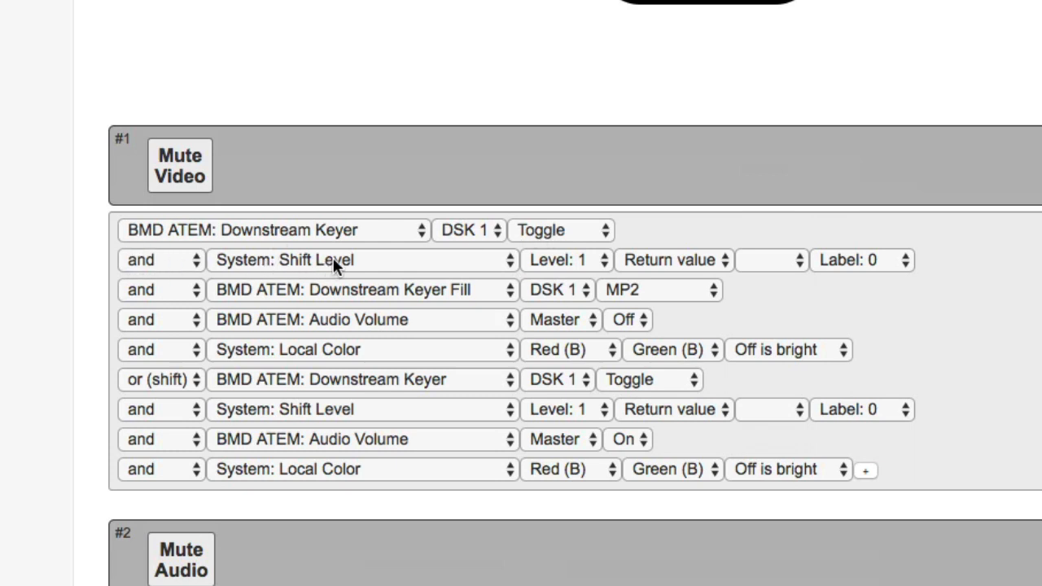
mouse_move(594, 265)
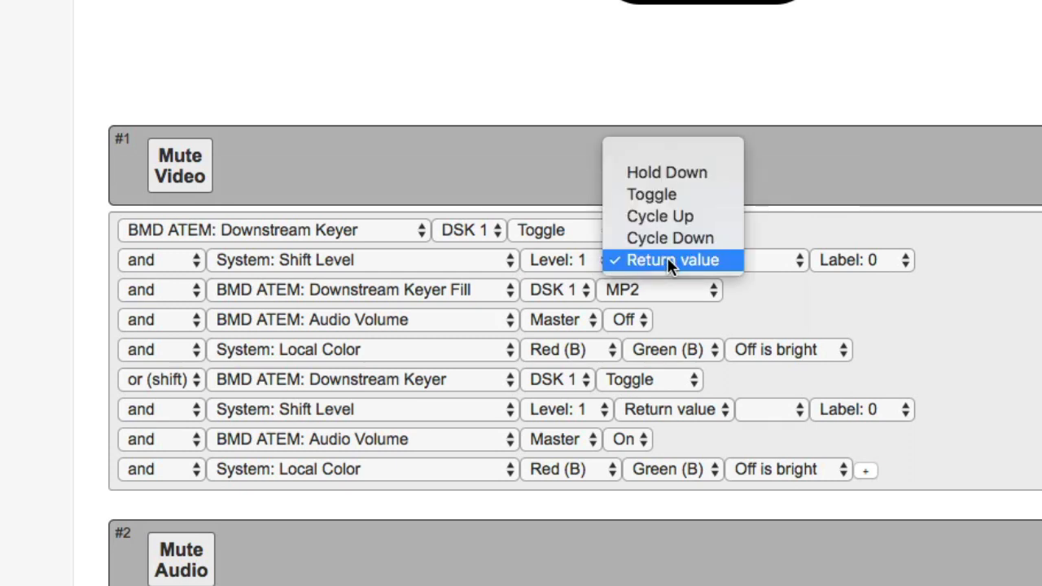
click(673, 260)
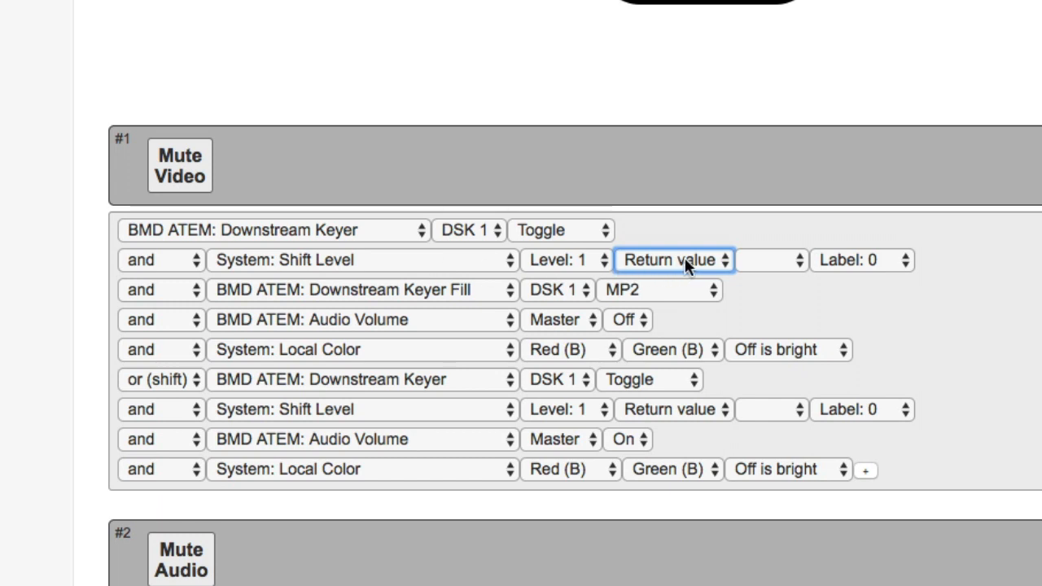
click(672, 259)
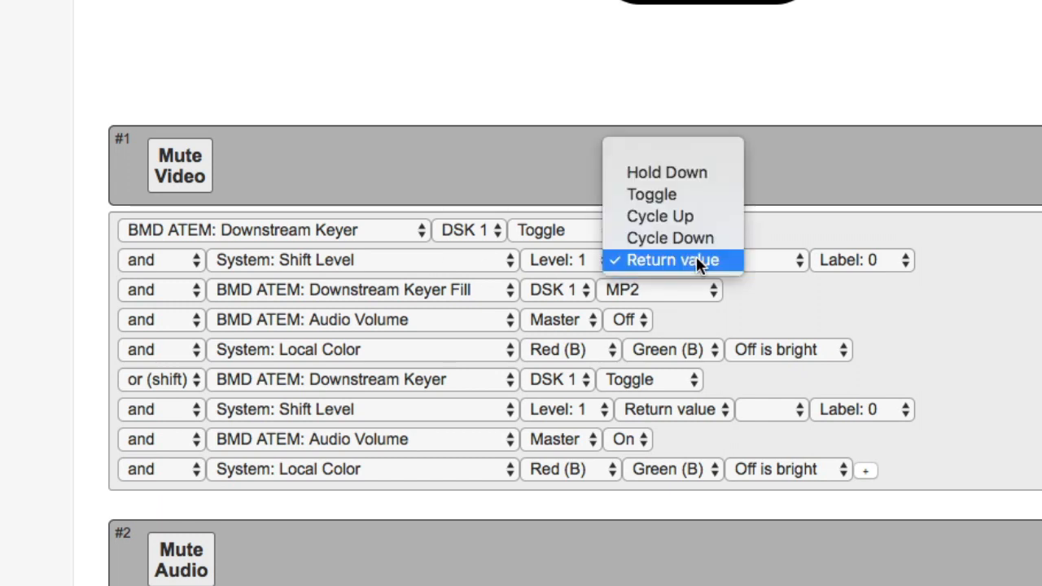
click(672, 260)
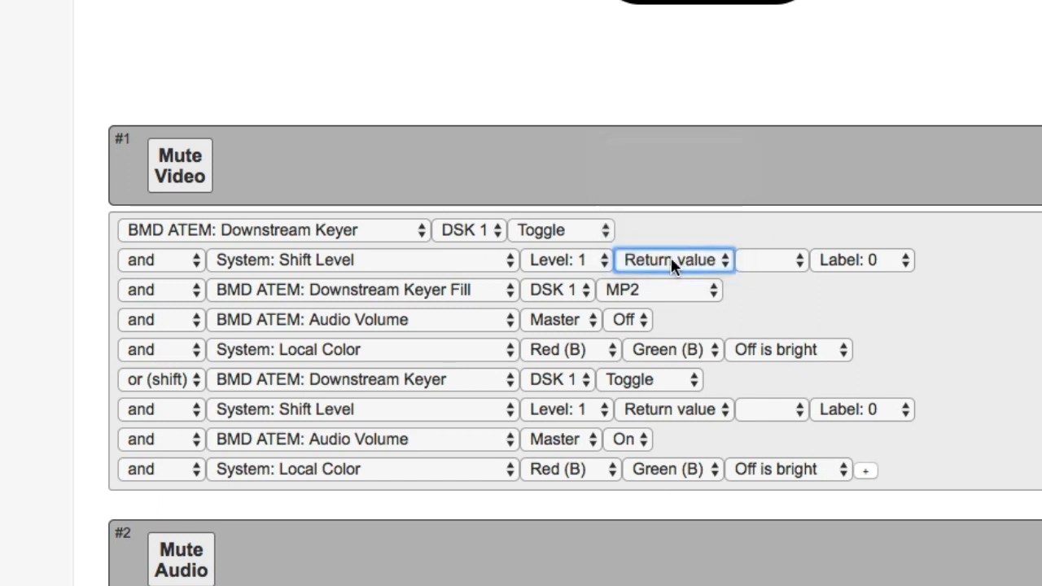
mouse_move(253, 267)
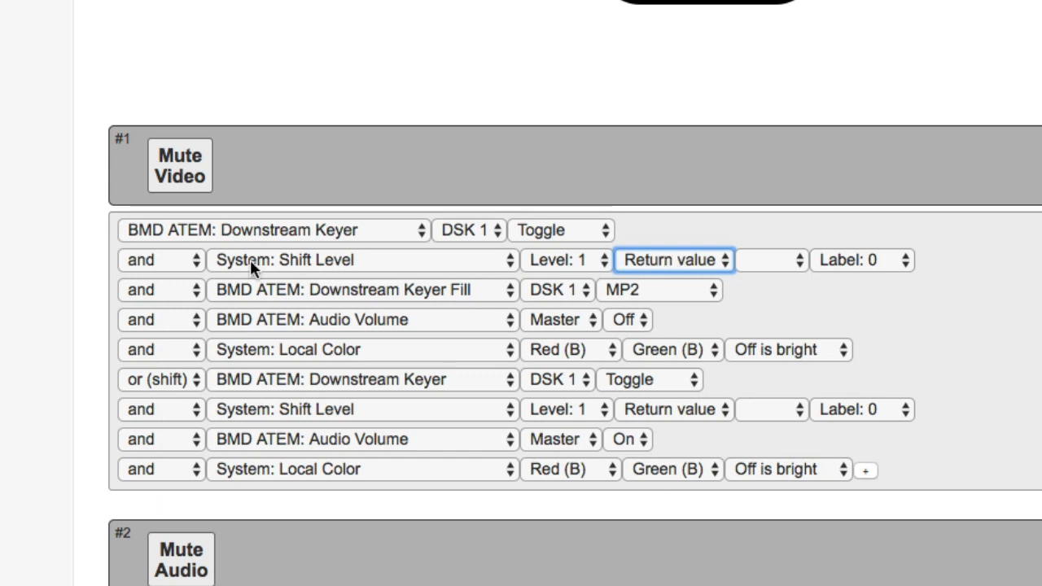
mouse_move(208, 234)
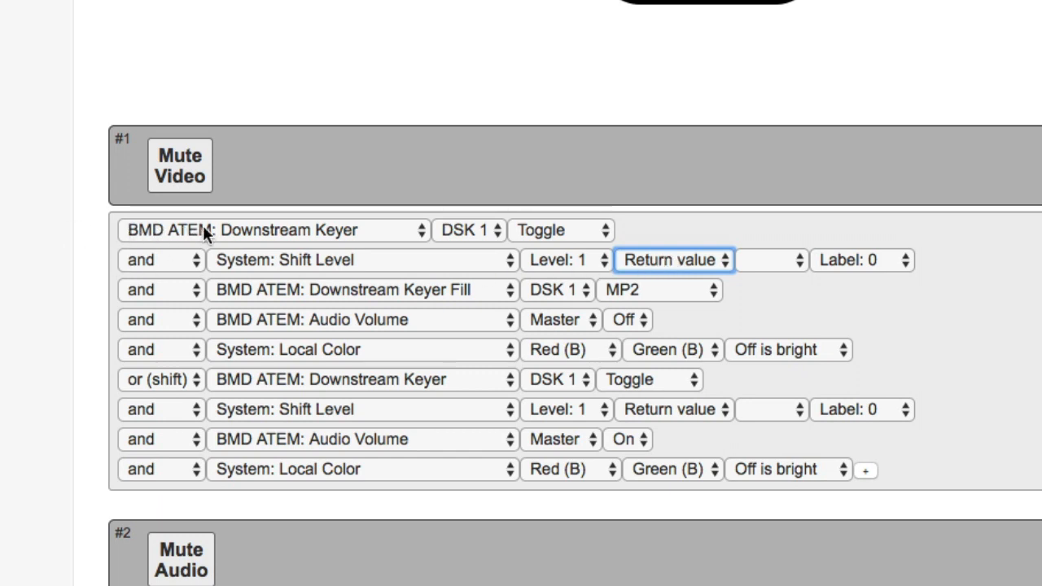
mouse_move(445, 234)
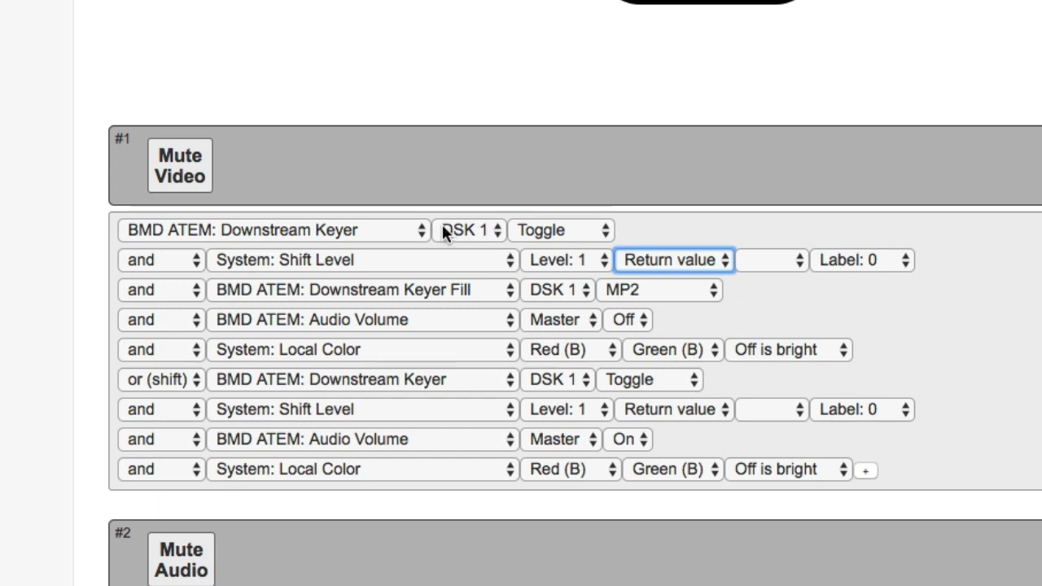
mouse_move(682, 265)
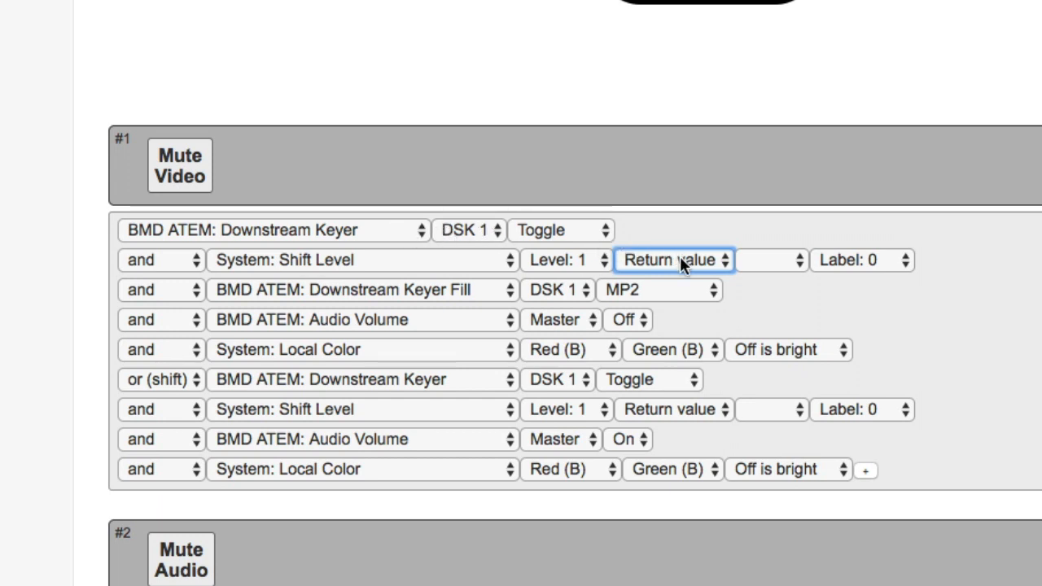
mouse_move(579, 265)
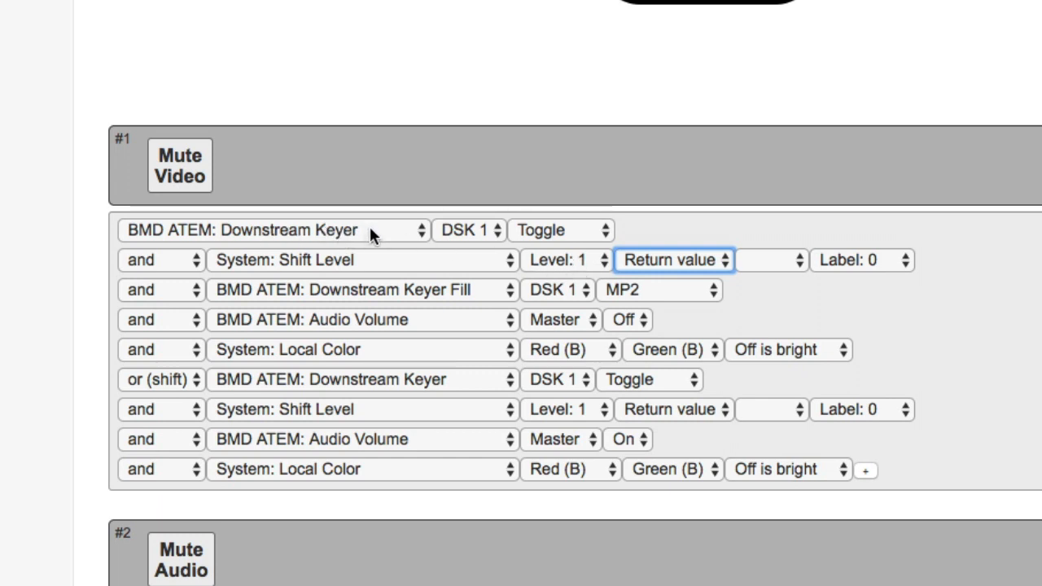
mouse_move(574, 236)
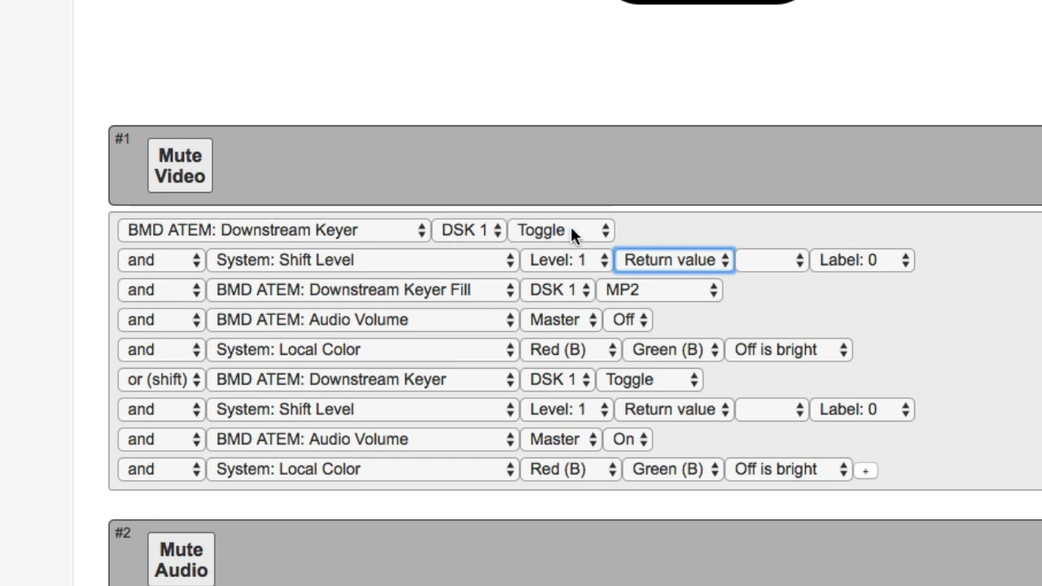
mouse_move(618, 260)
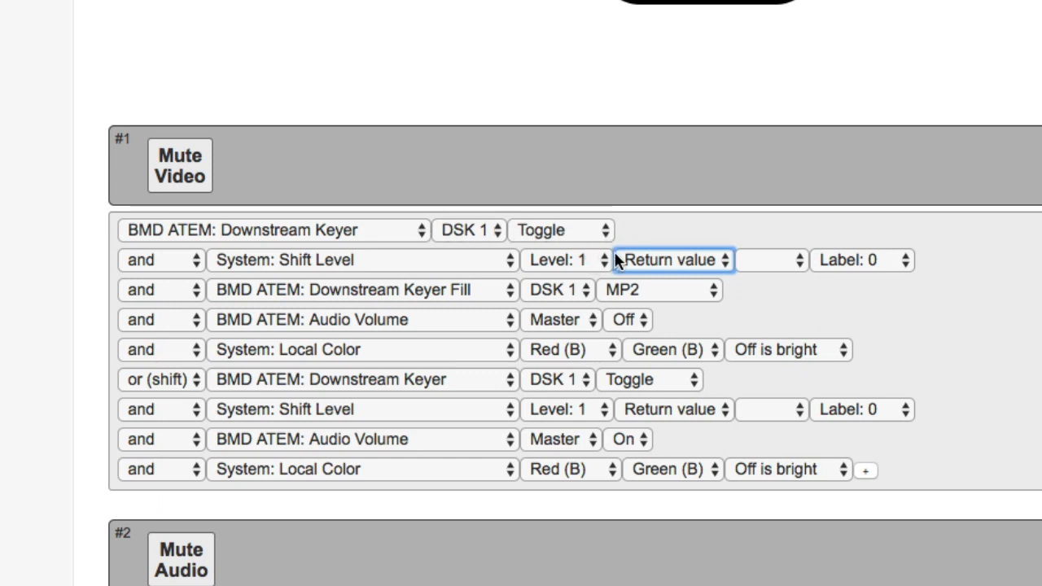
mouse_move(383, 236)
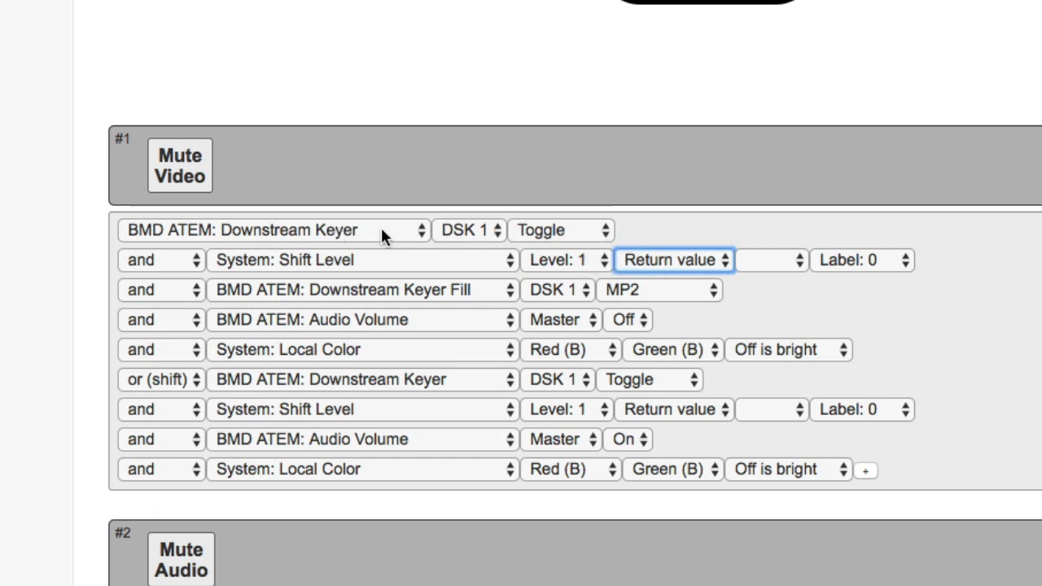
mouse_move(412, 238)
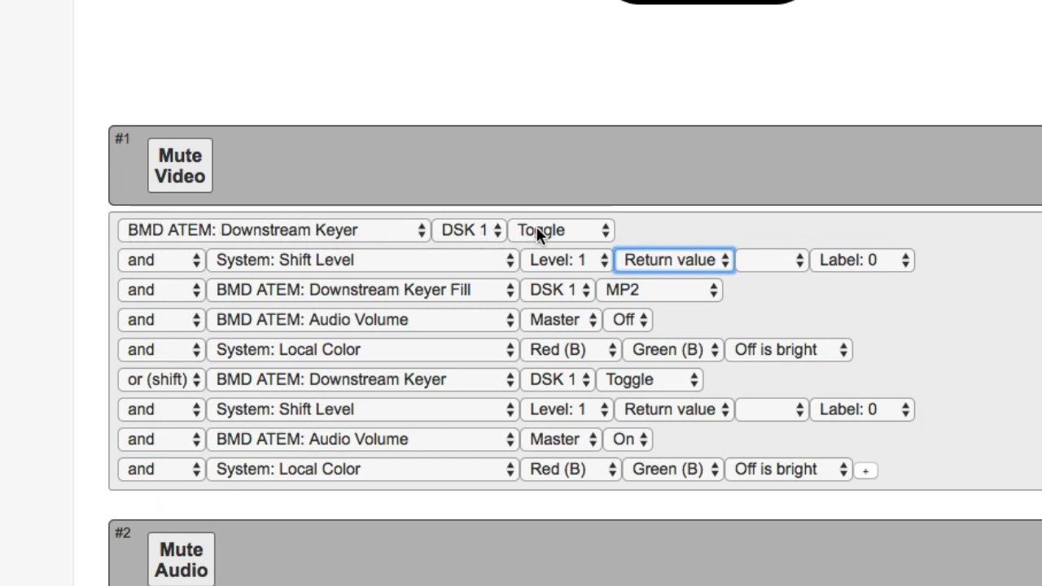
mouse_move(678, 249)
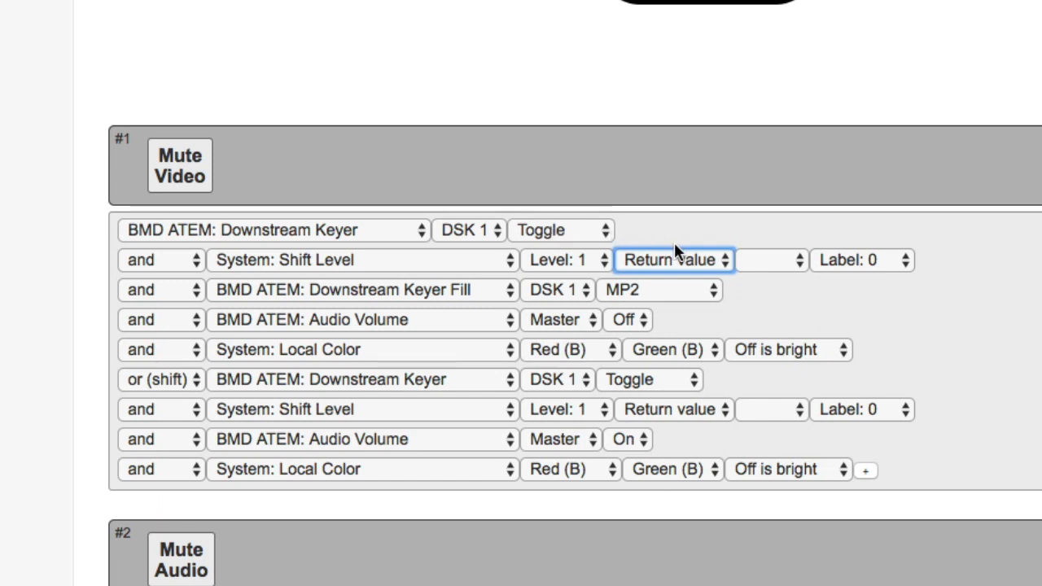
mouse_move(649, 262)
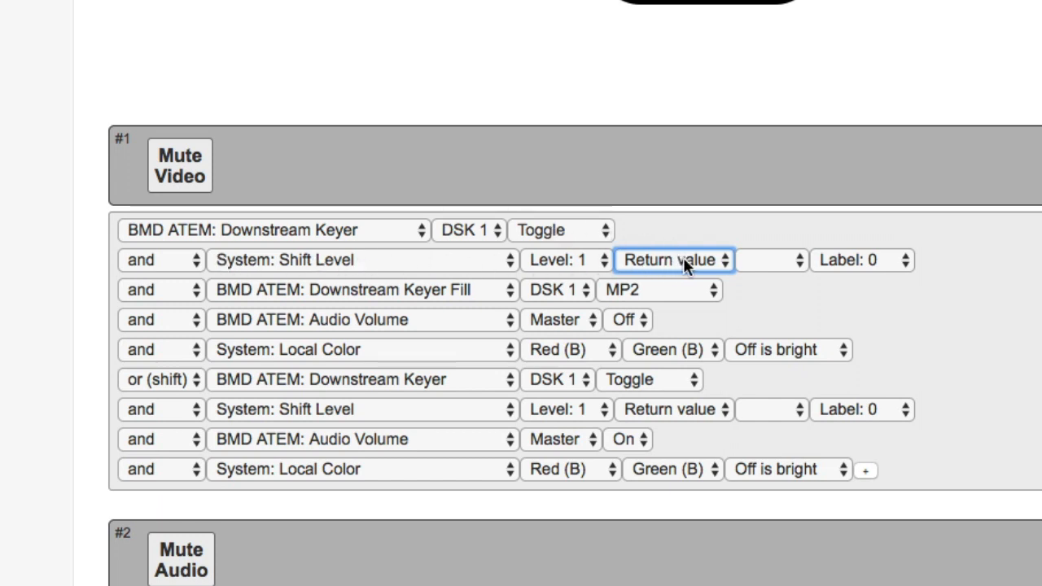
mouse_move(577, 265)
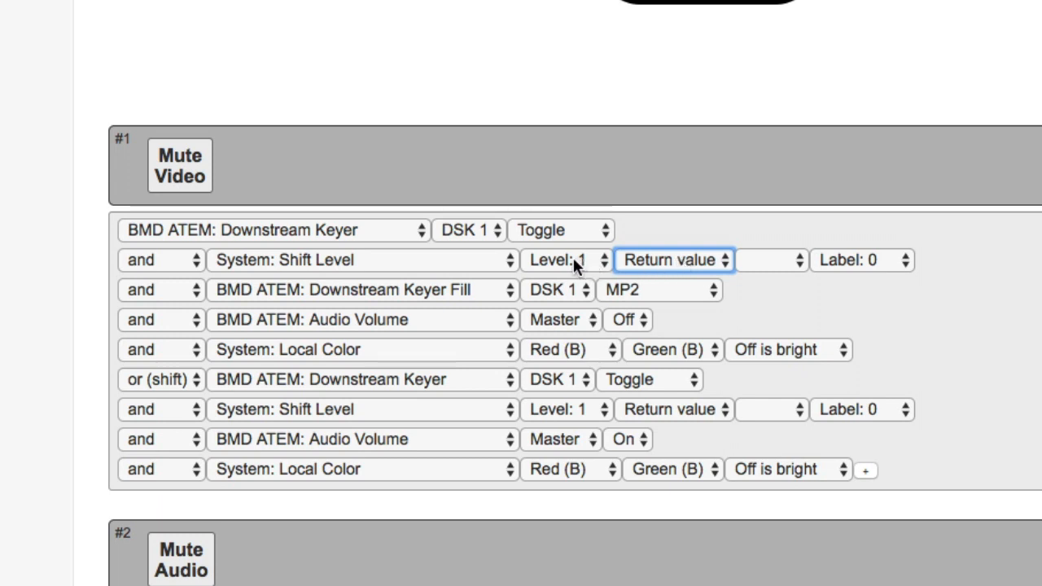
mouse_move(606, 261)
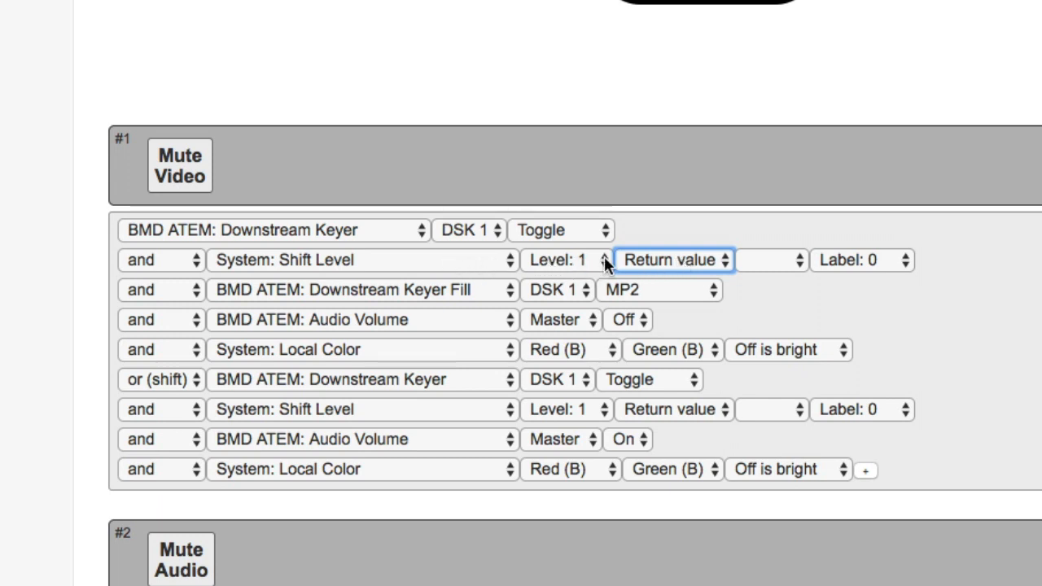
mouse_move(157, 383)
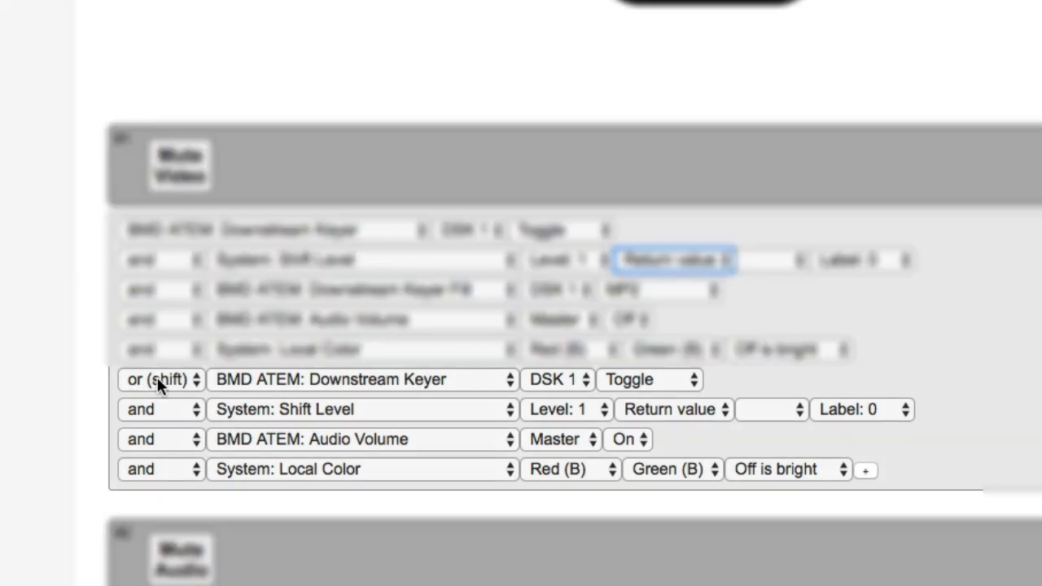
mouse_move(239, 383)
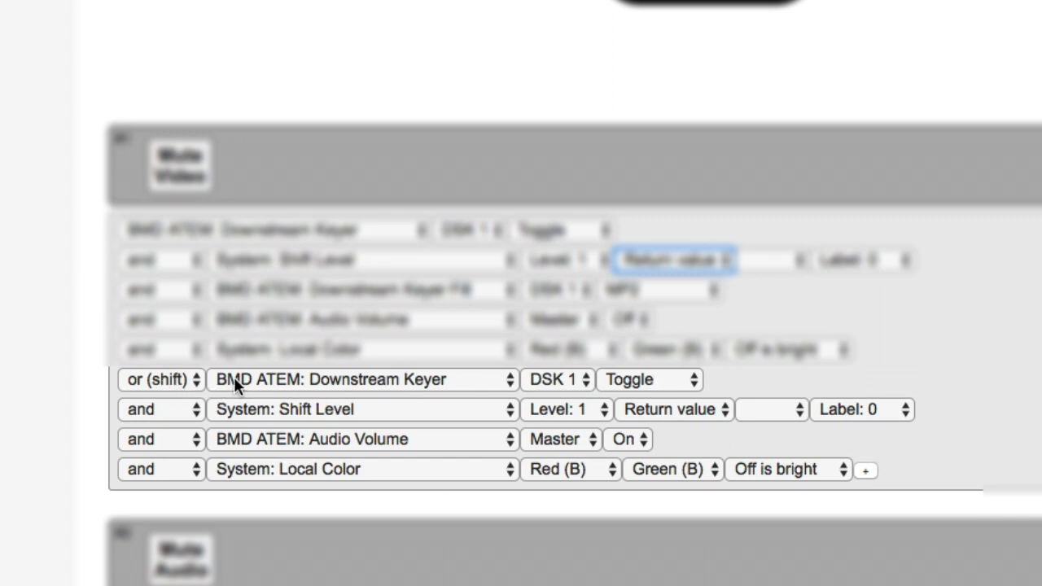
mouse_move(638, 389)
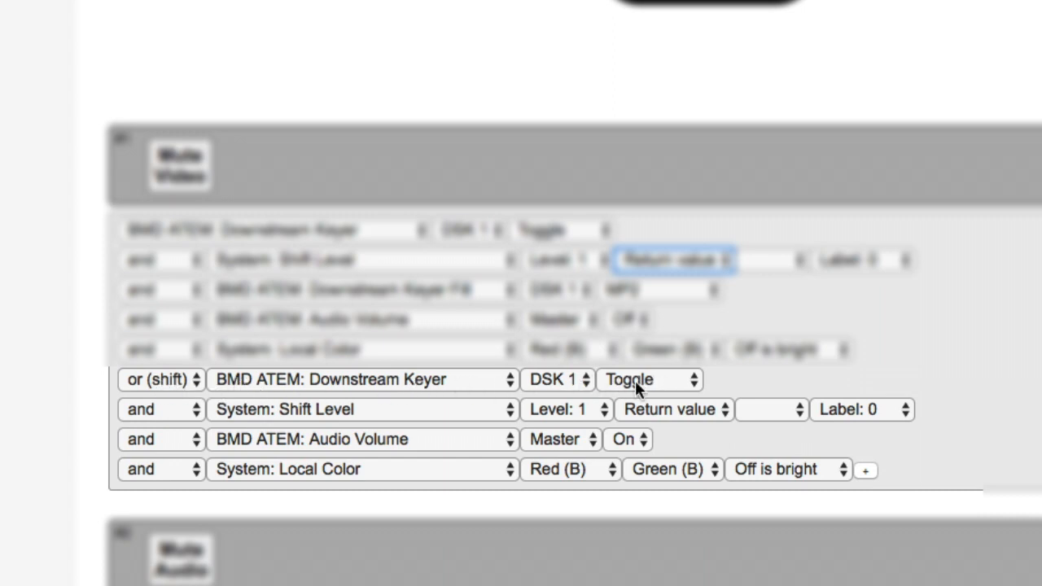
mouse_move(342, 413)
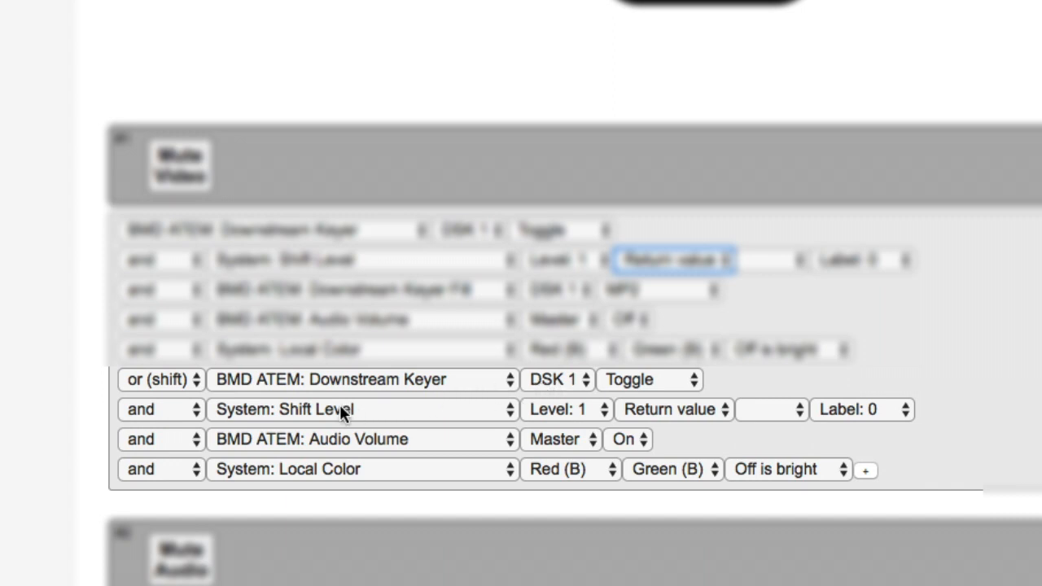
mouse_move(403, 391)
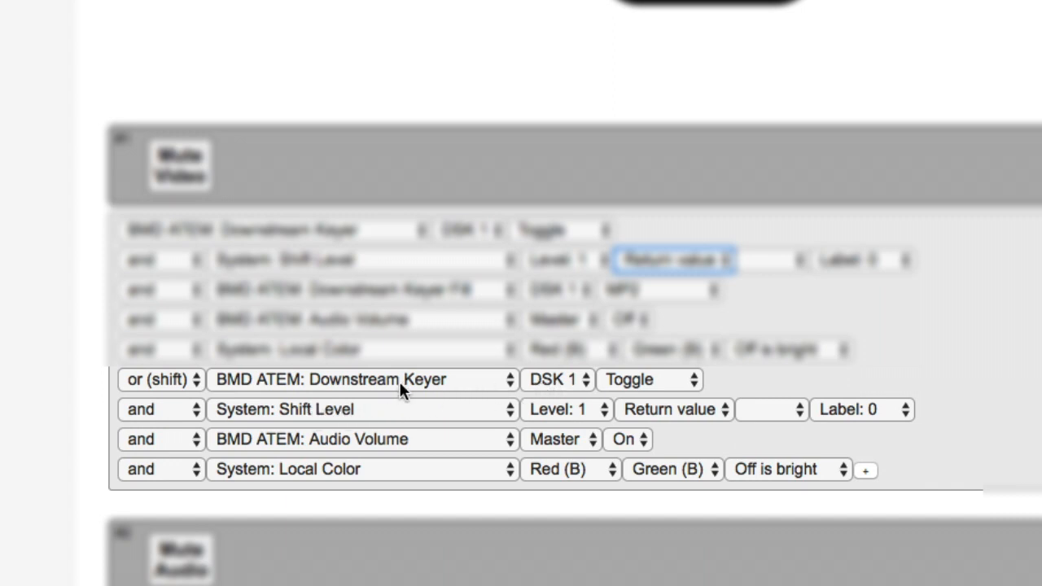
mouse_move(582, 384)
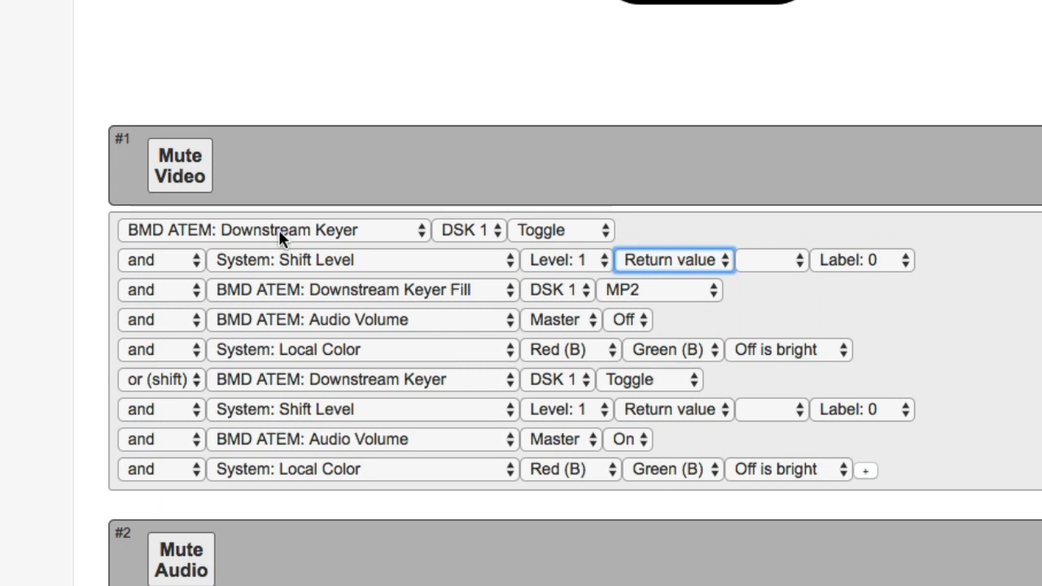
mouse_move(313, 338)
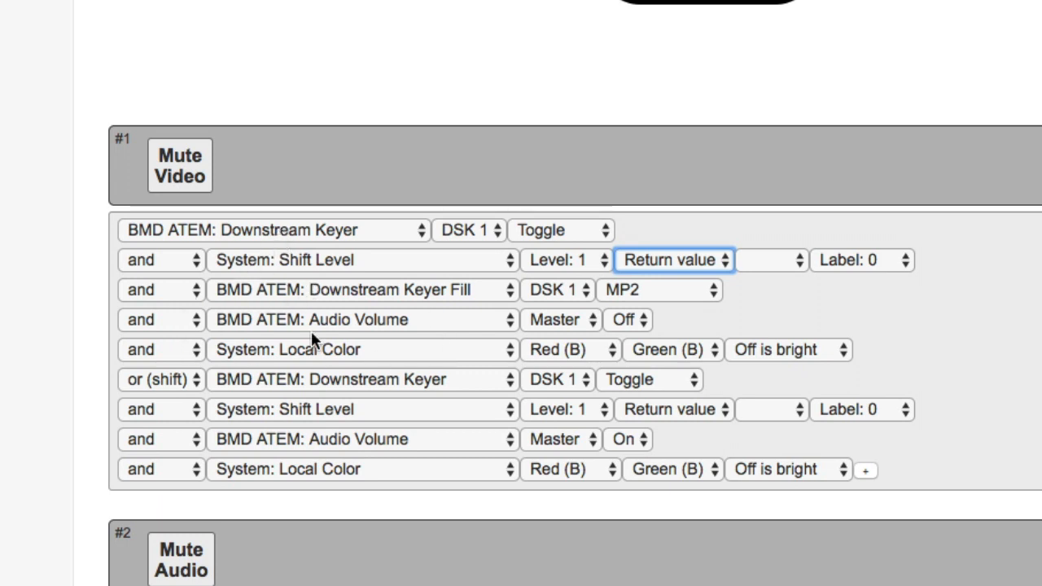
mouse_move(319, 303)
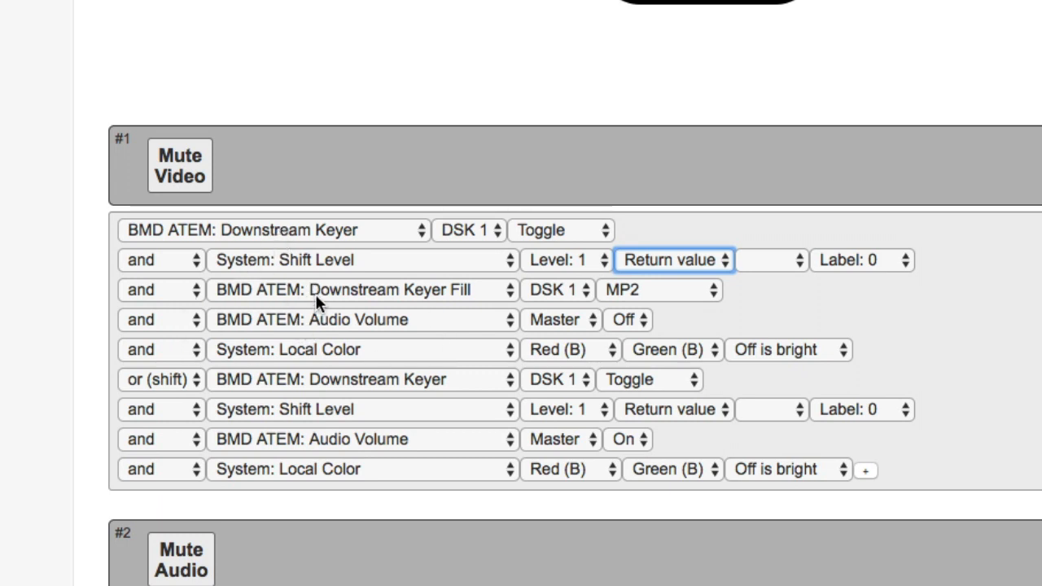
mouse_move(395, 295)
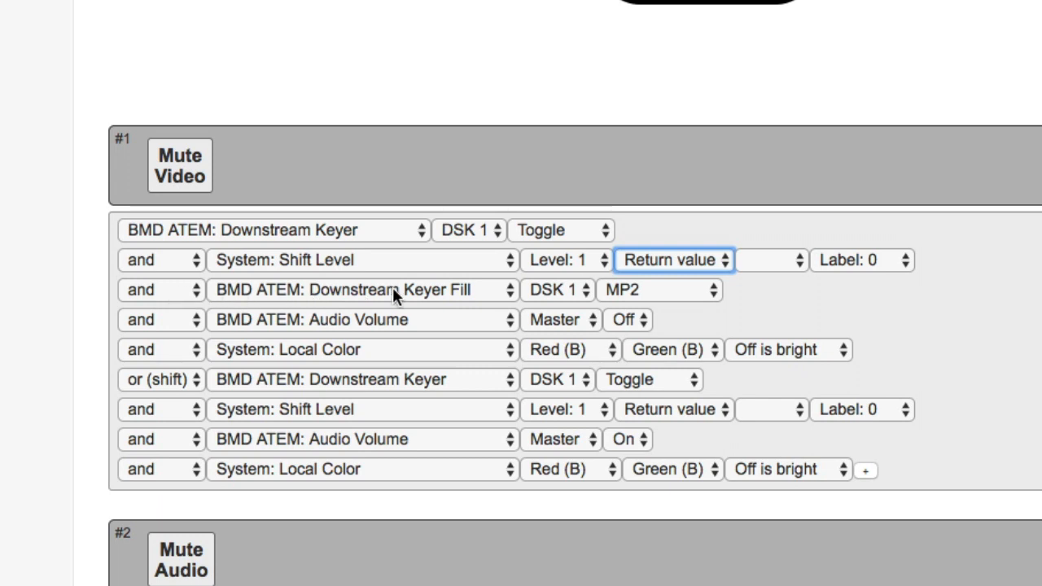
mouse_move(480, 300)
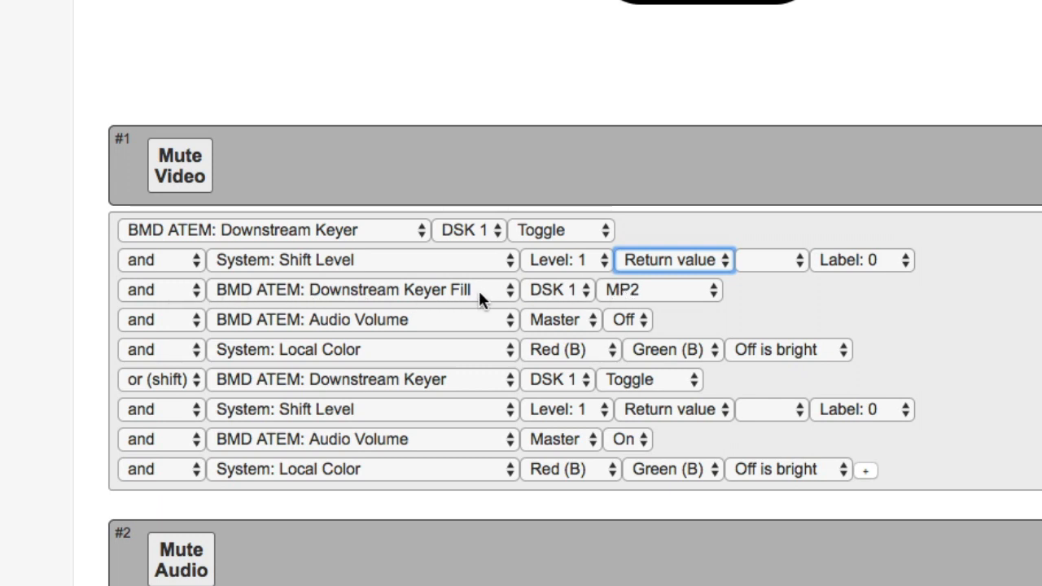
mouse_move(643, 317)
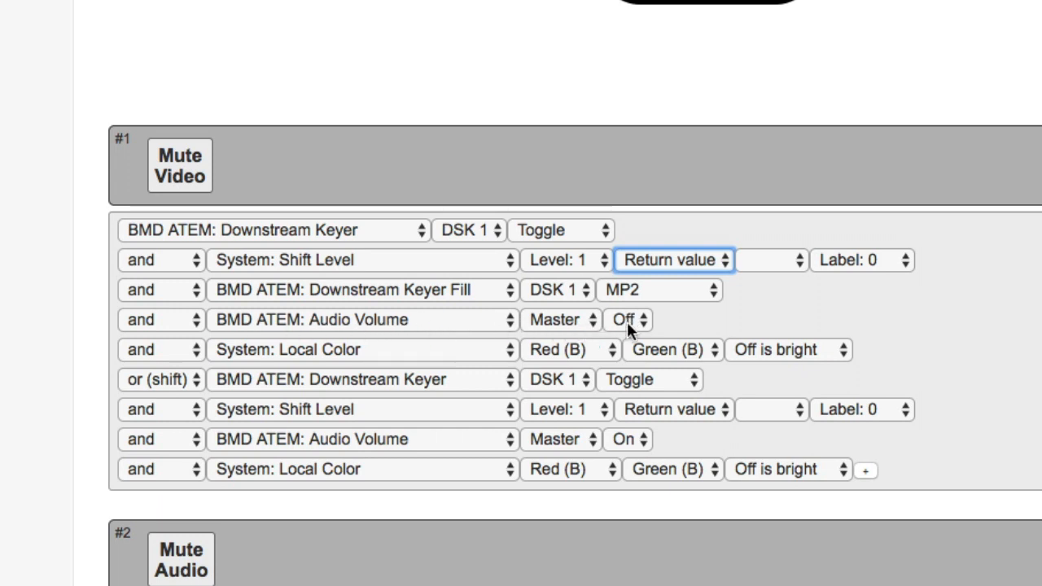
mouse_move(527, 448)
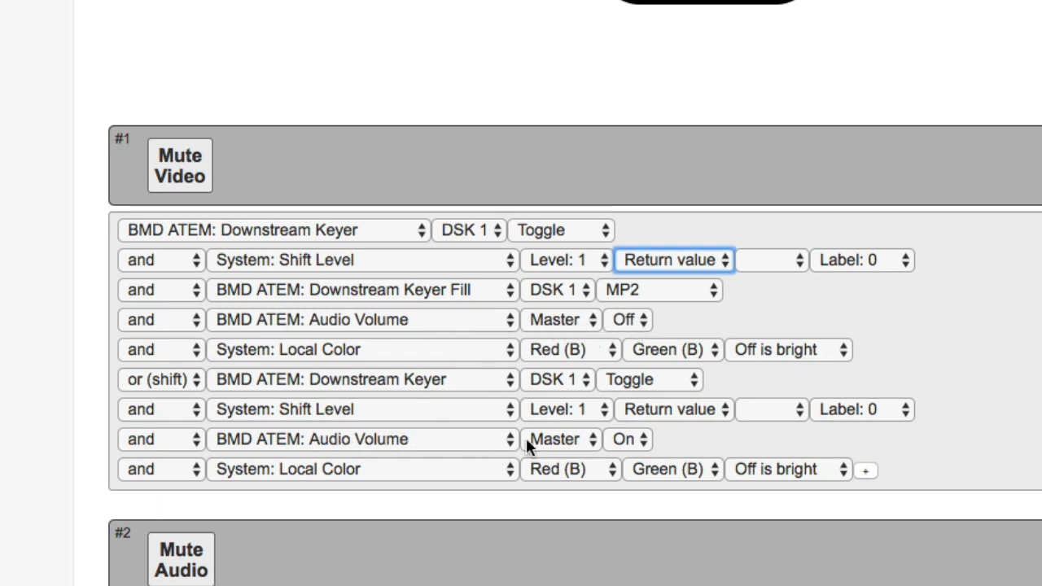
mouse_move(382, 354)
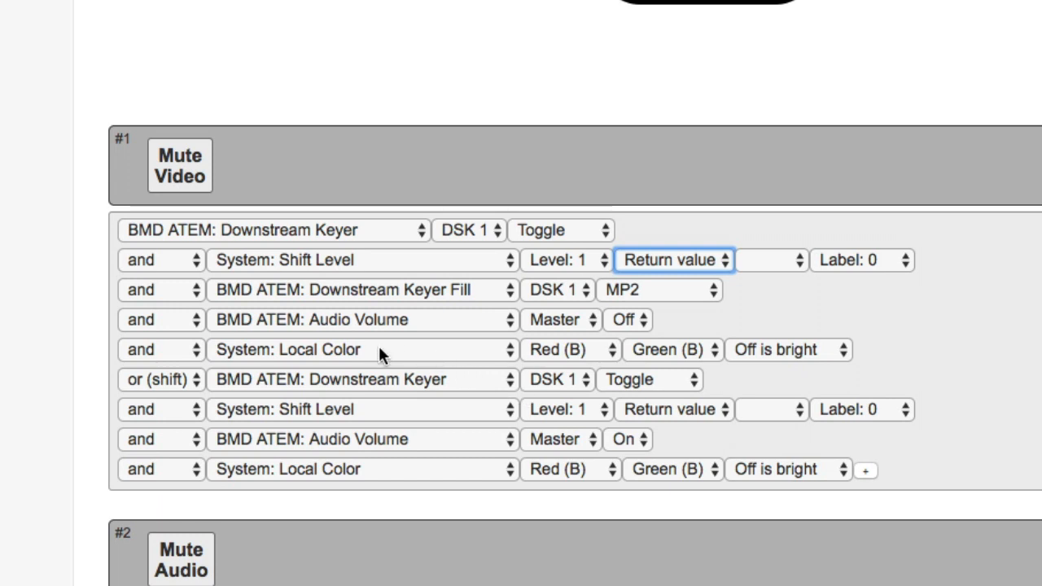
mouse_move(782, 359)
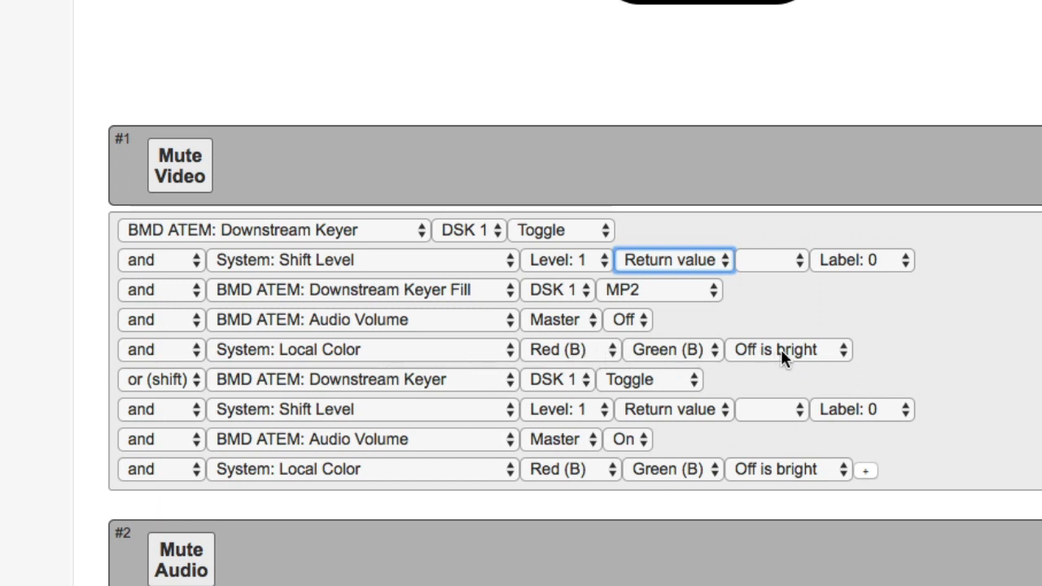
mouse_move(541, 476)
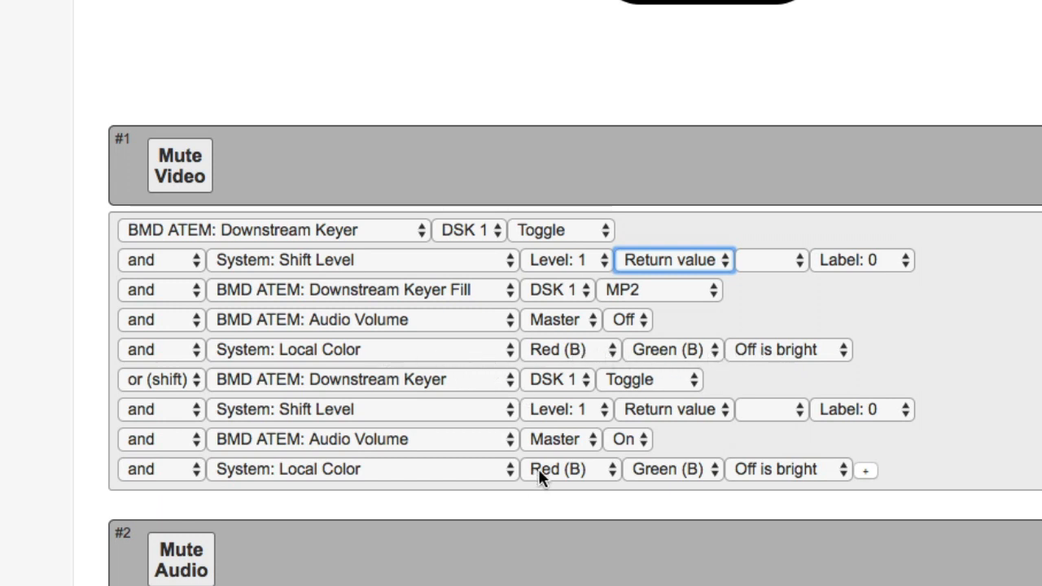
mouse_move(436, 351)
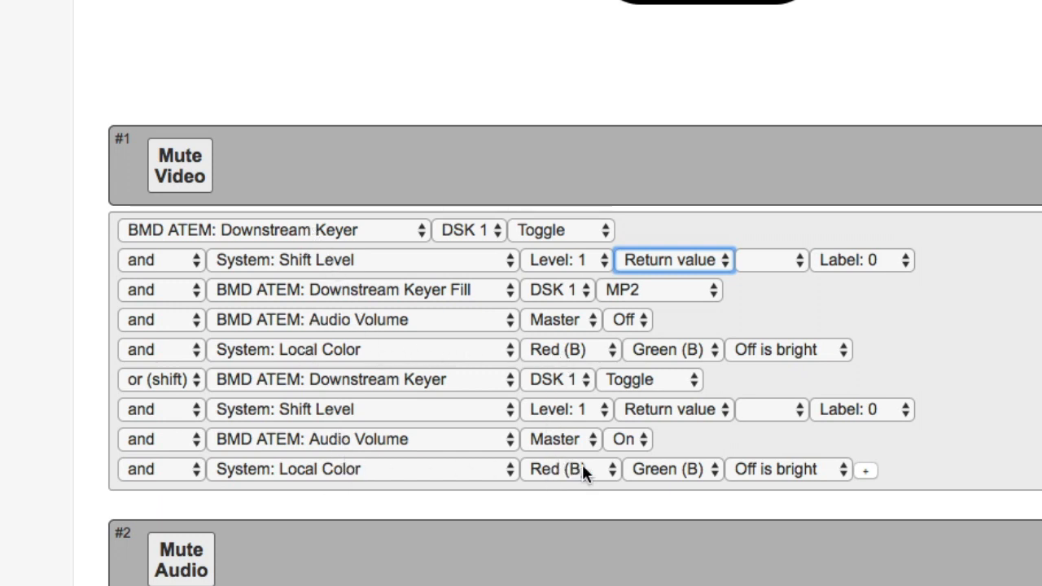
mouse_move(748, 491)
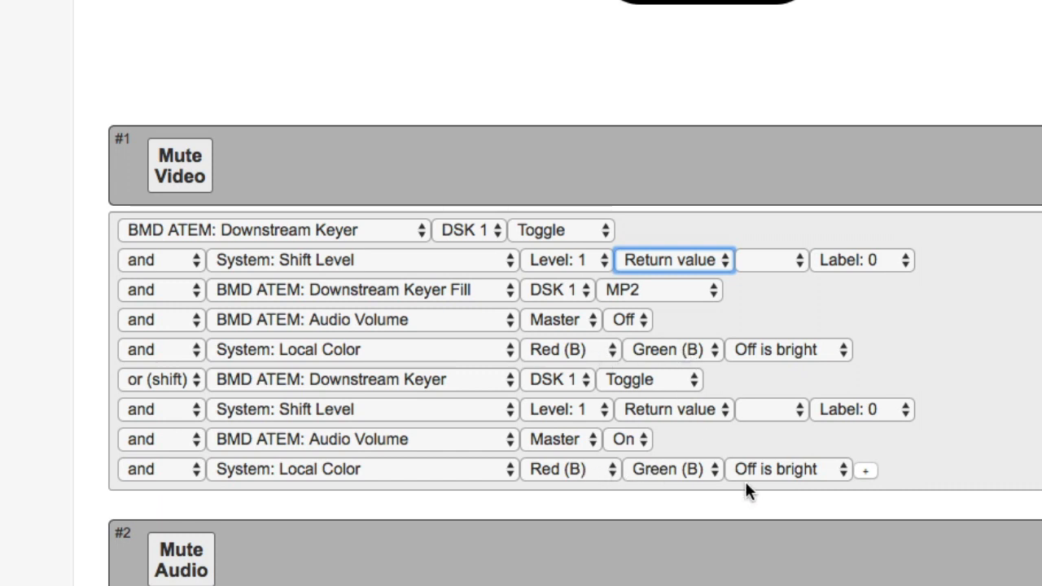
mouse_move(796, 364)
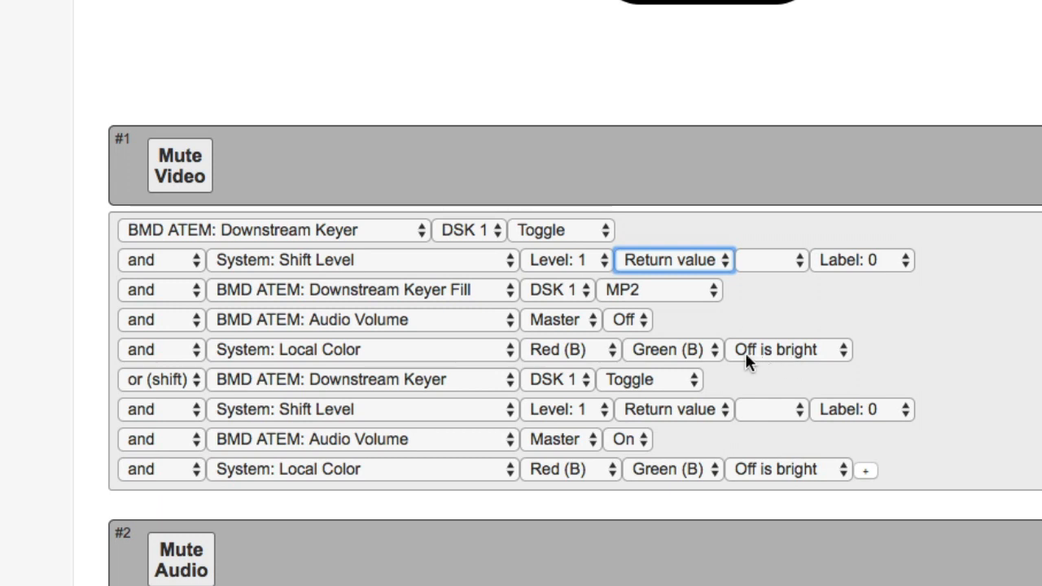
mouse_move(762, 327)
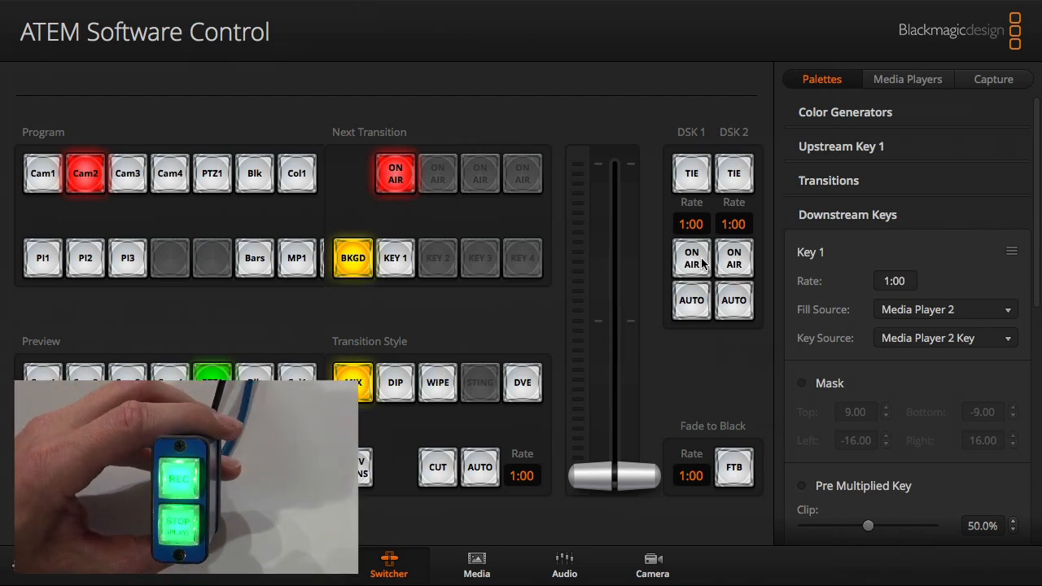
click(691, 258)
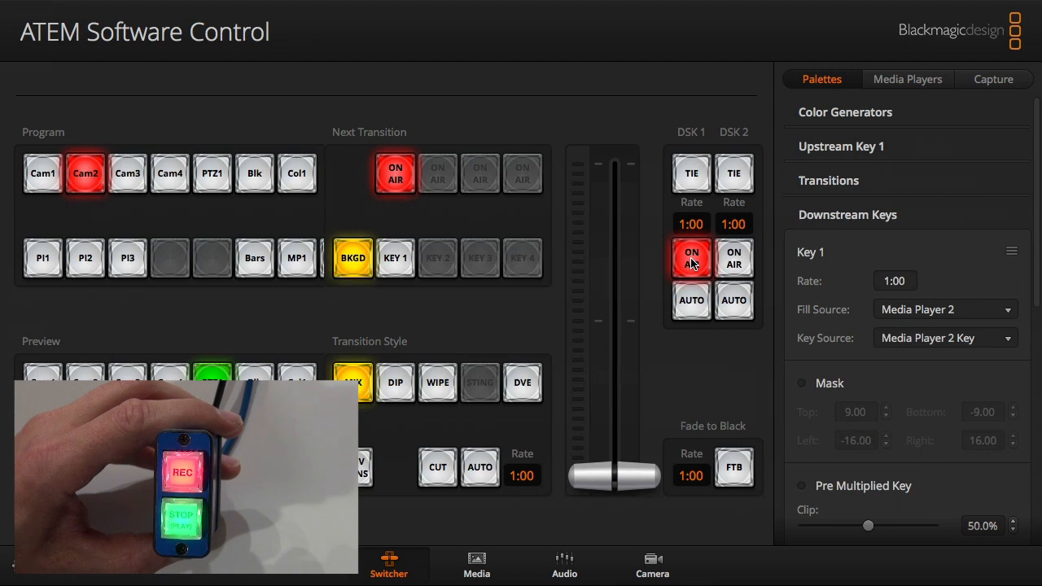
click(692, 258)
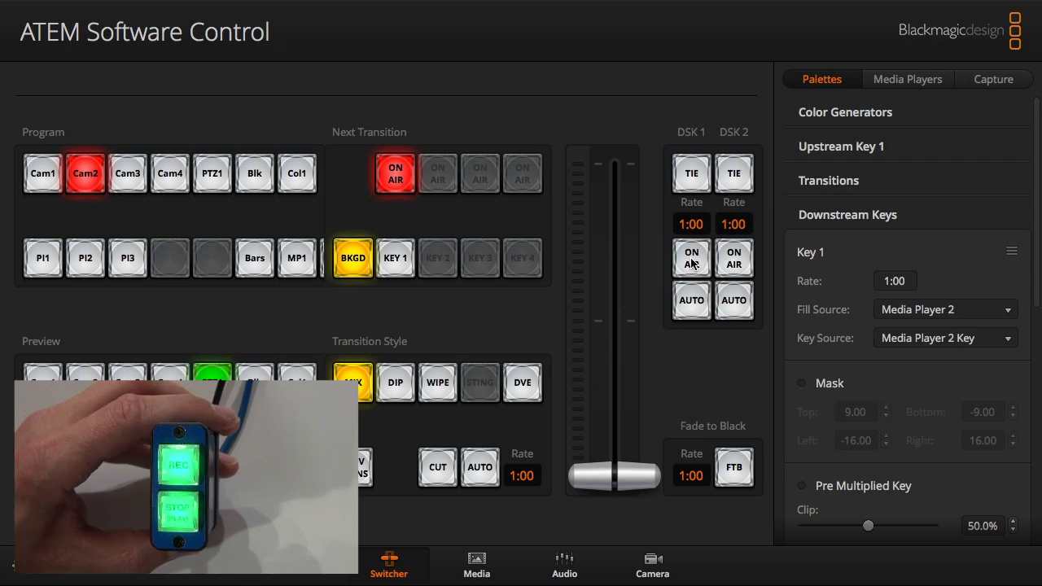
click(691, 258)
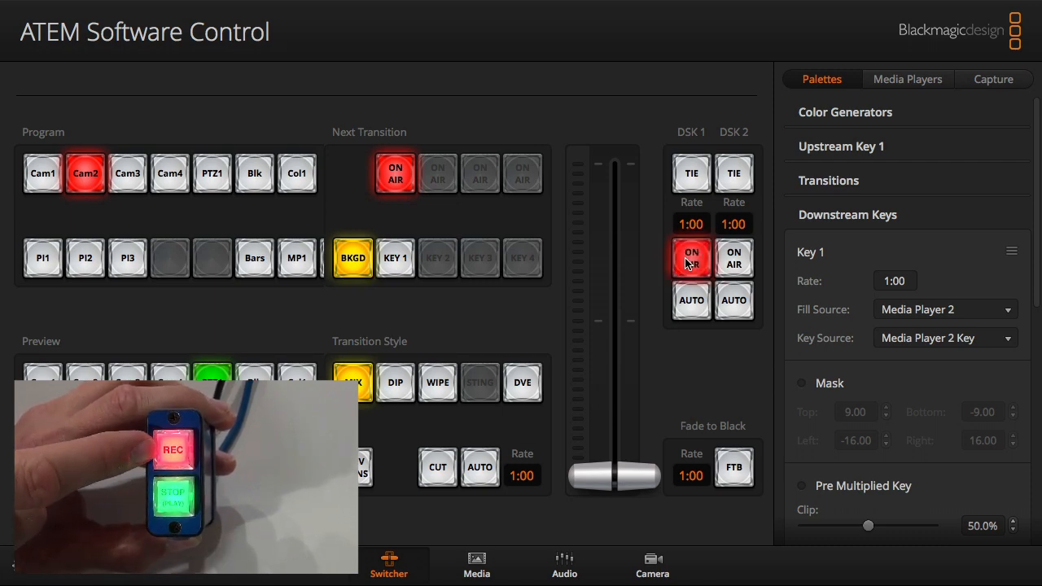
click(691, 258)
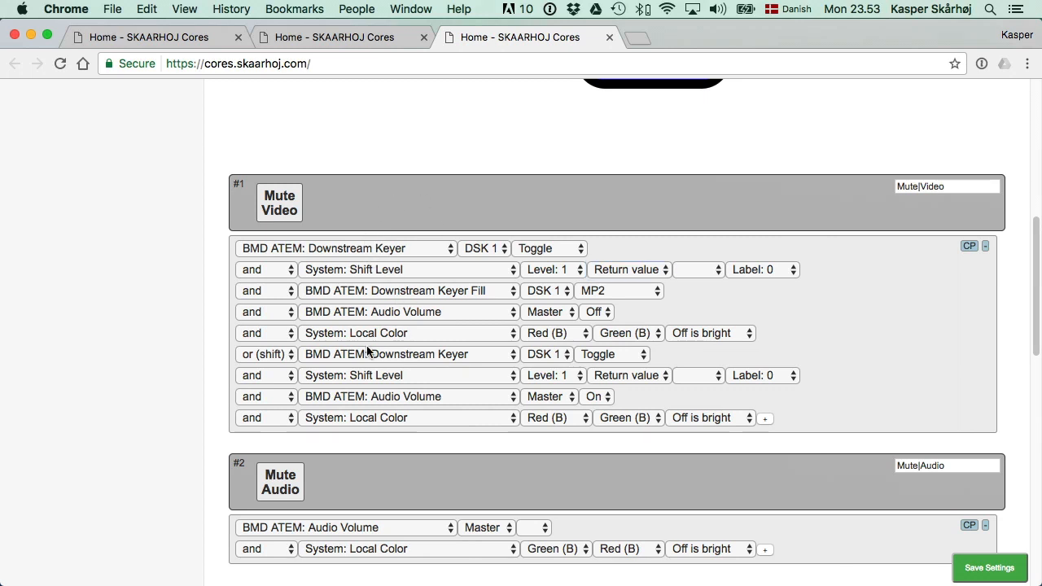
mouse_move(389, 271)
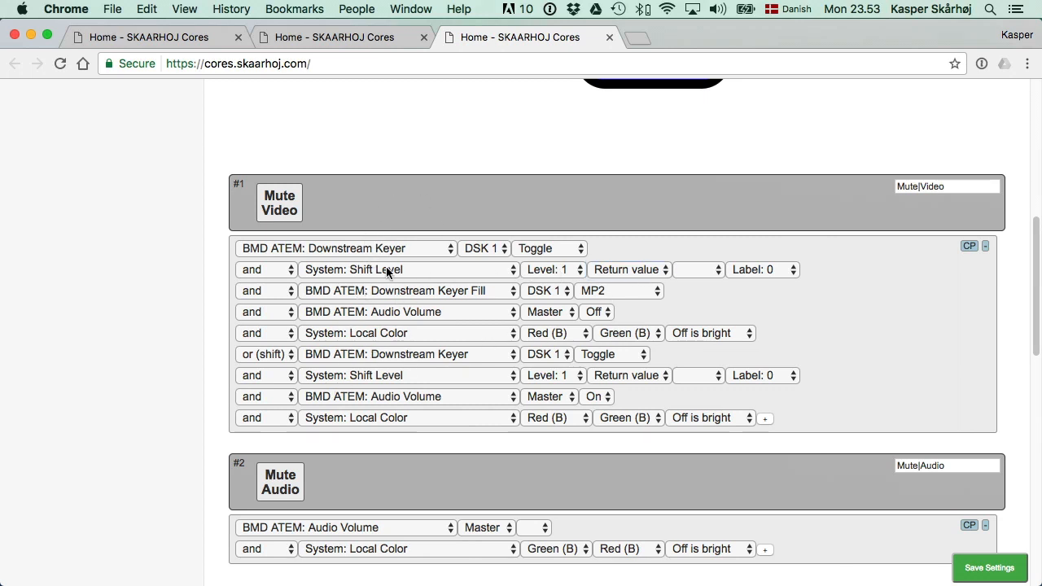
mouse_move(432, 271)
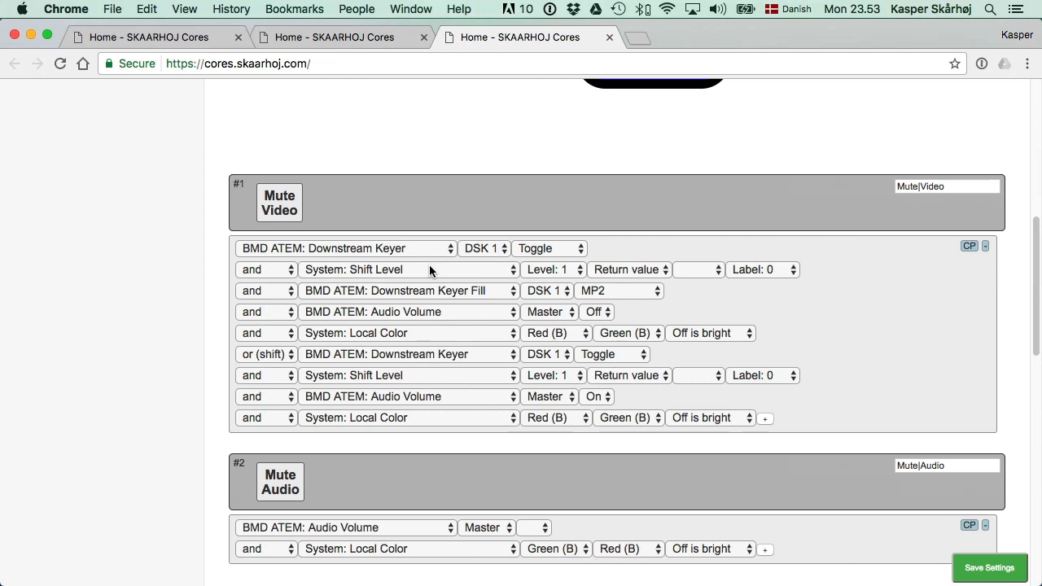
mouse_move(548, 271)
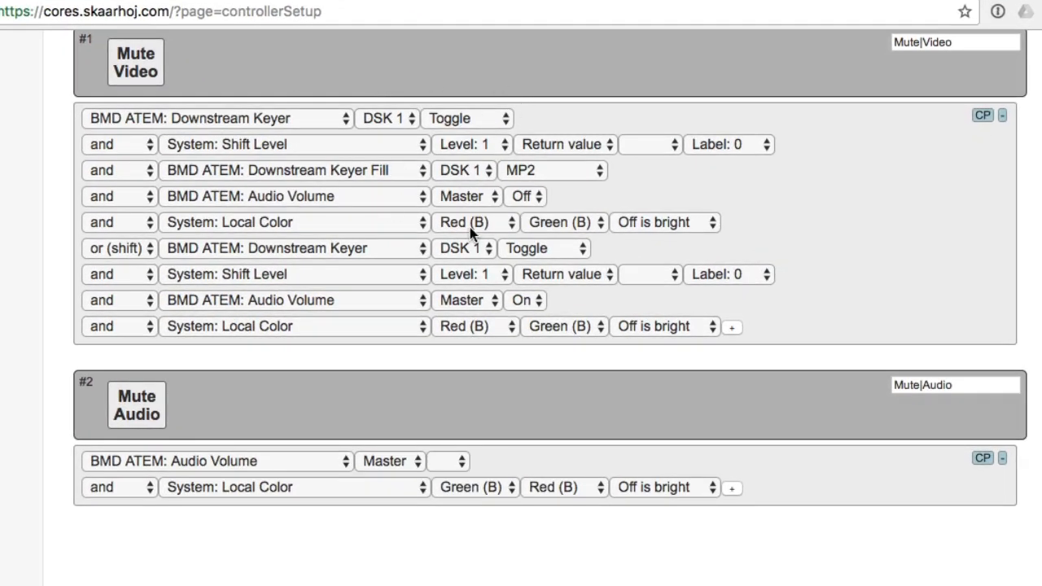
mouse_move(765, 167)
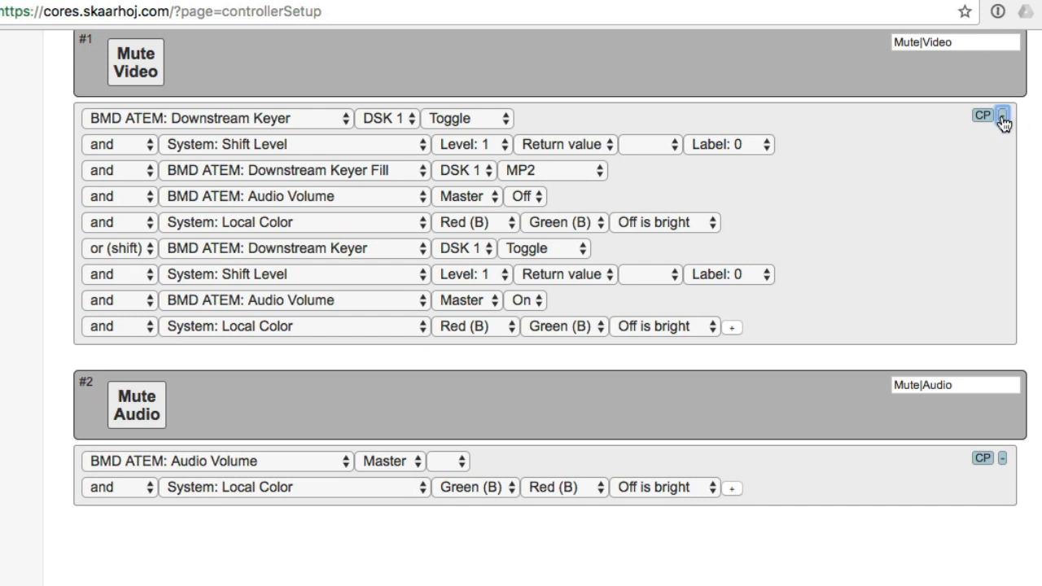
Step: Clear Mute Video's existing actions and add a BMD ATEM: Downstream Keyer action
click(1003, 114)
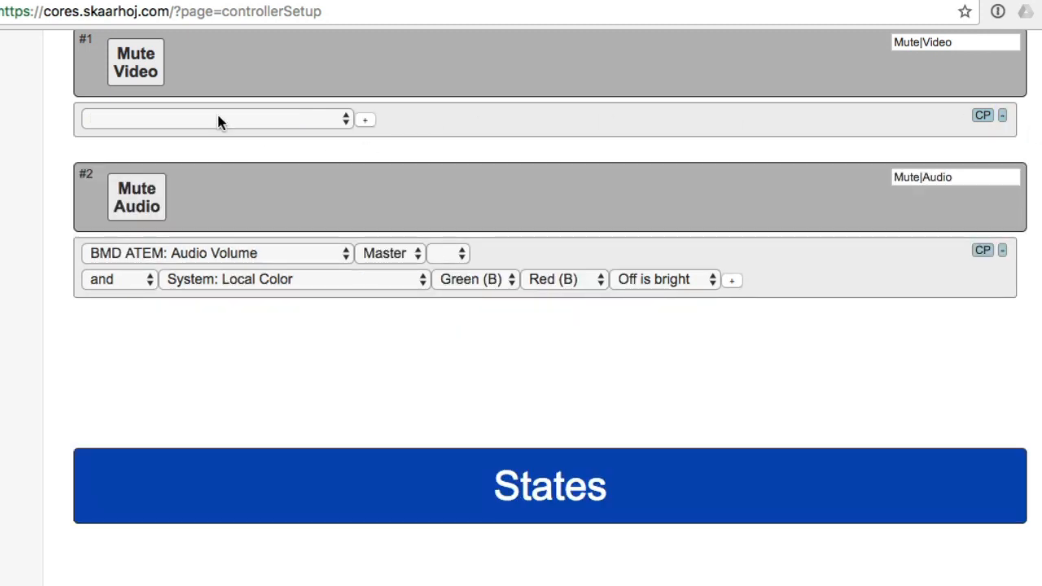
click(216, 119)
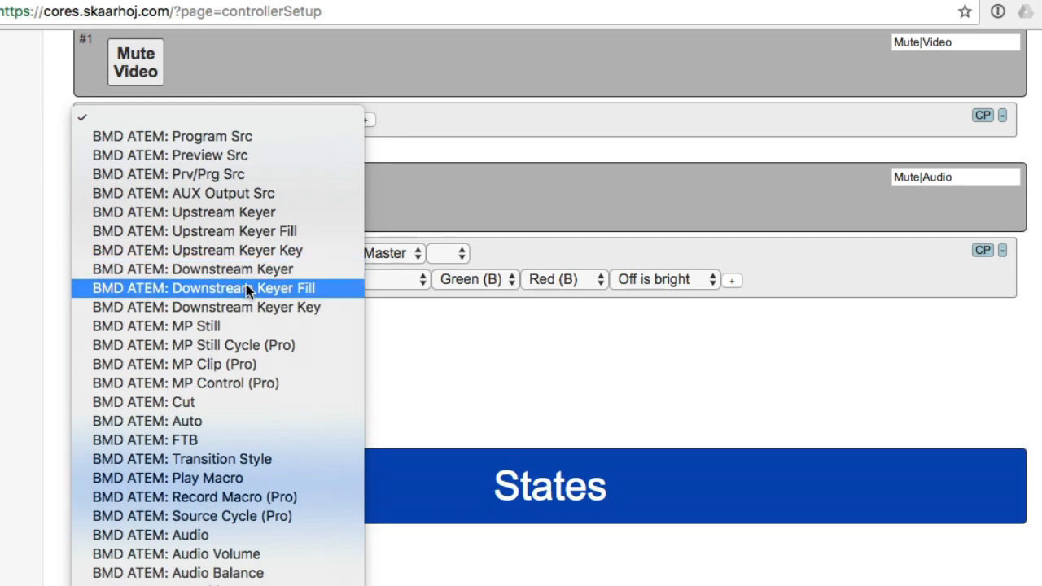
click(192, 269)
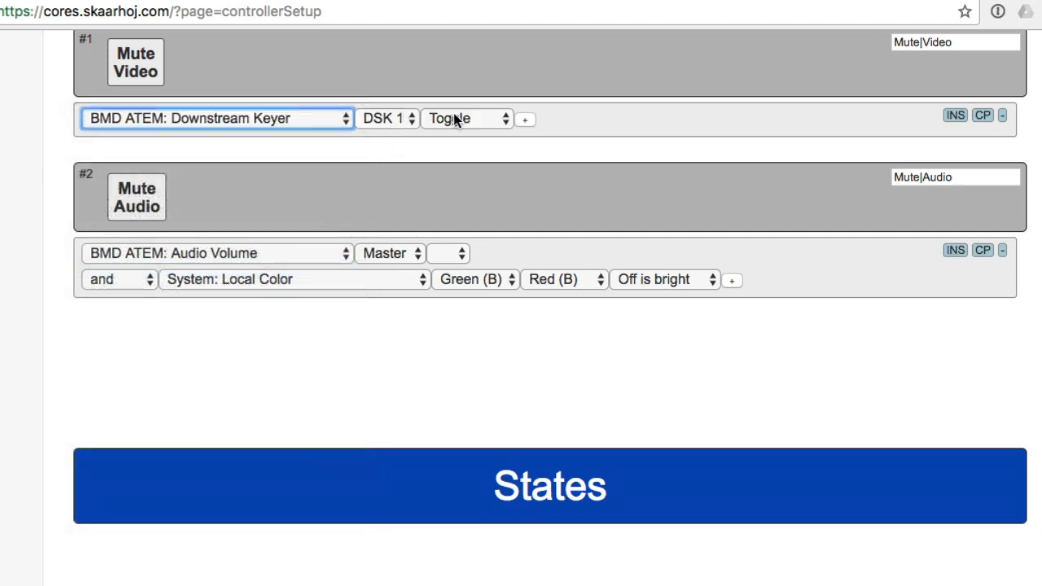
mouse_move(528, 122)
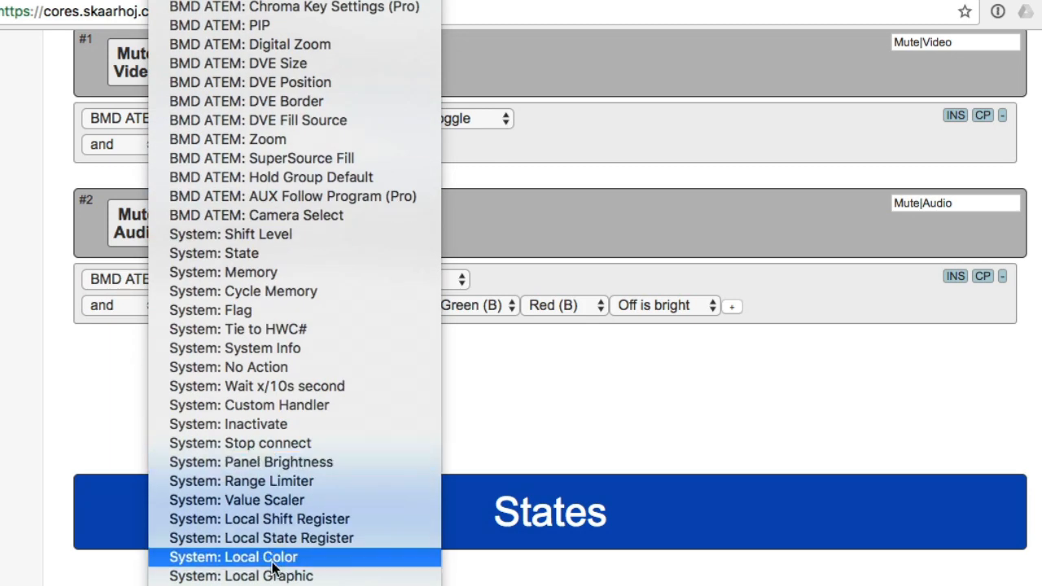
Step: Add a System: Local Color second row with Red (B) and Green (B) colours
click(233, 557)
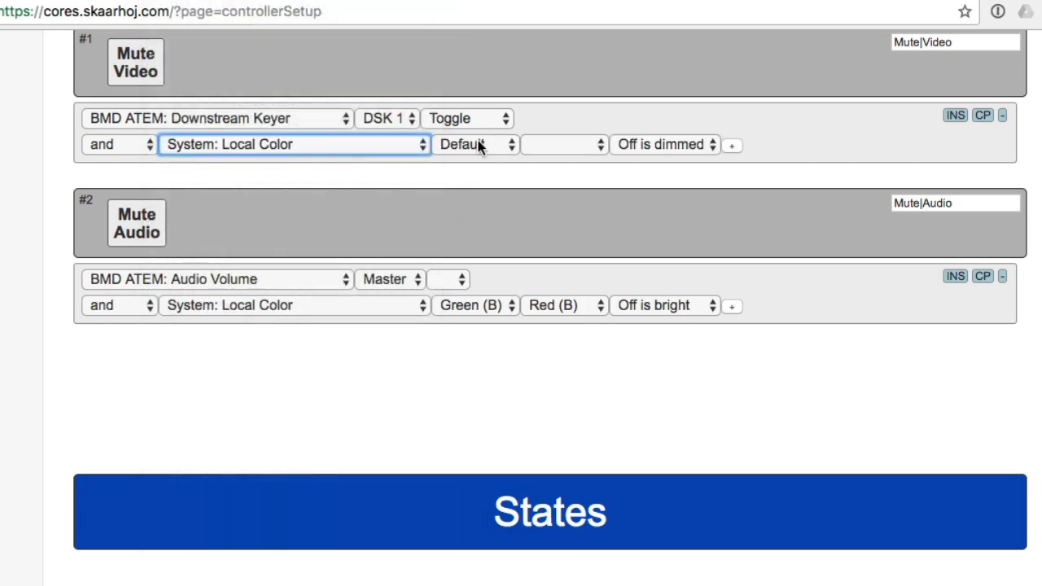
click(476, 144)
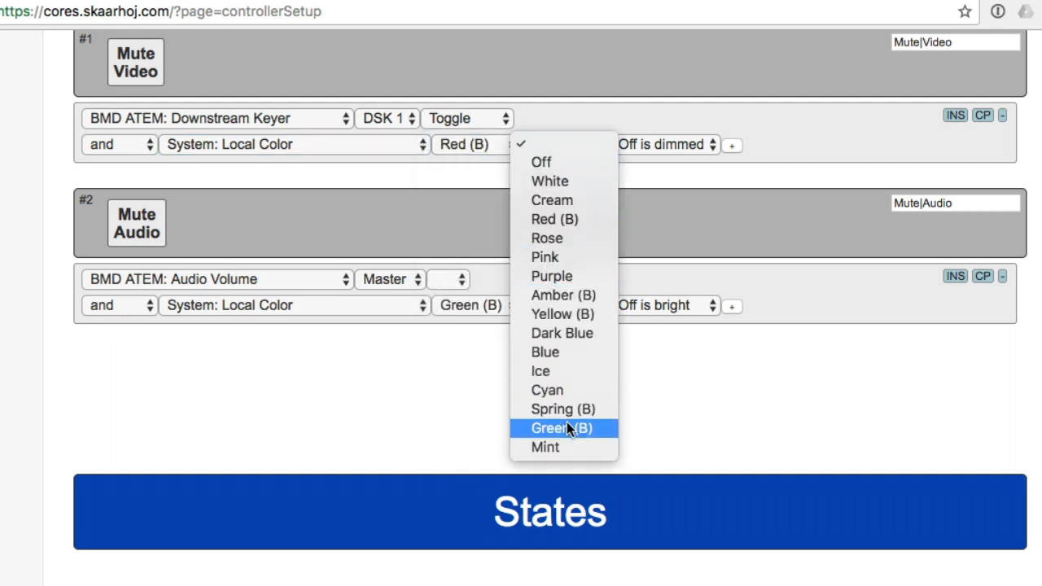
click(561, 428)
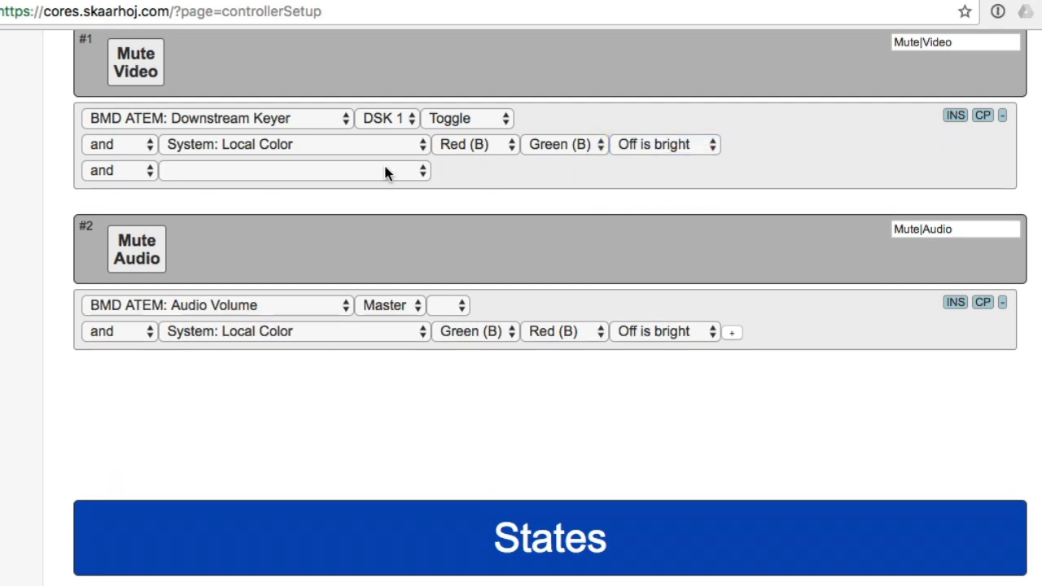
Step: Make Mute Video's third action row BMD ATEM Audio Volume with the channel set to Master
click(294, 170)
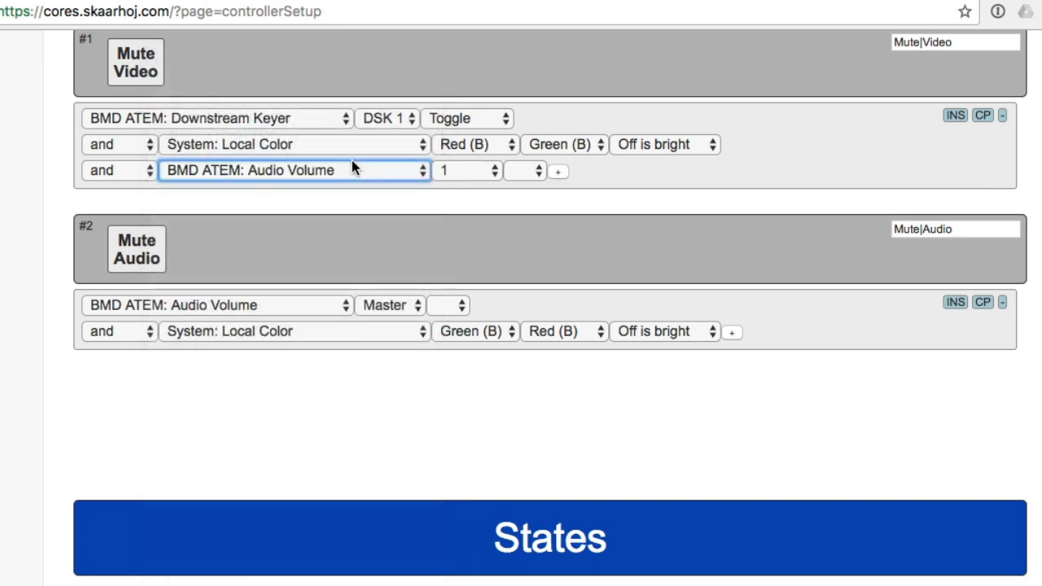
click(525, 171)
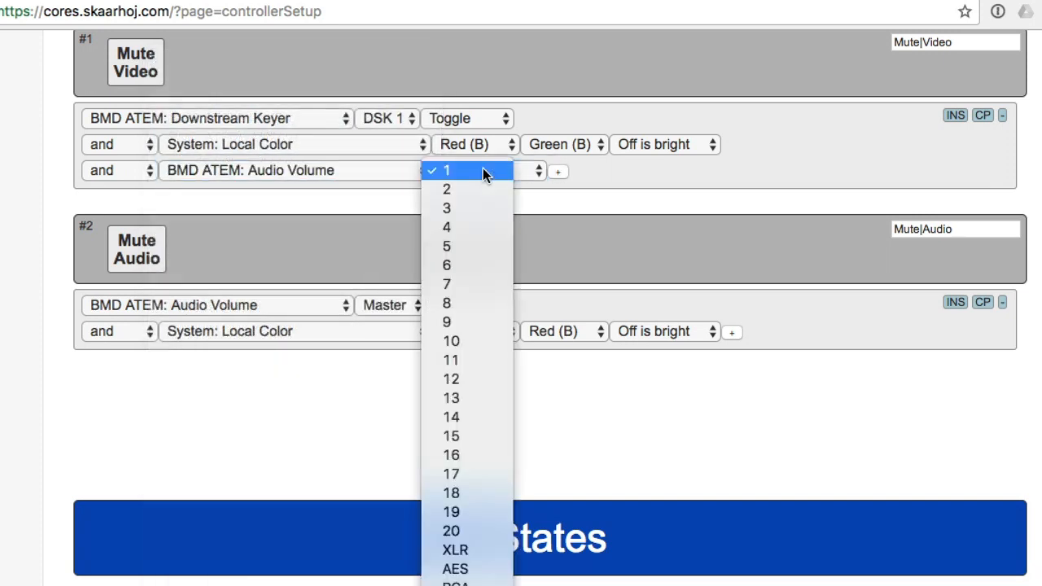
click(446, 170)
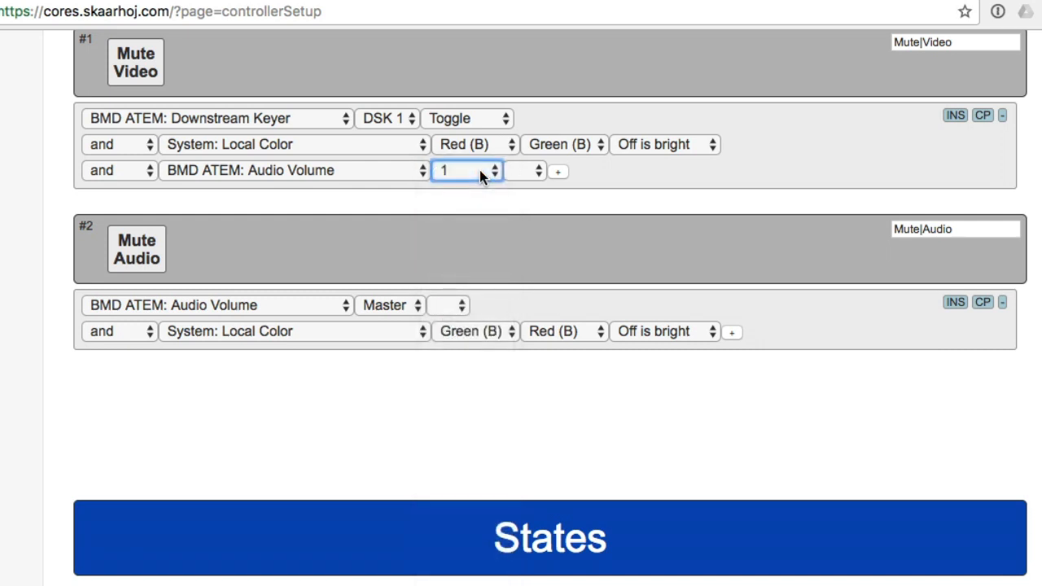
mouse_move(535, 175)
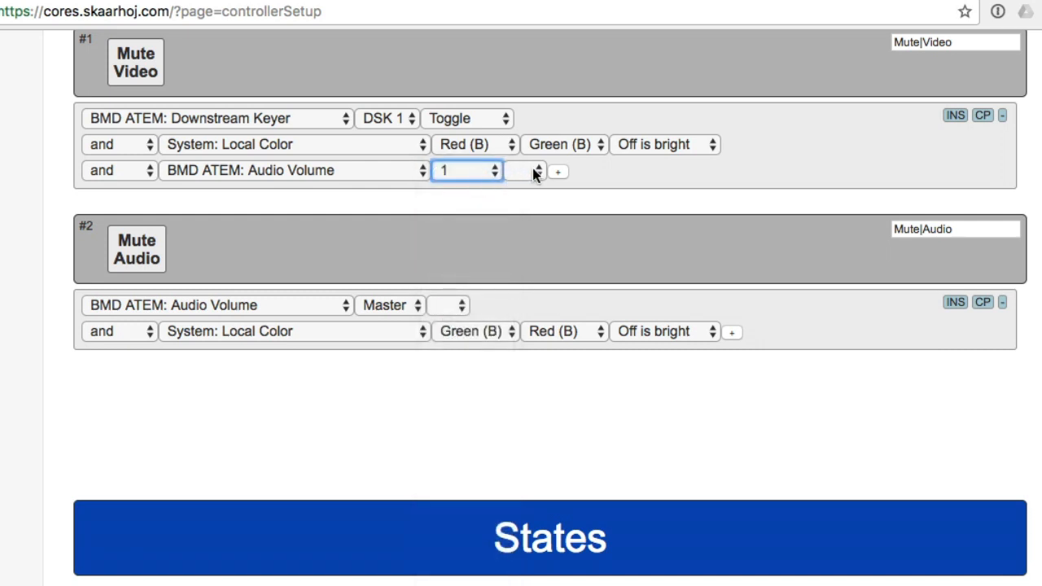
click(467, 170)
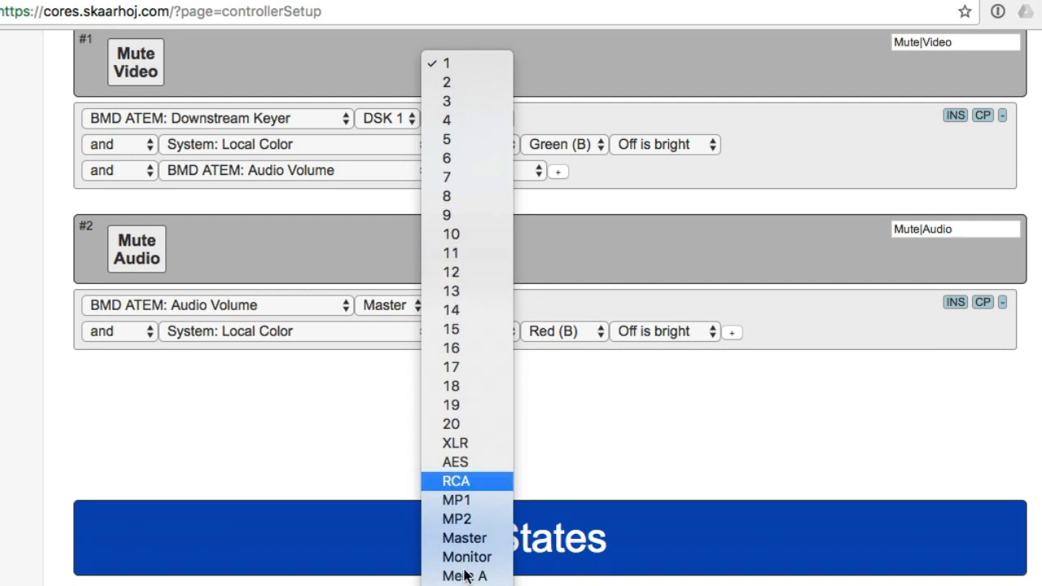
click(464, 537)
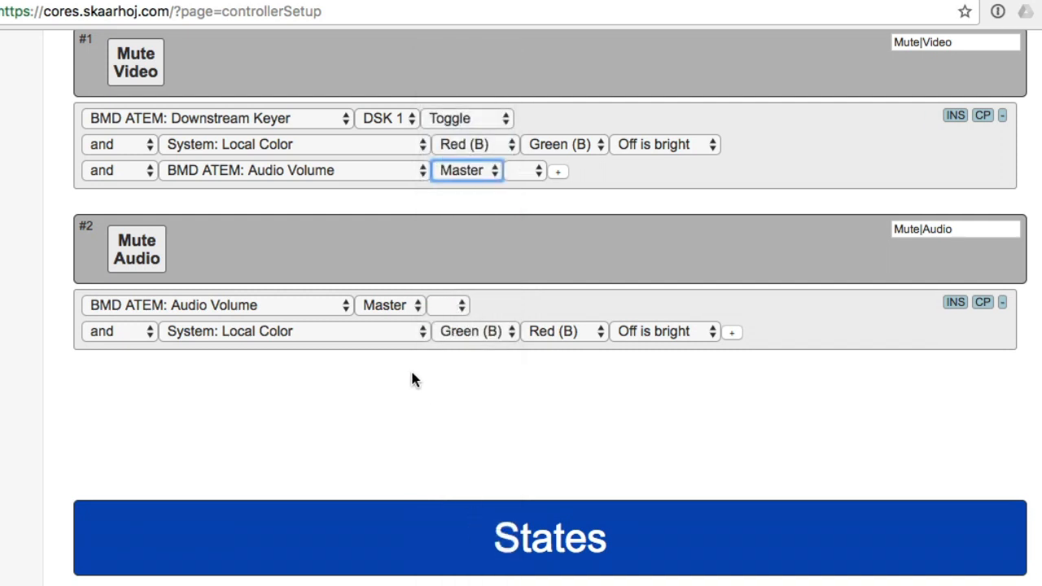
mouse_move(340, 351)
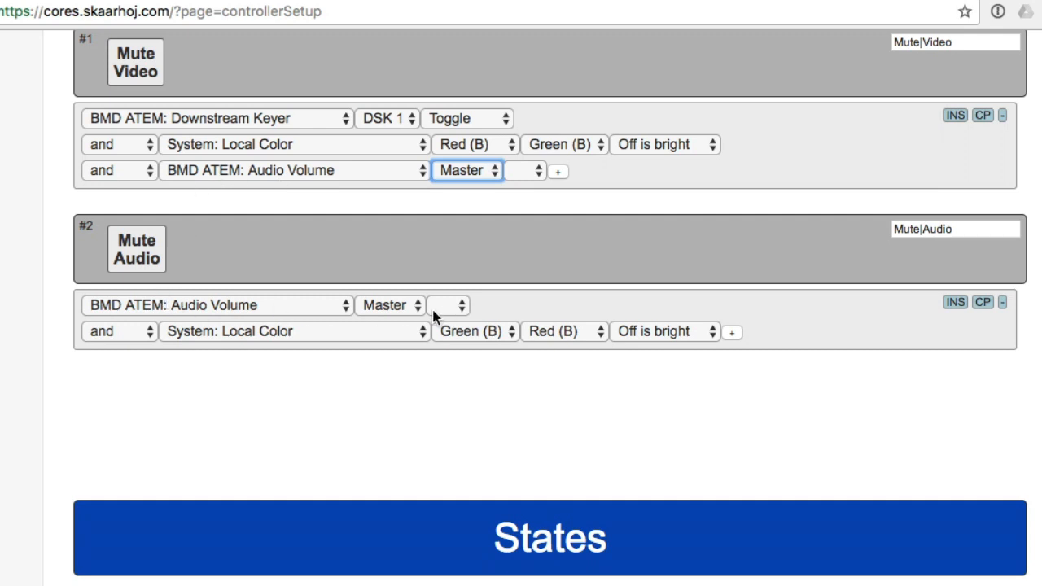
mouse_move(303, 315)
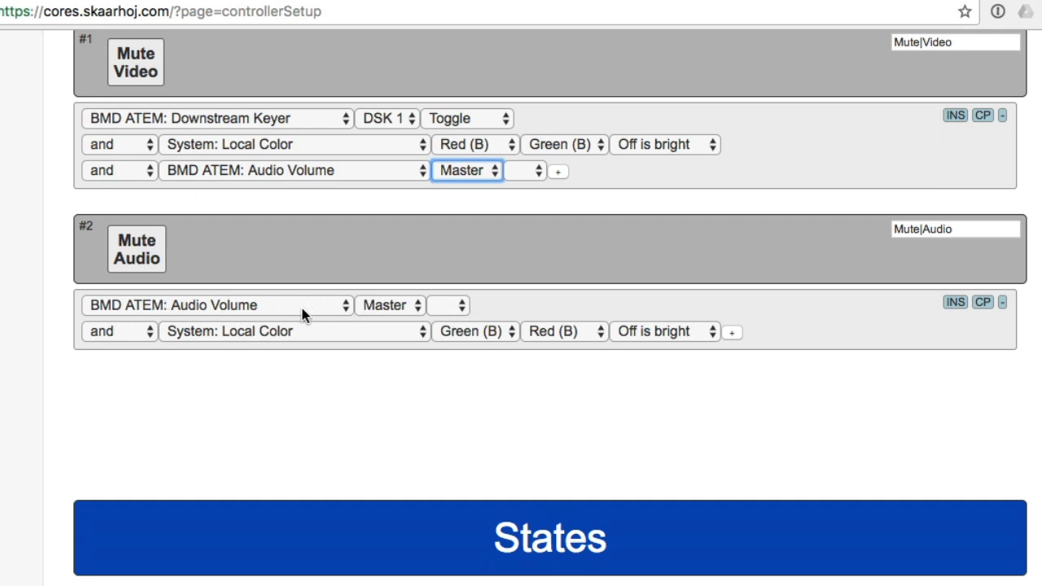
mouse_move(362, 179)
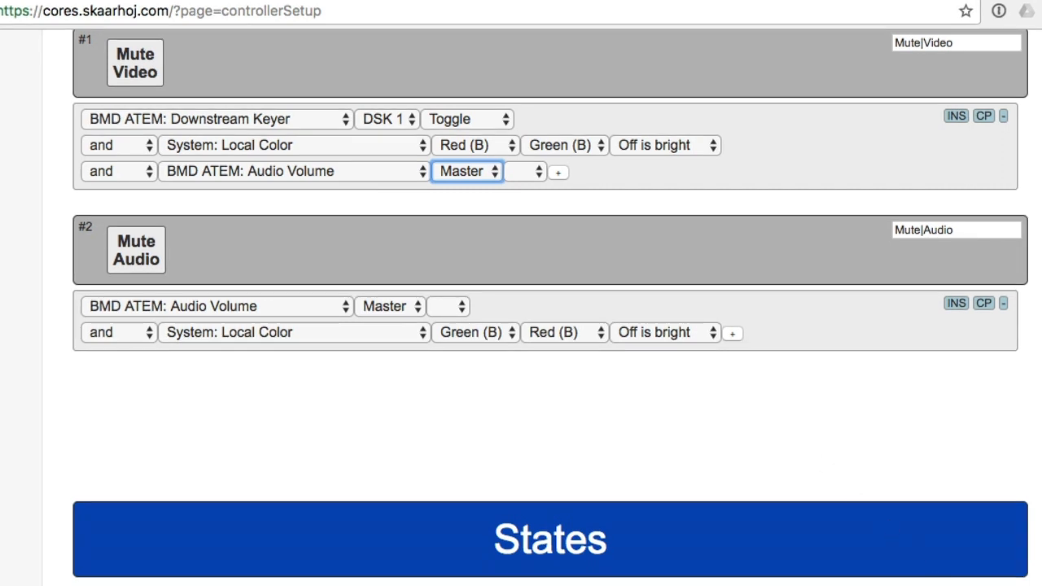
mouse_move(470, 388)
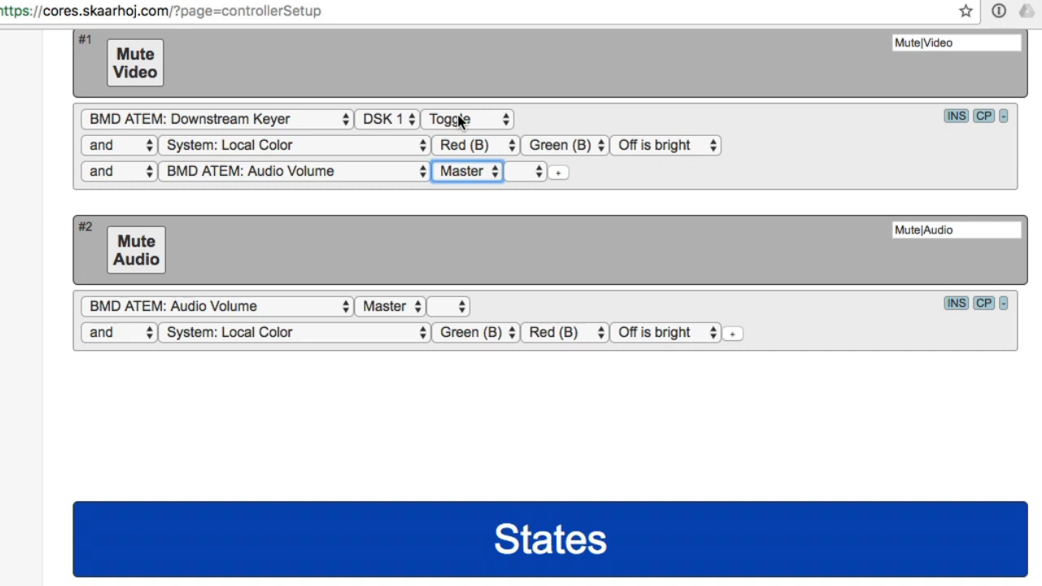
mouse_move(476, 121)
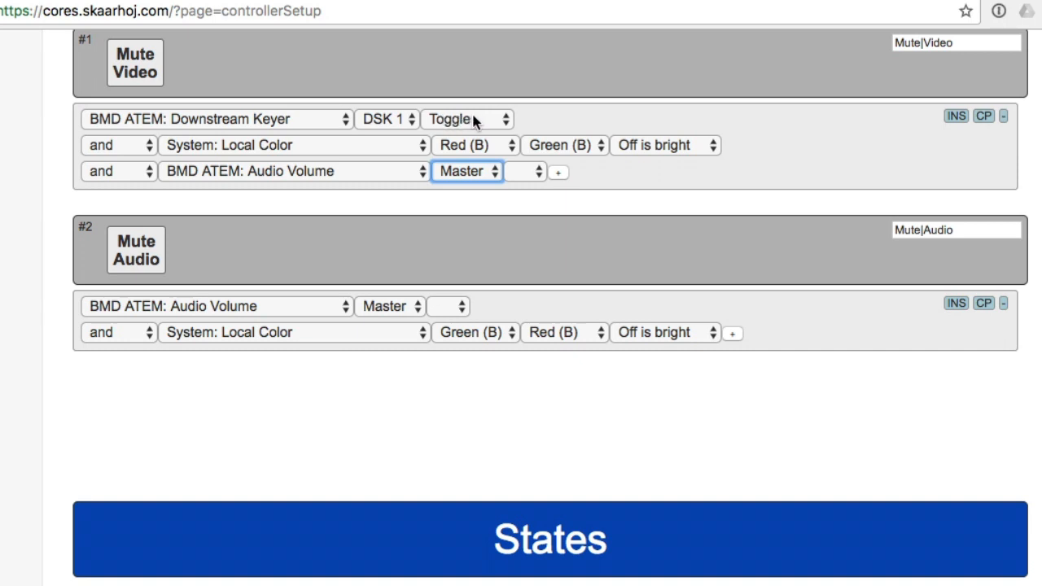
mouse_move(308, 124)
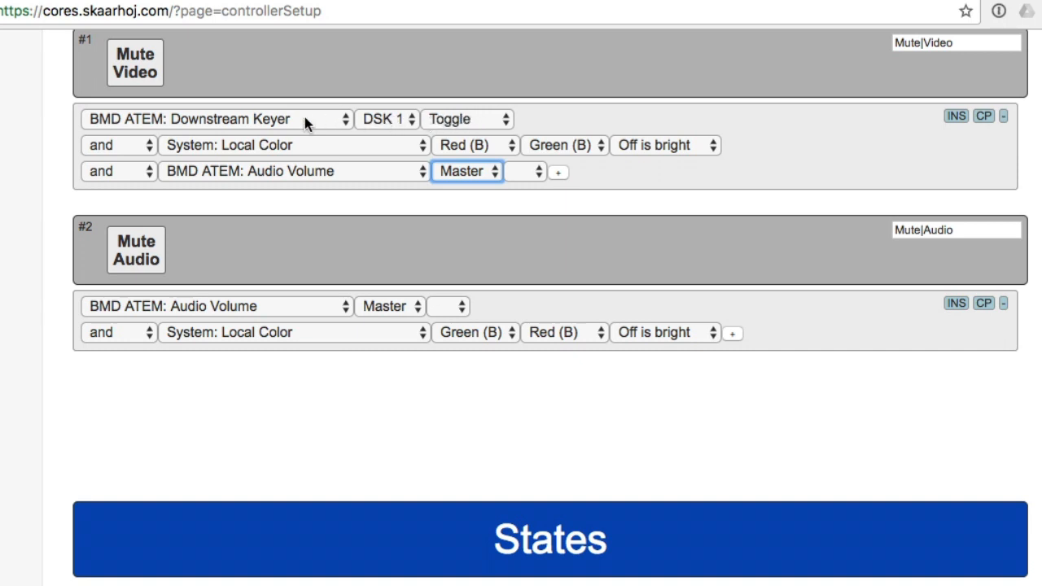
mouse_move(325, 184)
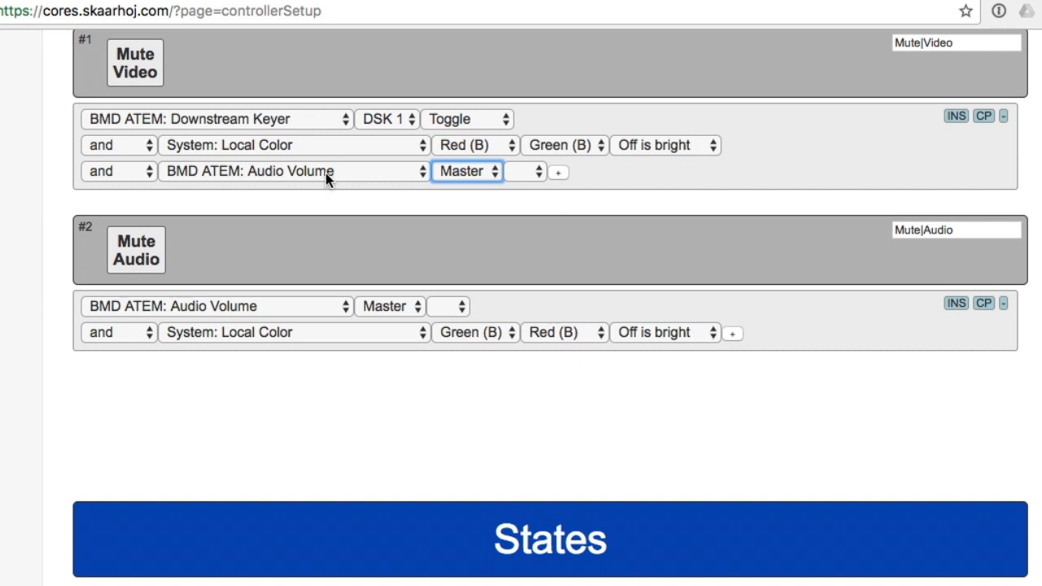
mouse_move(314, 123)
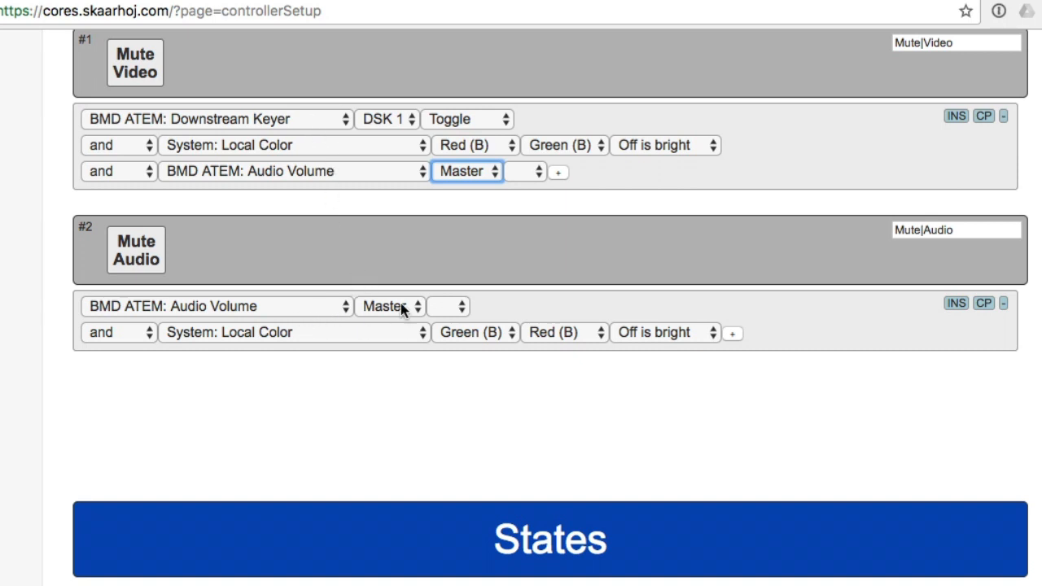
mouse_move(377, 340)
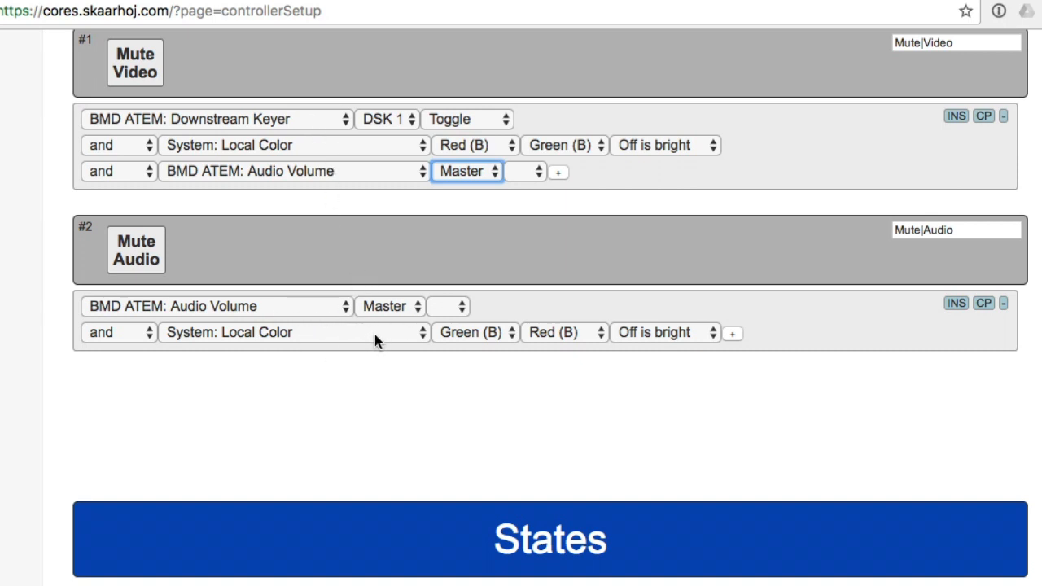
mouse_move(325, 79)
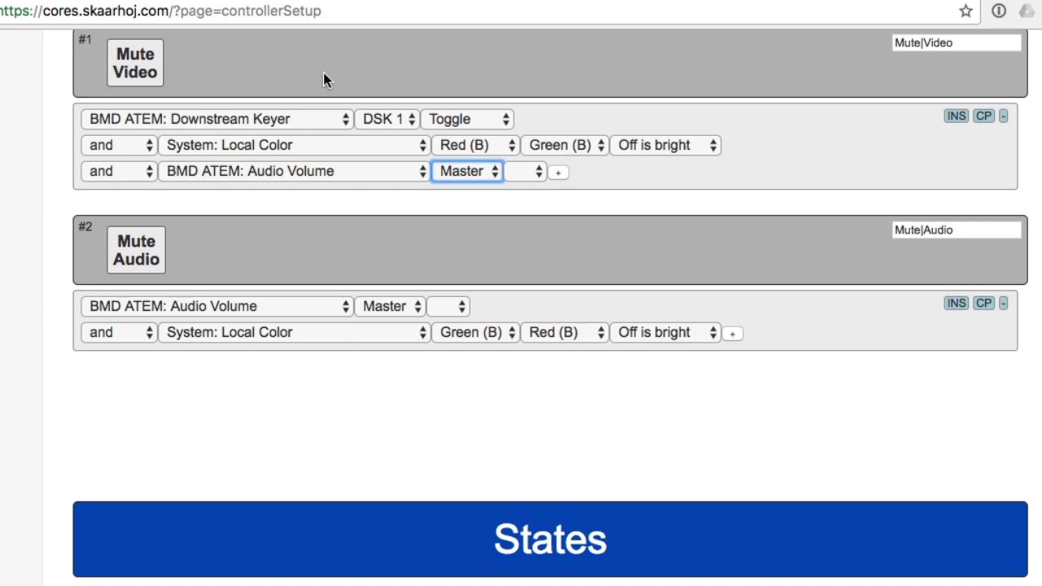
mouse_move(312, 158)
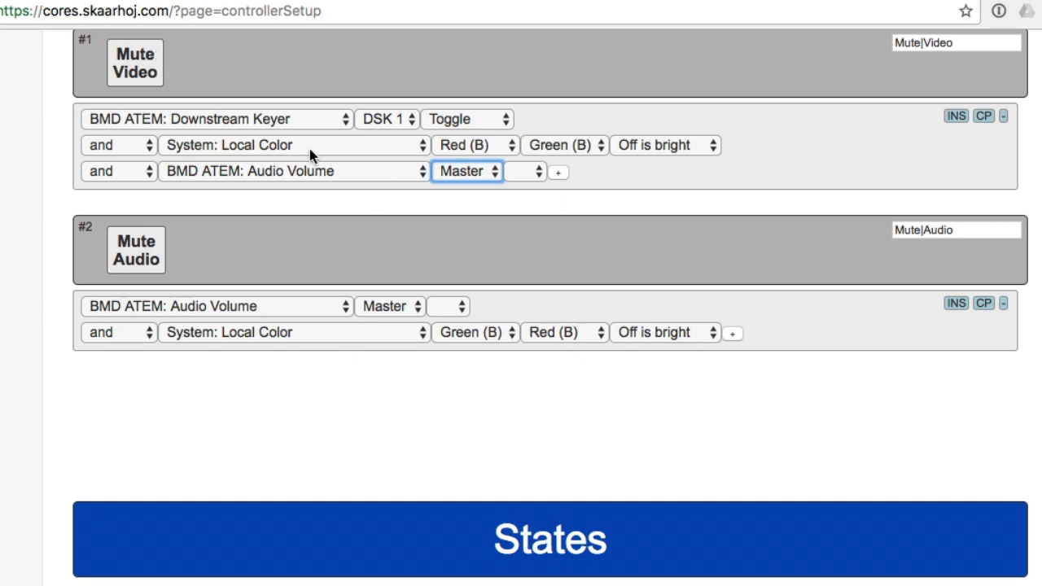
mouse_move(534, 134)
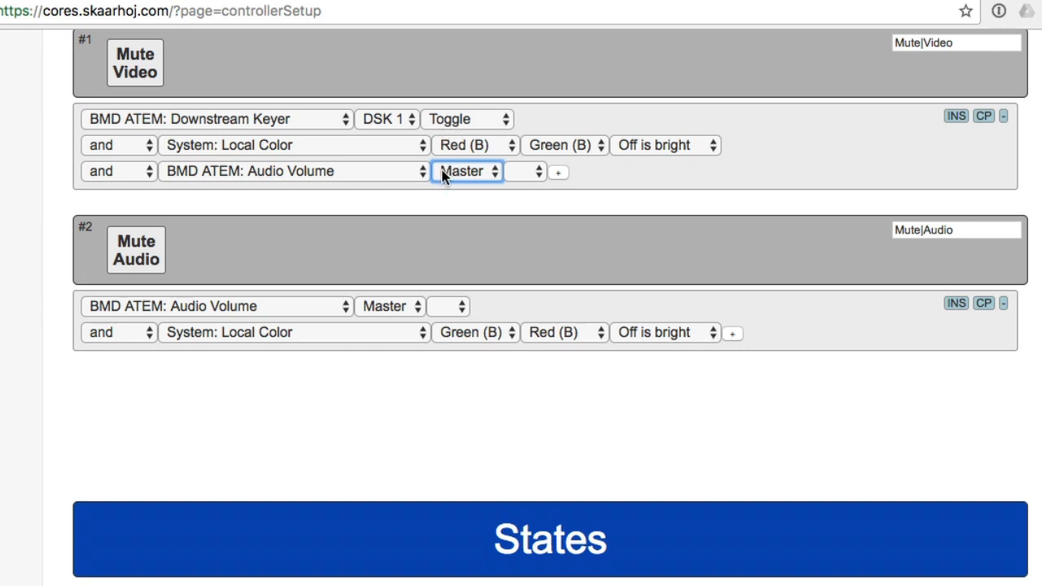
mouse_move(399, 179)
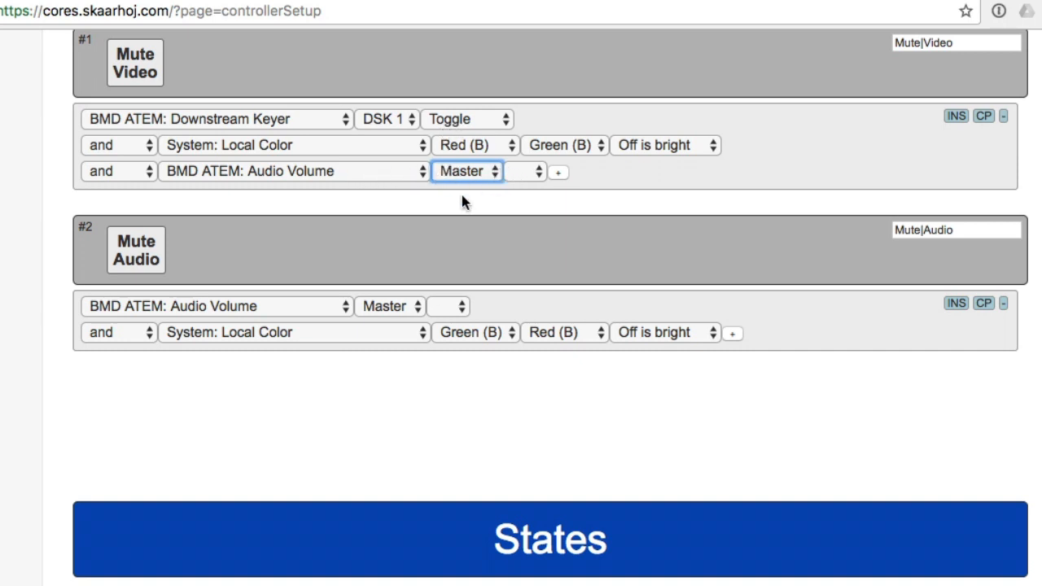
mouse_move(452, 320)
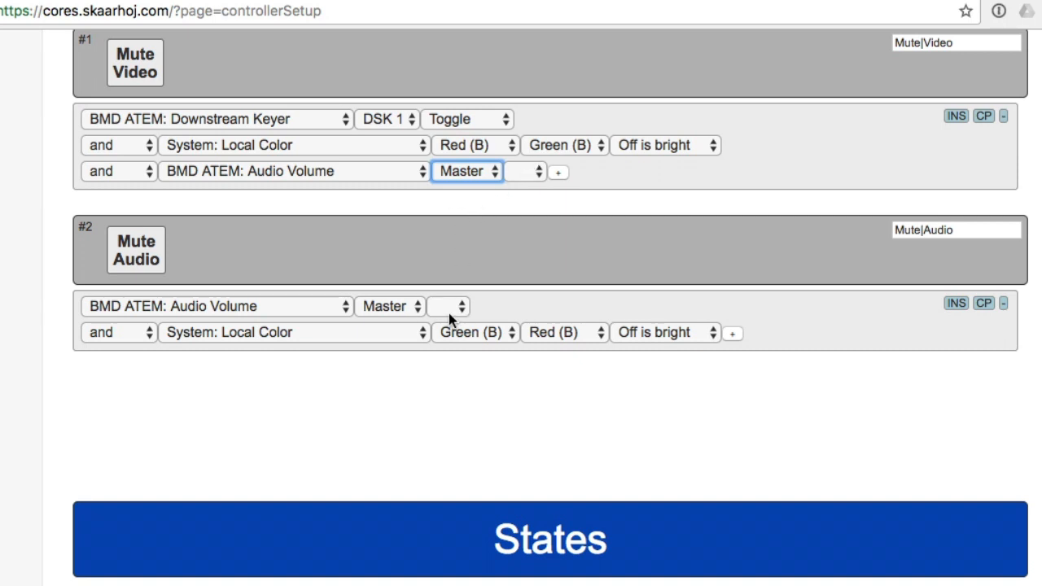
mouse_move(57, 108)
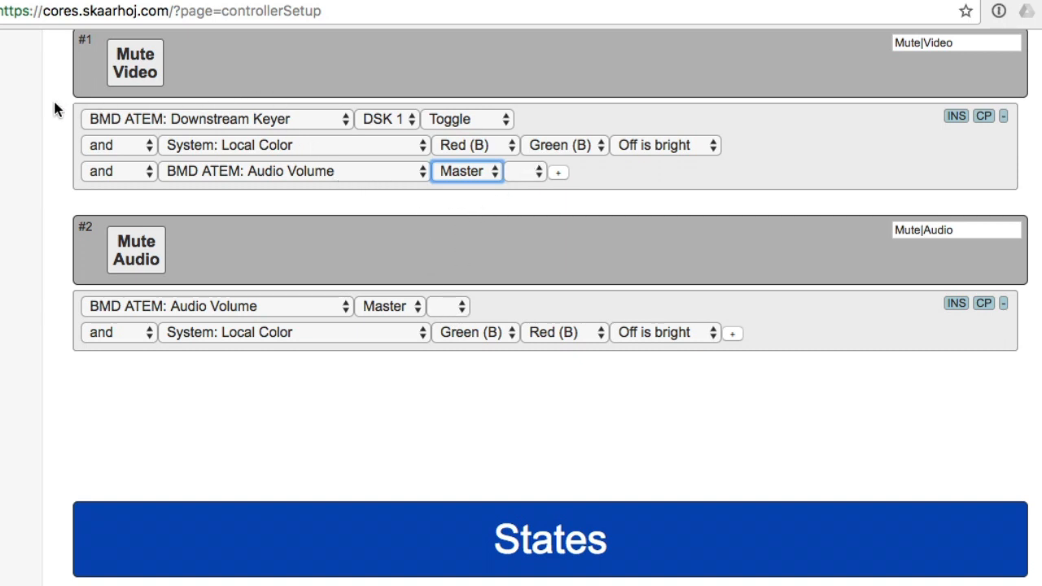
mouse_move(730, 130)
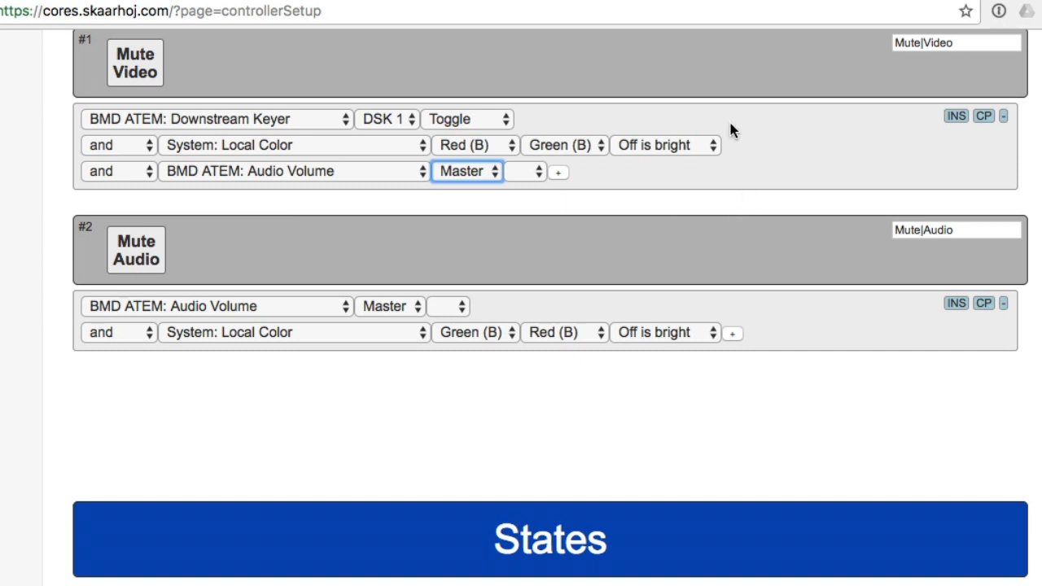
mouse_move(104, 201)
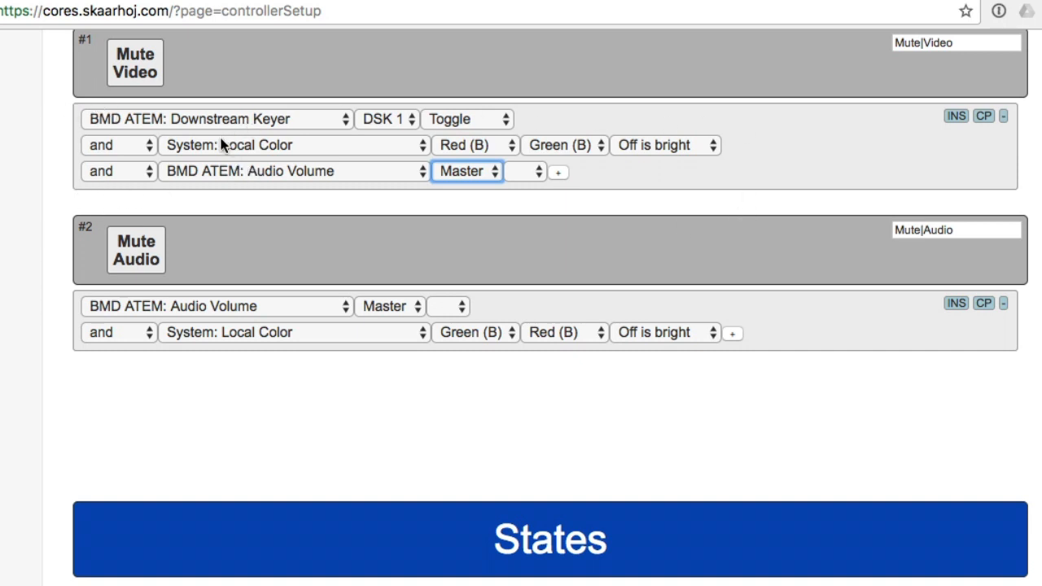
mouse_move(273, 165)
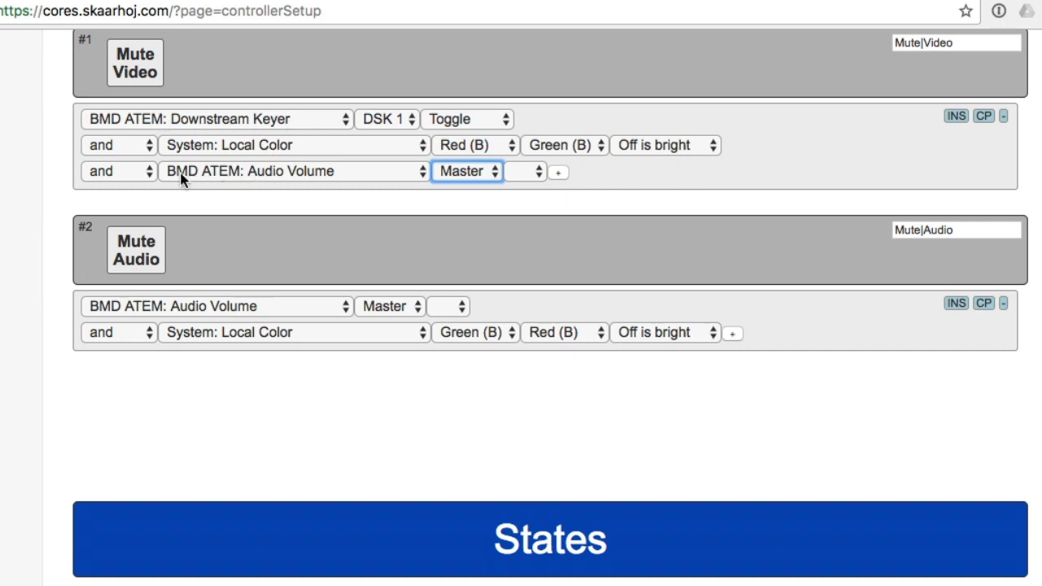
mouse_move(63, 122)
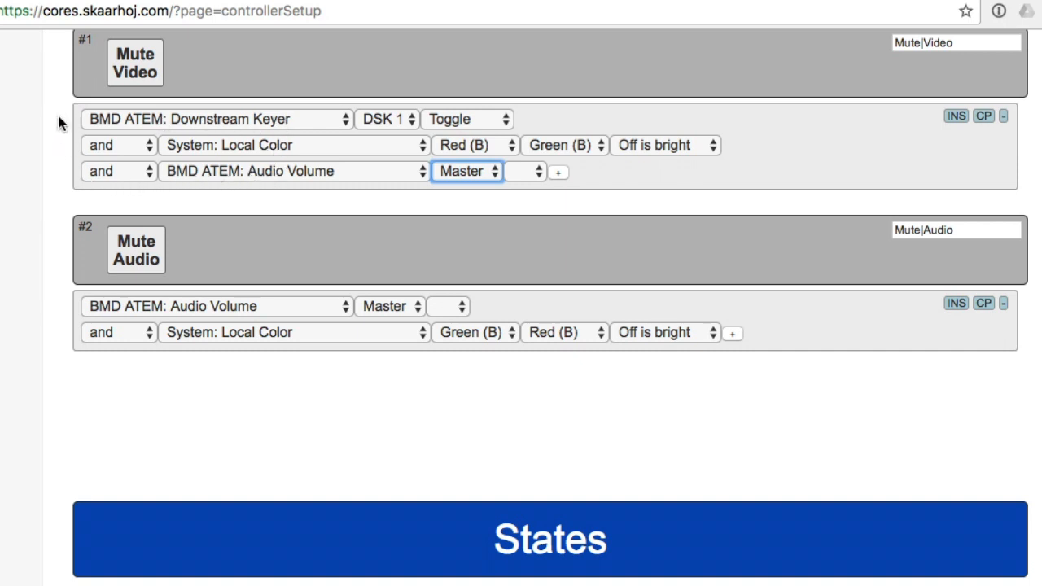
mouse_move(63, 182)
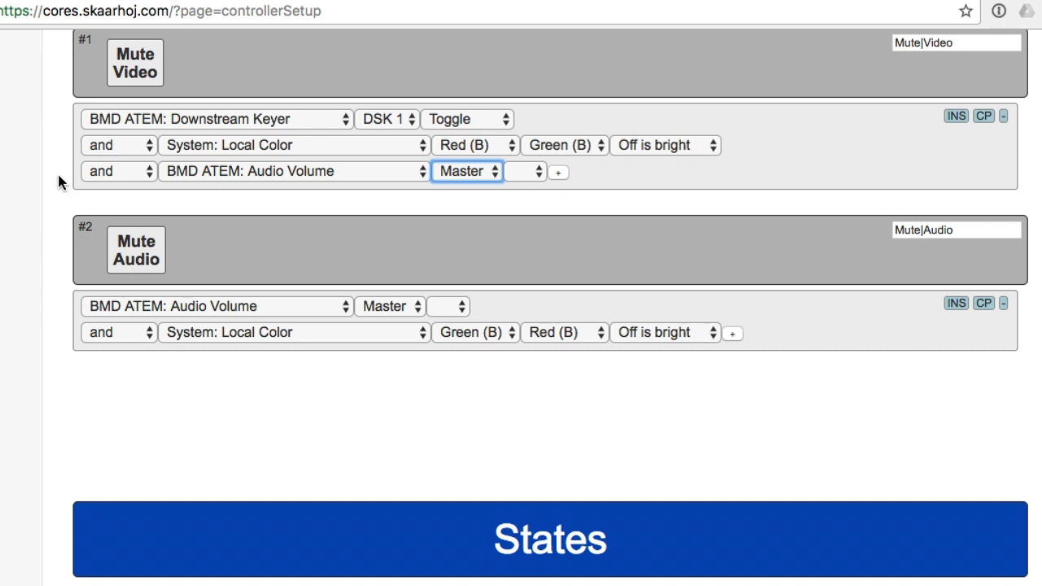
mouse_move(53, 127)
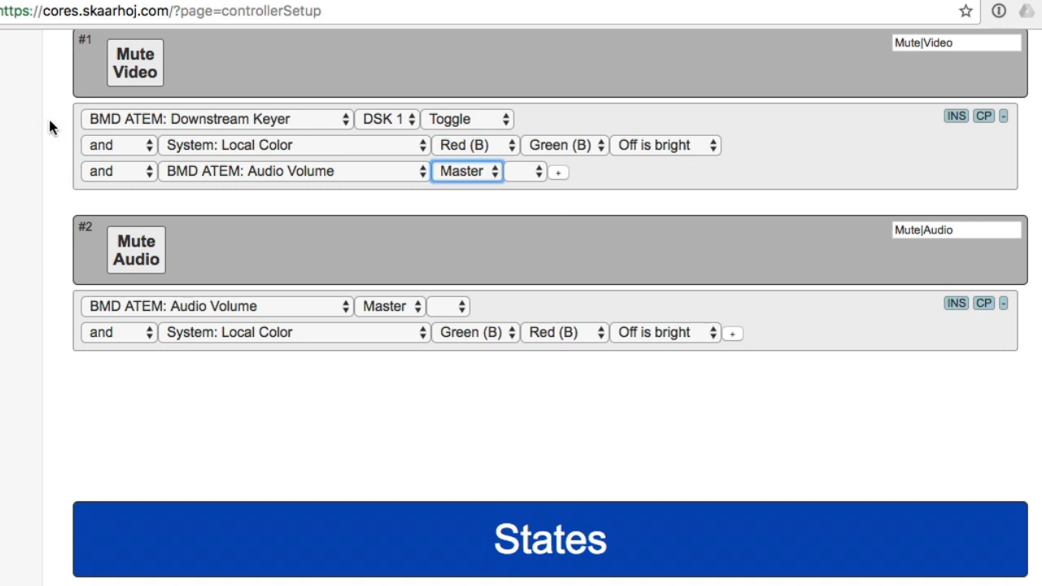
mouse_move(65, 202)
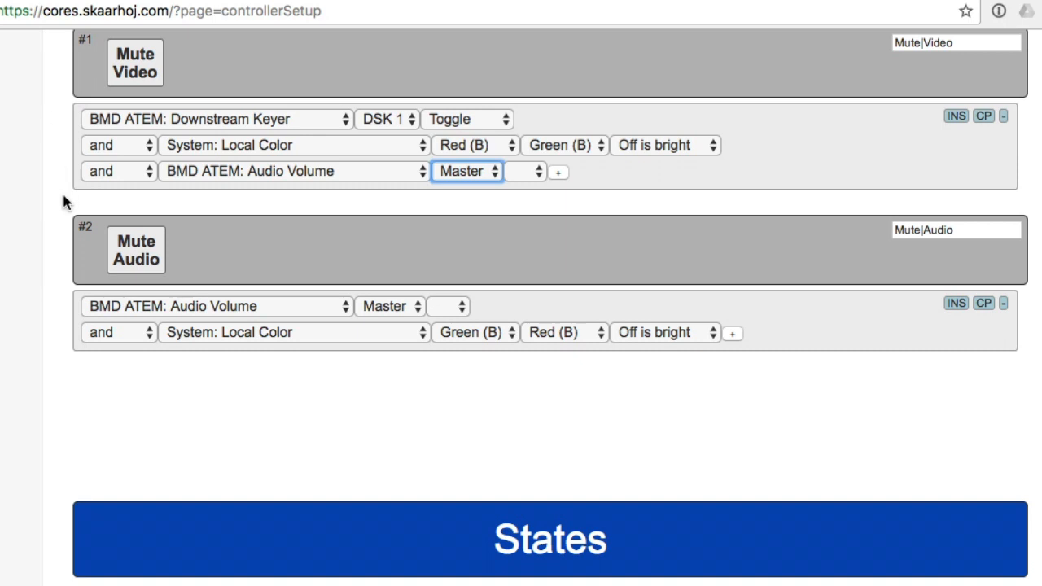
mouse_move(67, 218)
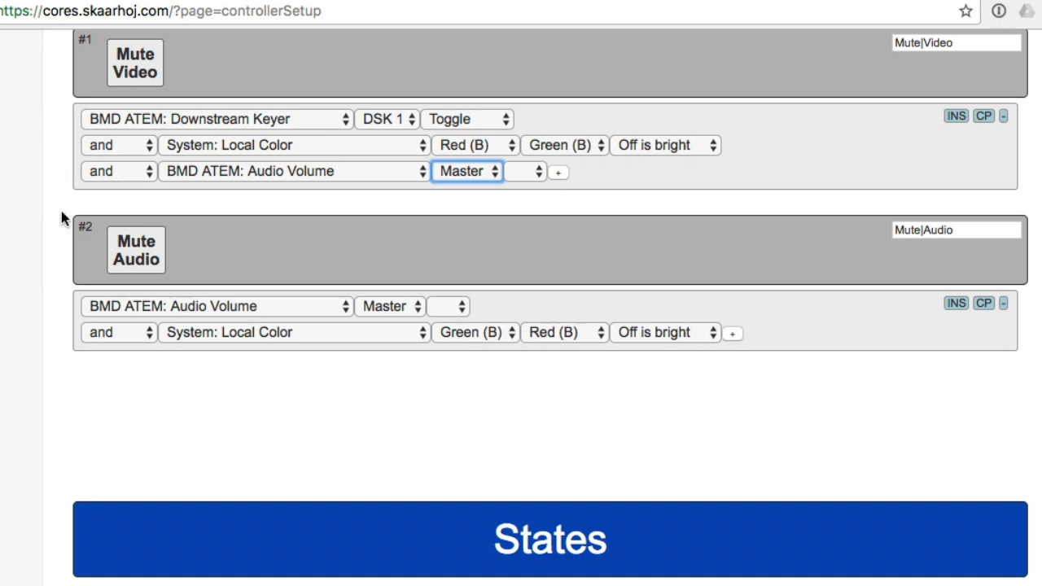
mouse_move(47, 159)
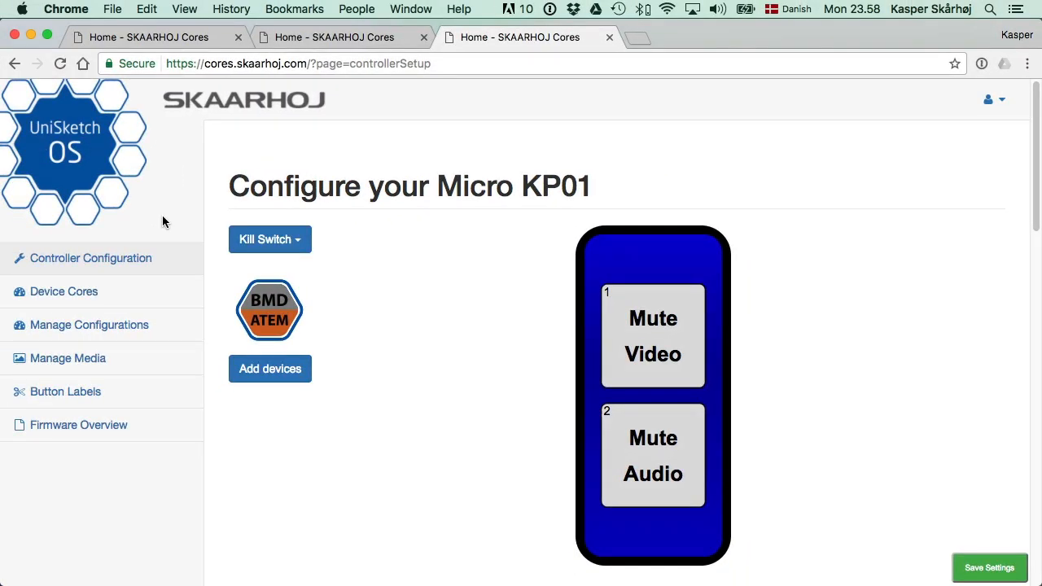
mouse_move(126, 258)
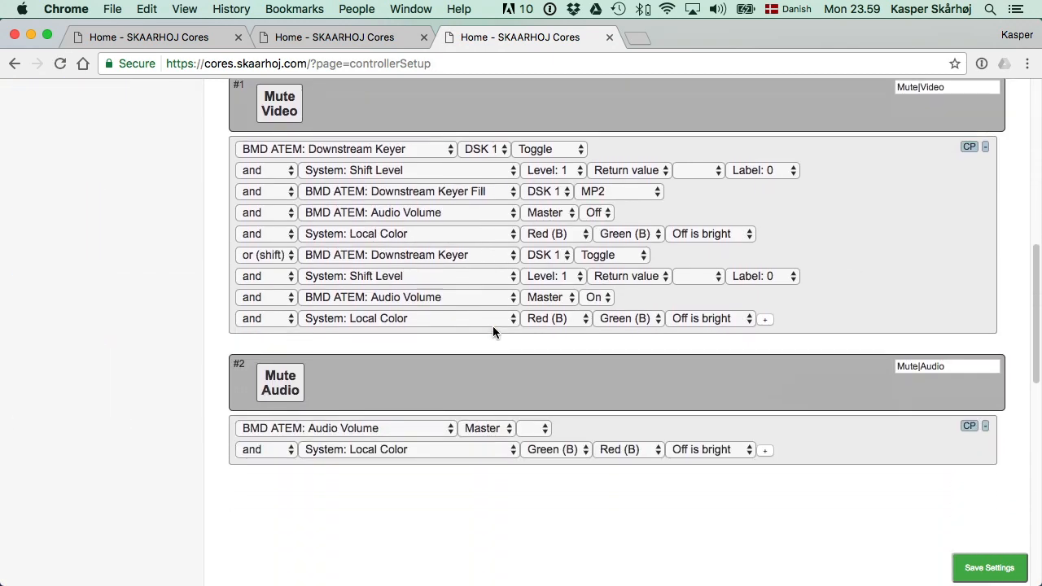
Step: Scroll down to the #1 Mute Video action list showing the shifted DSK 1 and master audio rows
scroll(down, 3)
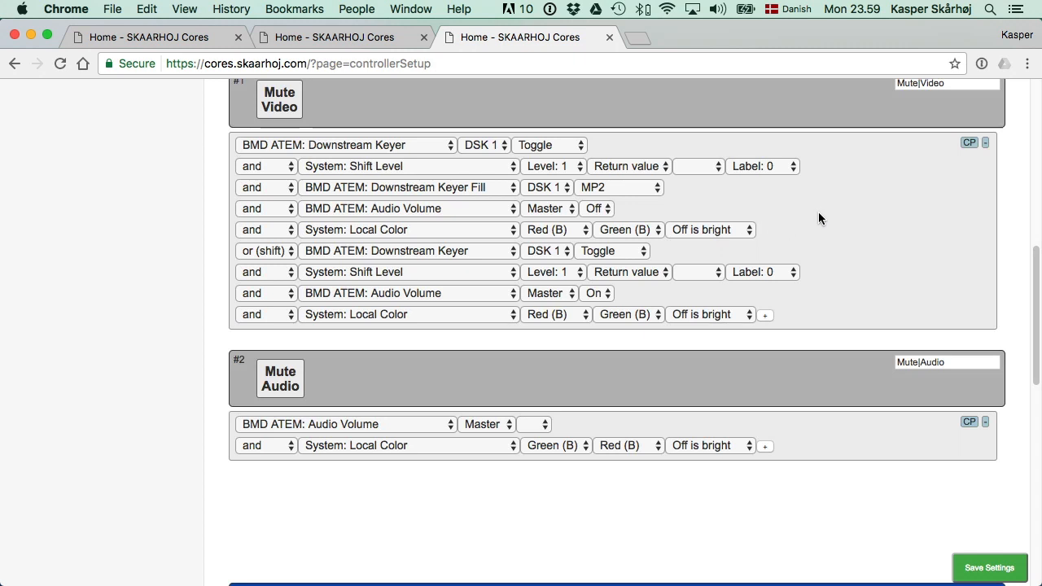
mouse_move(639, 172)
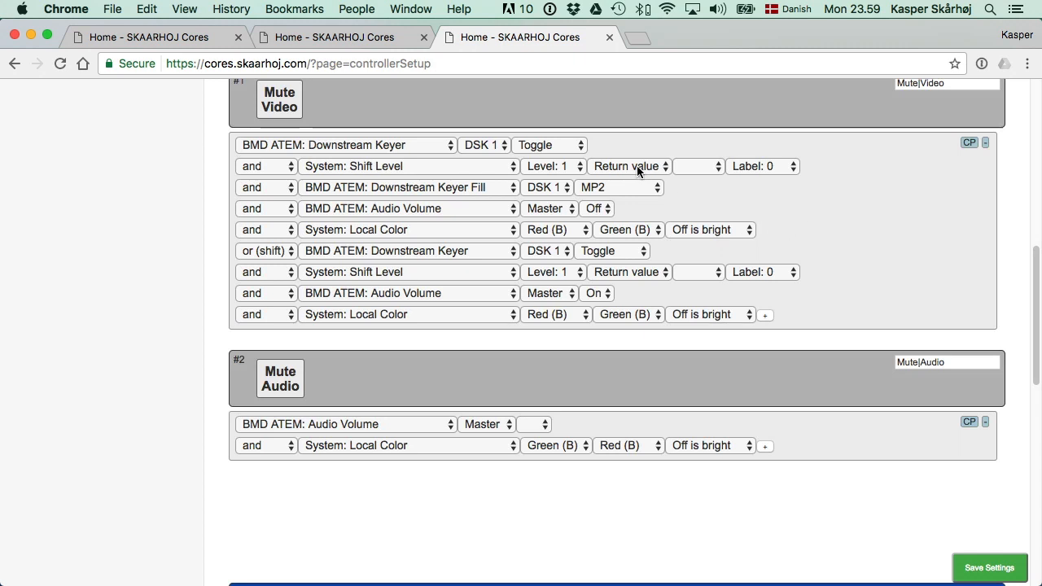
mouse_move(637, 171)
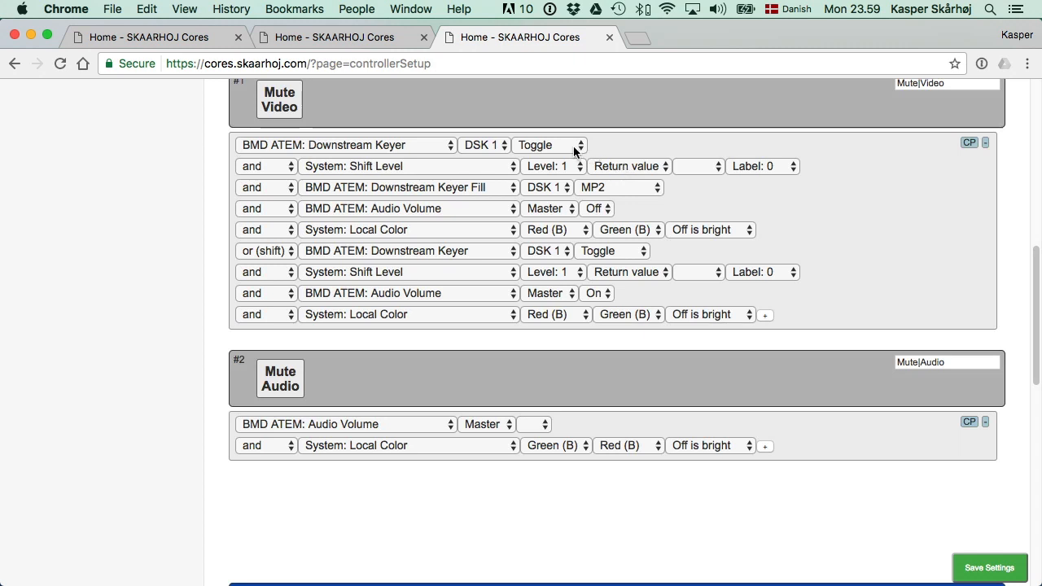
Step: Set Mute Video's Downstream Keyer to On, and the shifted keyer to Off with Shift Level 0
click(550, 145)
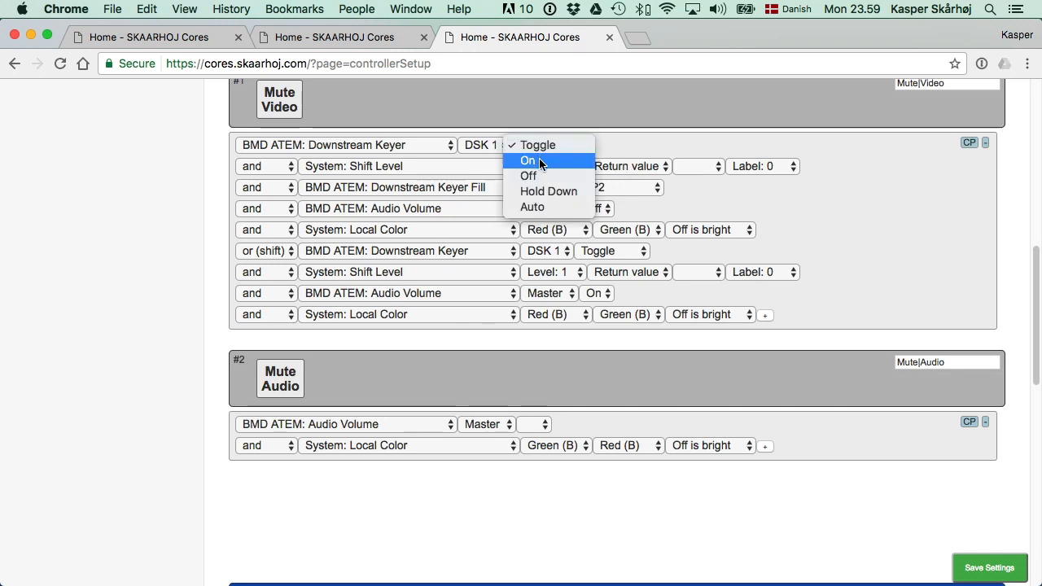
click(528, 161)
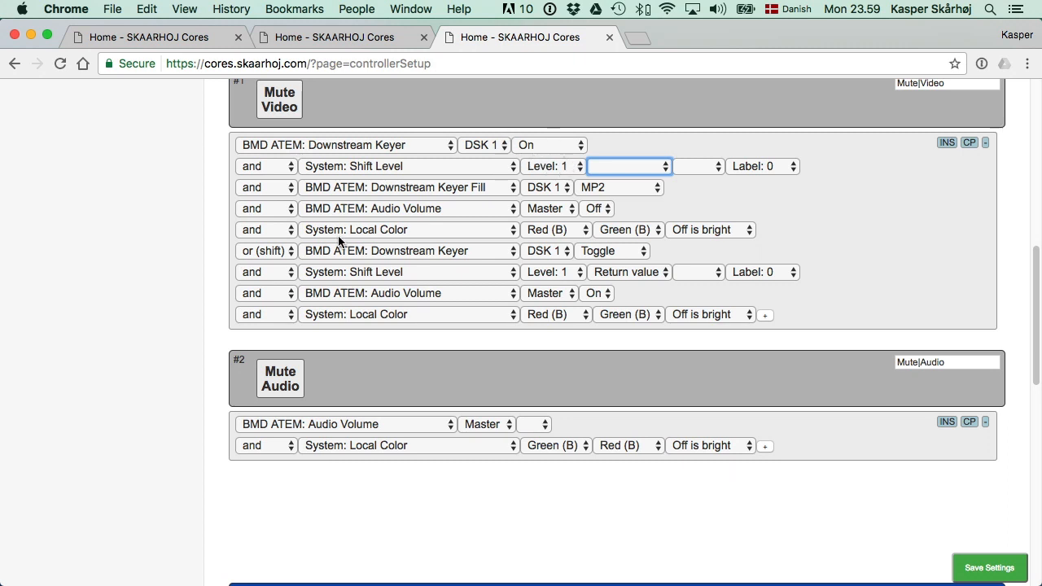
mouse_move(274, 254)
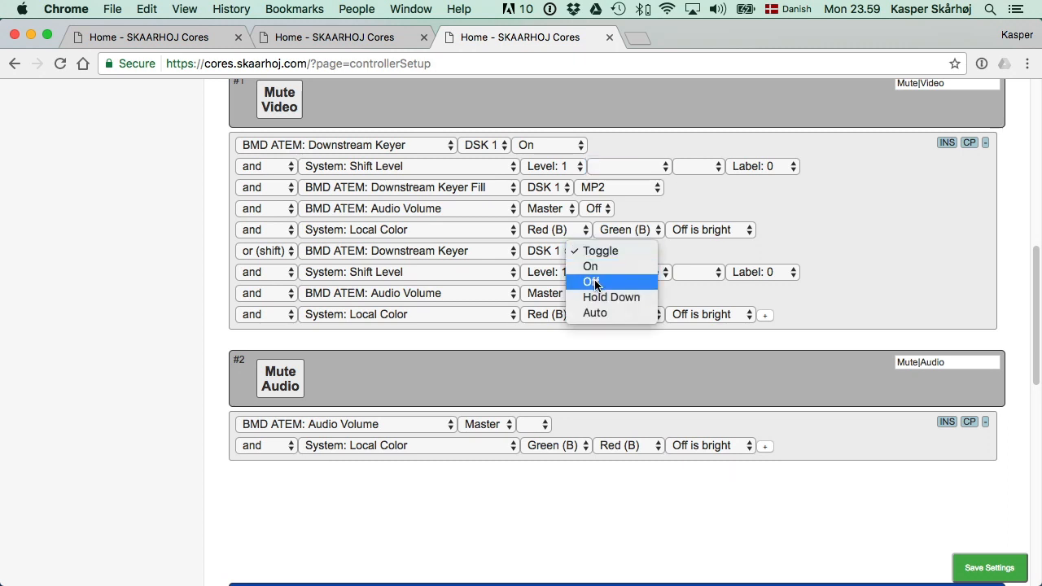
click(593, 281)
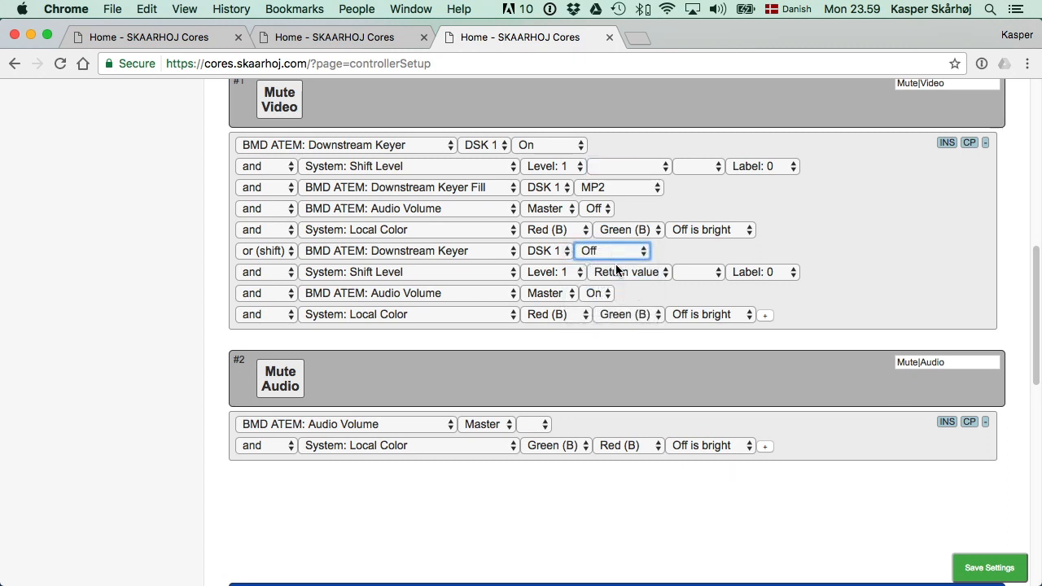
click(611, 250)
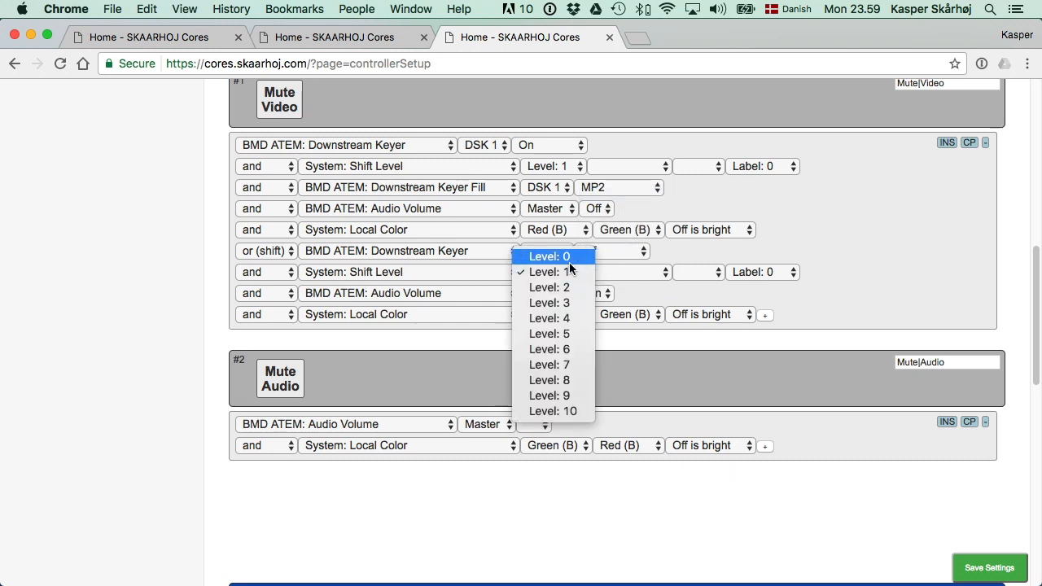
click(549, 257)
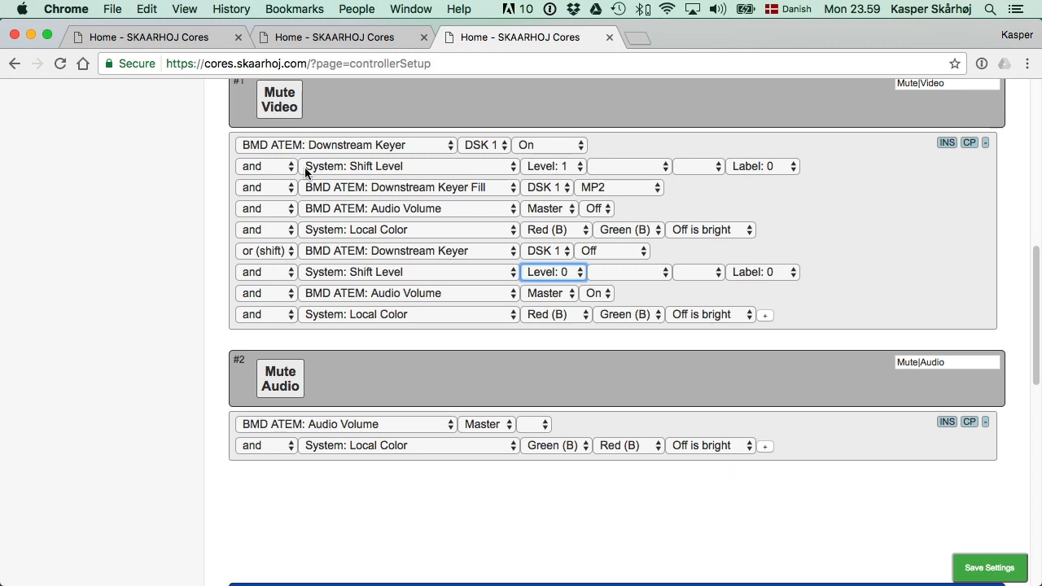
mouse_move(346, 151)
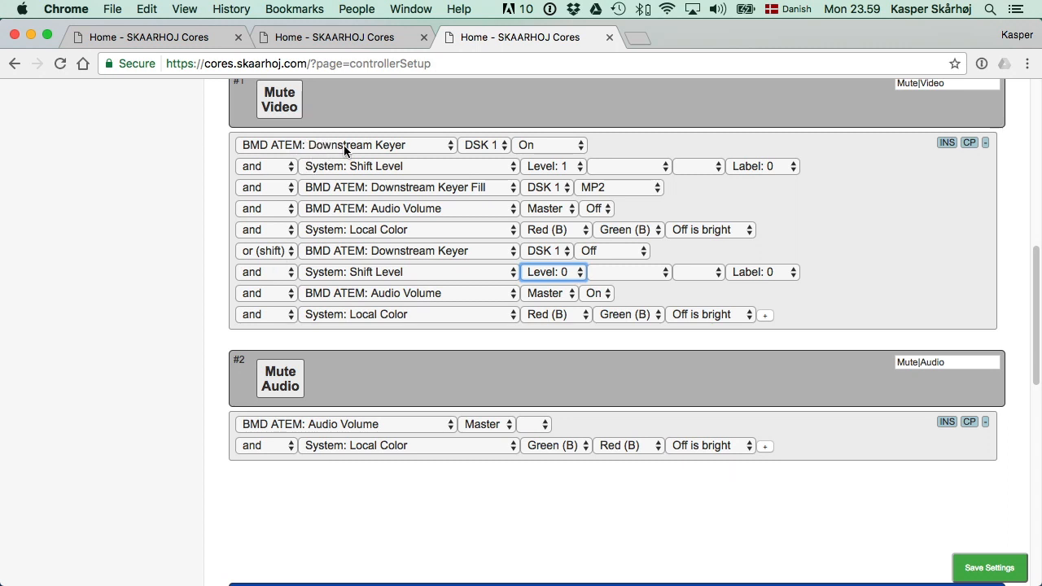
mouse_move(350, 284)
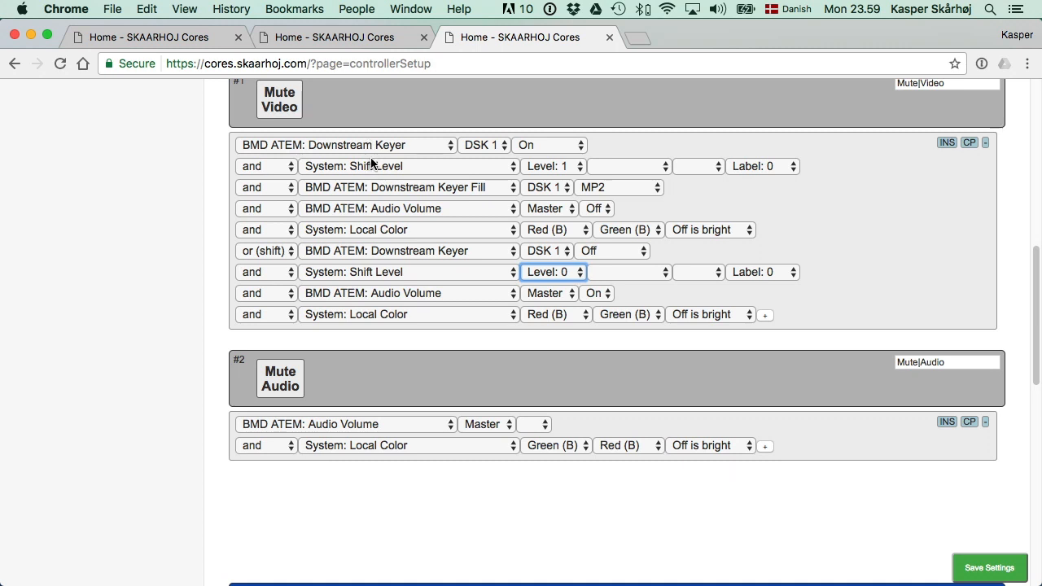
mouse_move(449, 170)
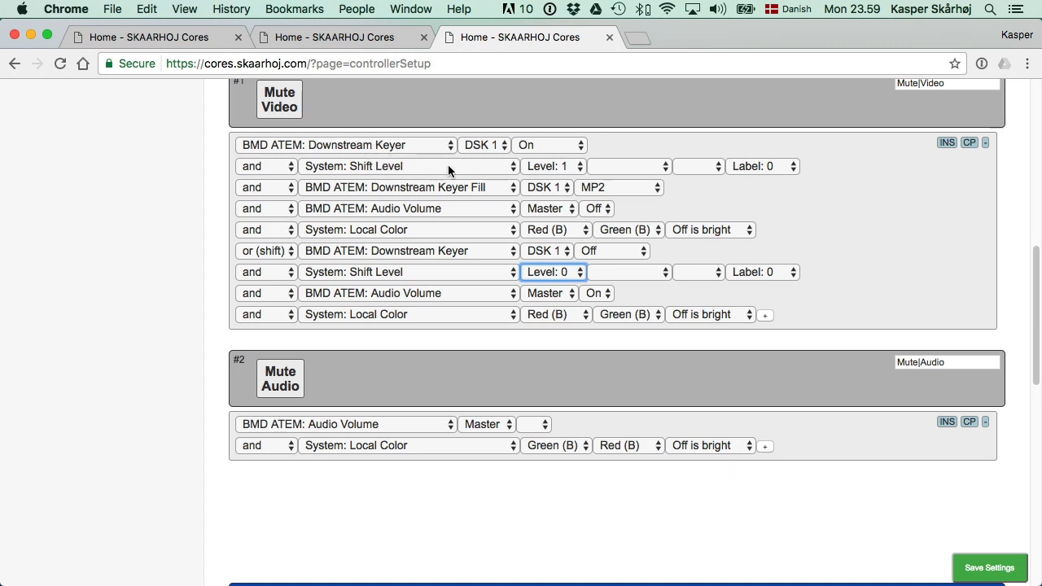
mouse_move(482, 216)
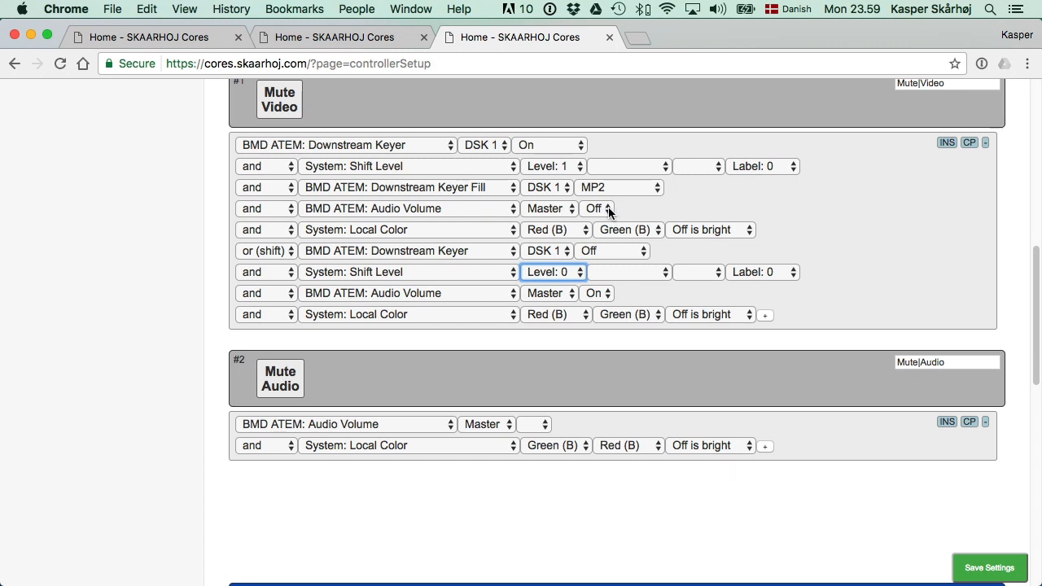
mouse_move(676, 214)
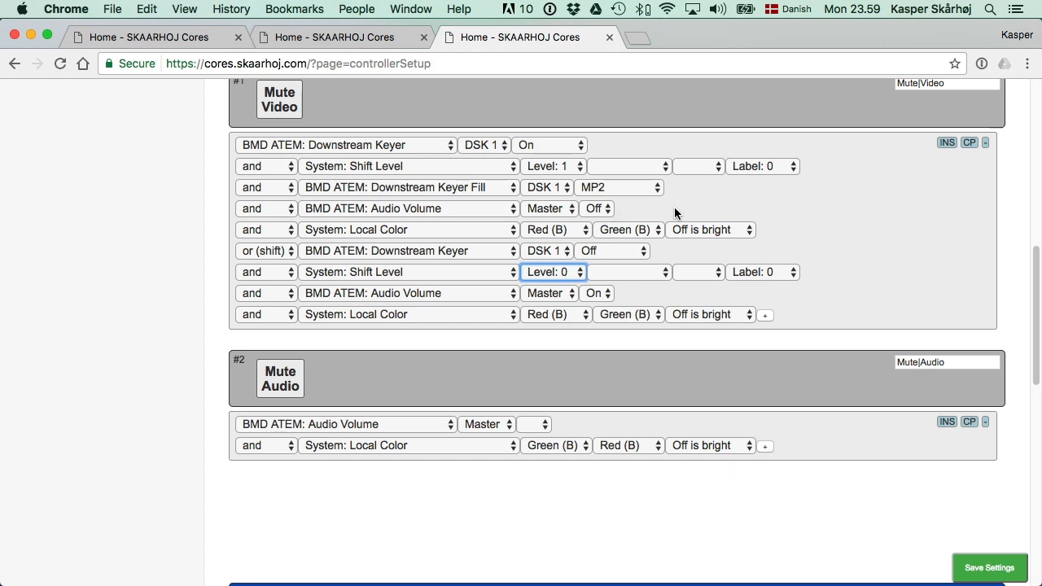
mouse_move(694, 203)
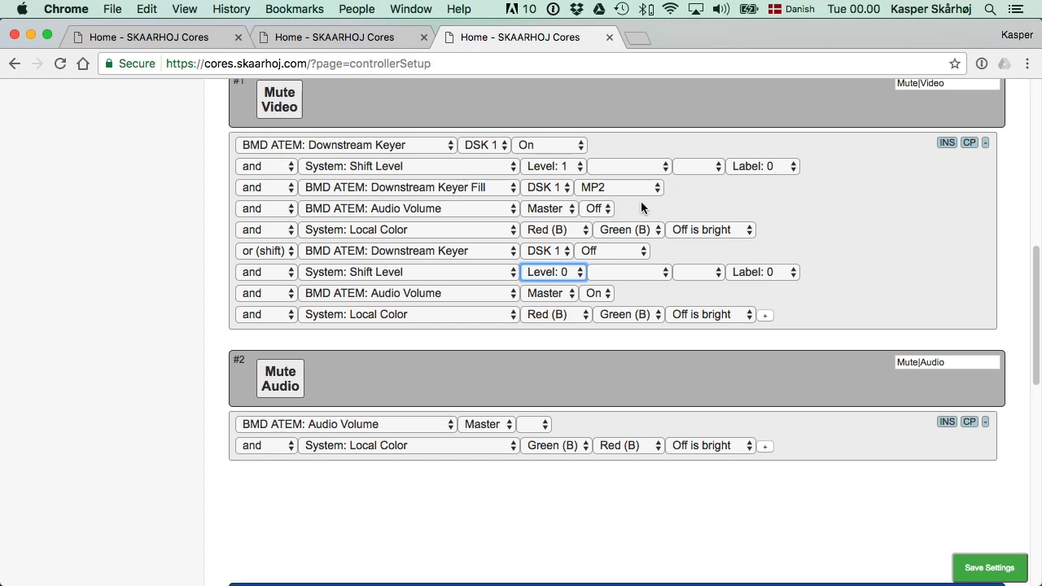
mouse_move(622, 204)
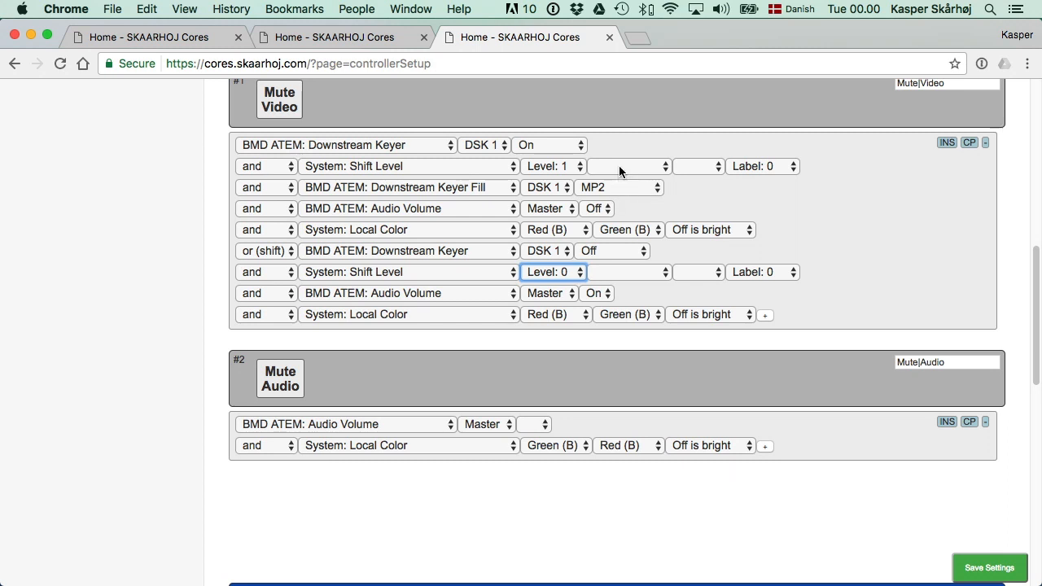
mouse_move(612, 170)
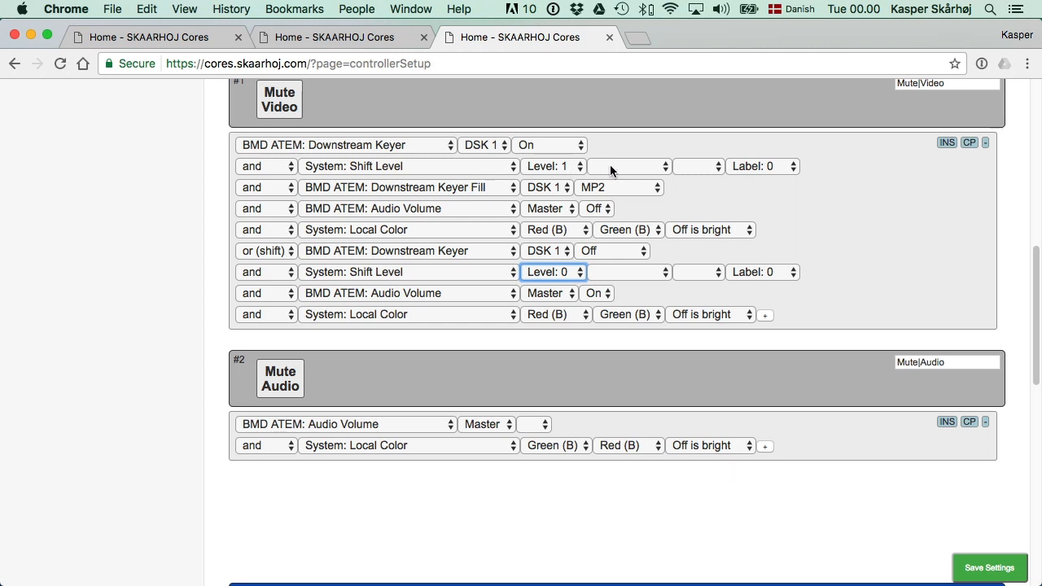
mouse_move(456, 151)
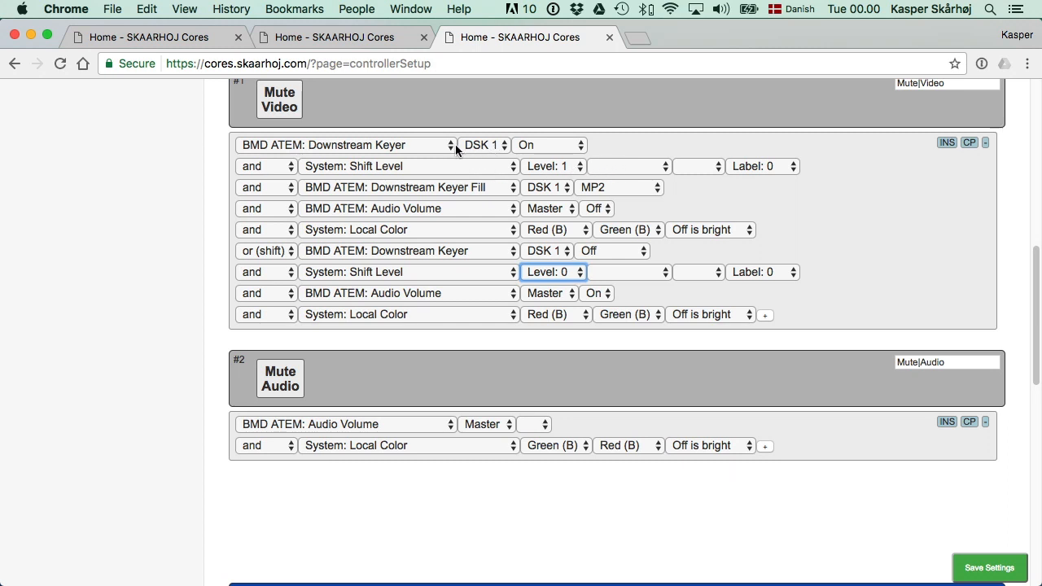
mouse_move(426, 150)
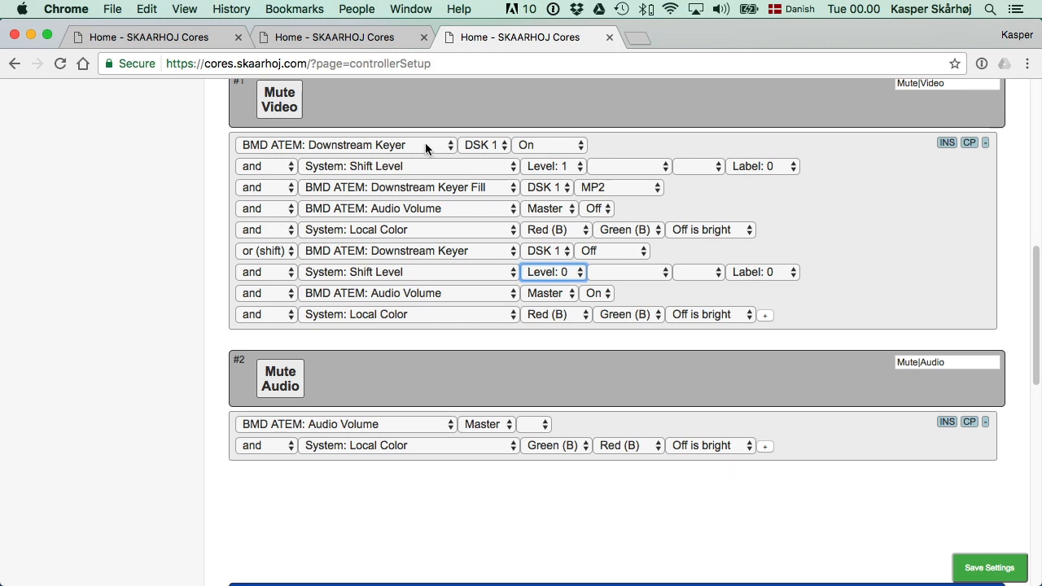
mouse_move(436, 149)
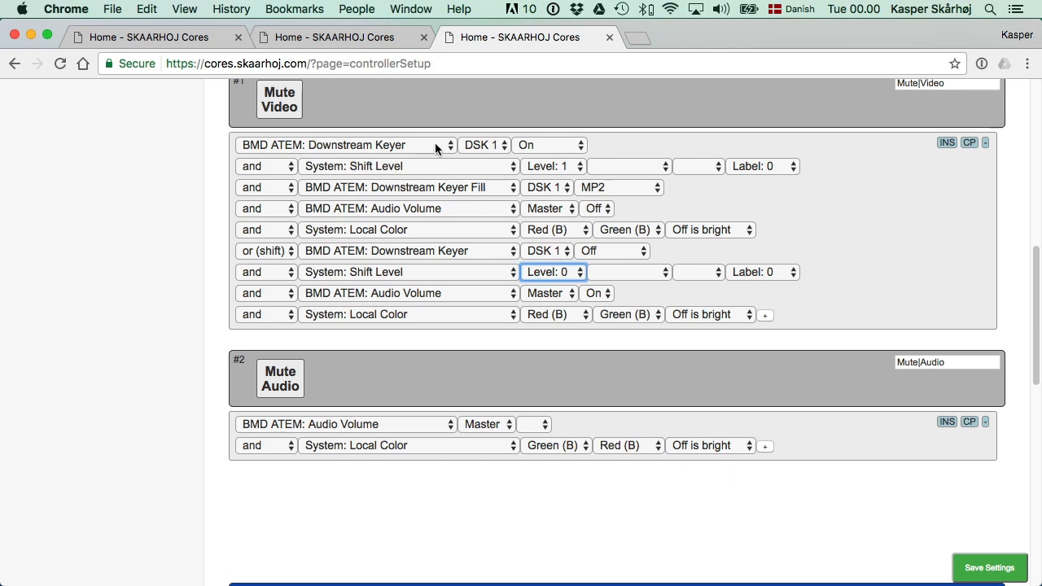
mouse_move(434, 151)
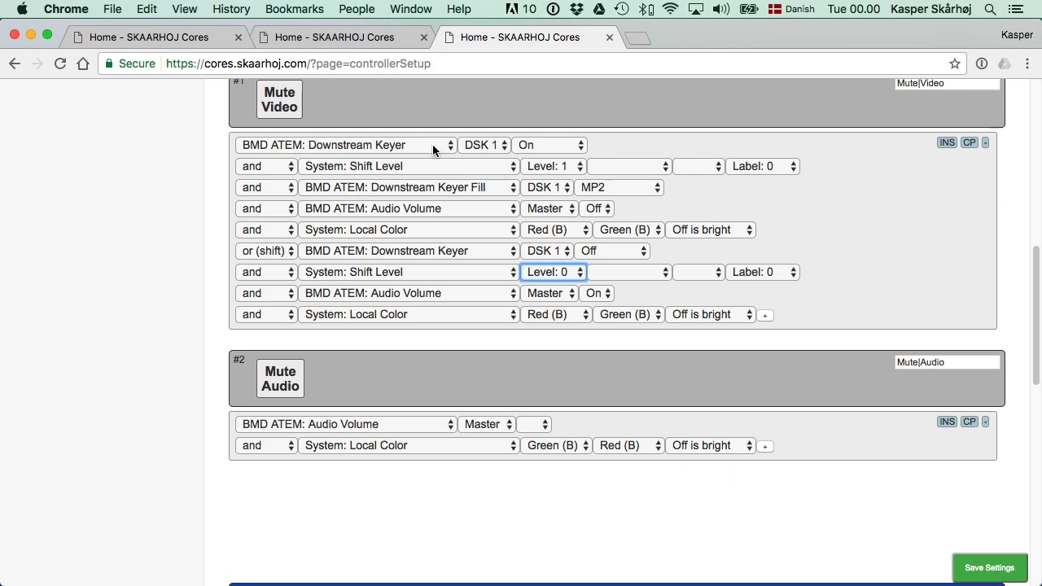
mouse_move(466, 150)
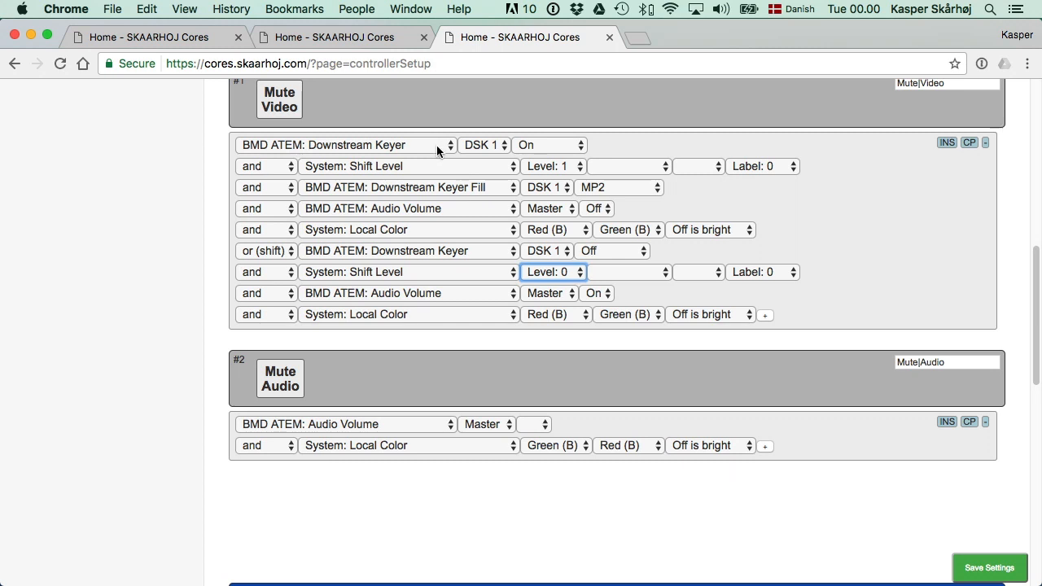
mouse_move(425, 153)
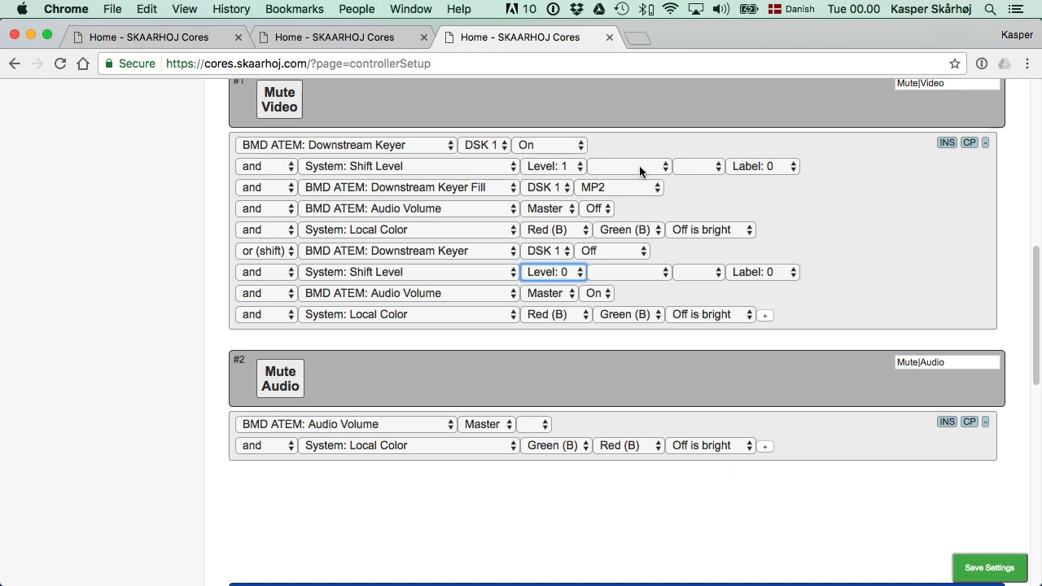
mouse_move(651, 170)
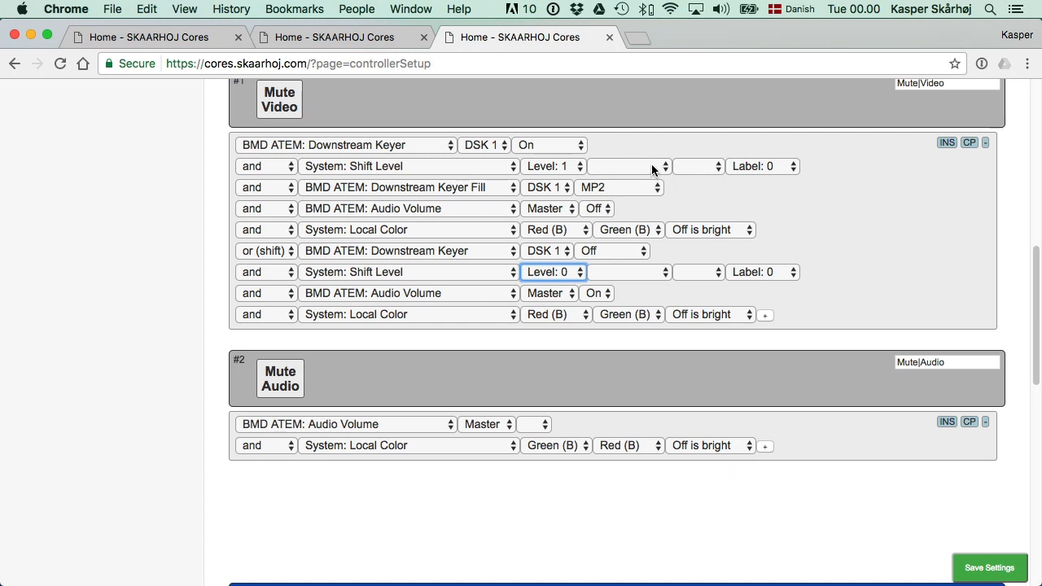